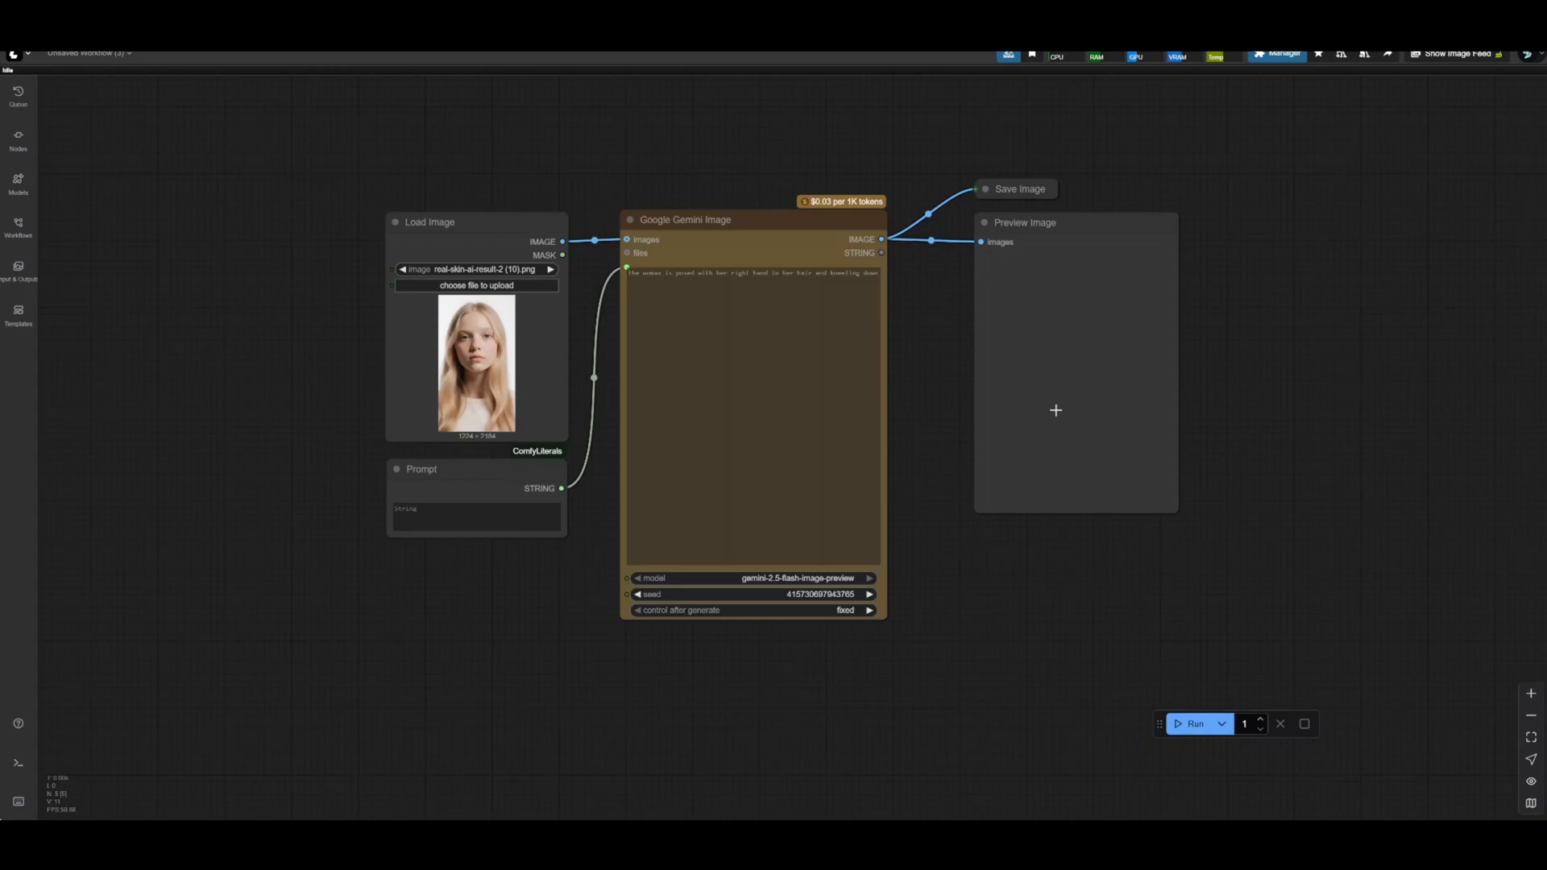
mouse_move(1041, 425)
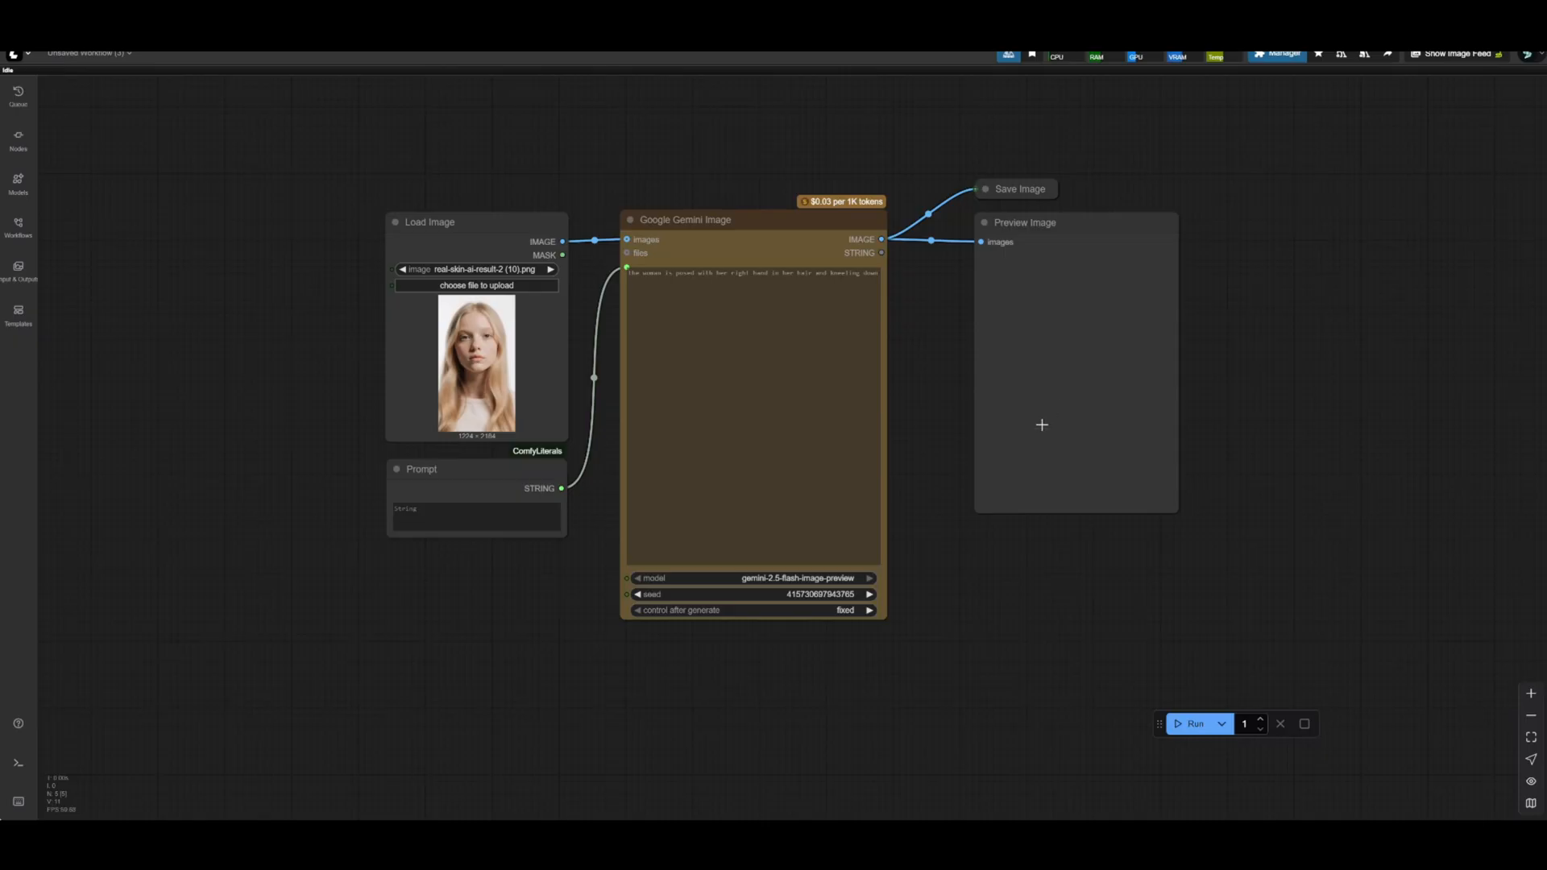
mouse_move(1031, 396)
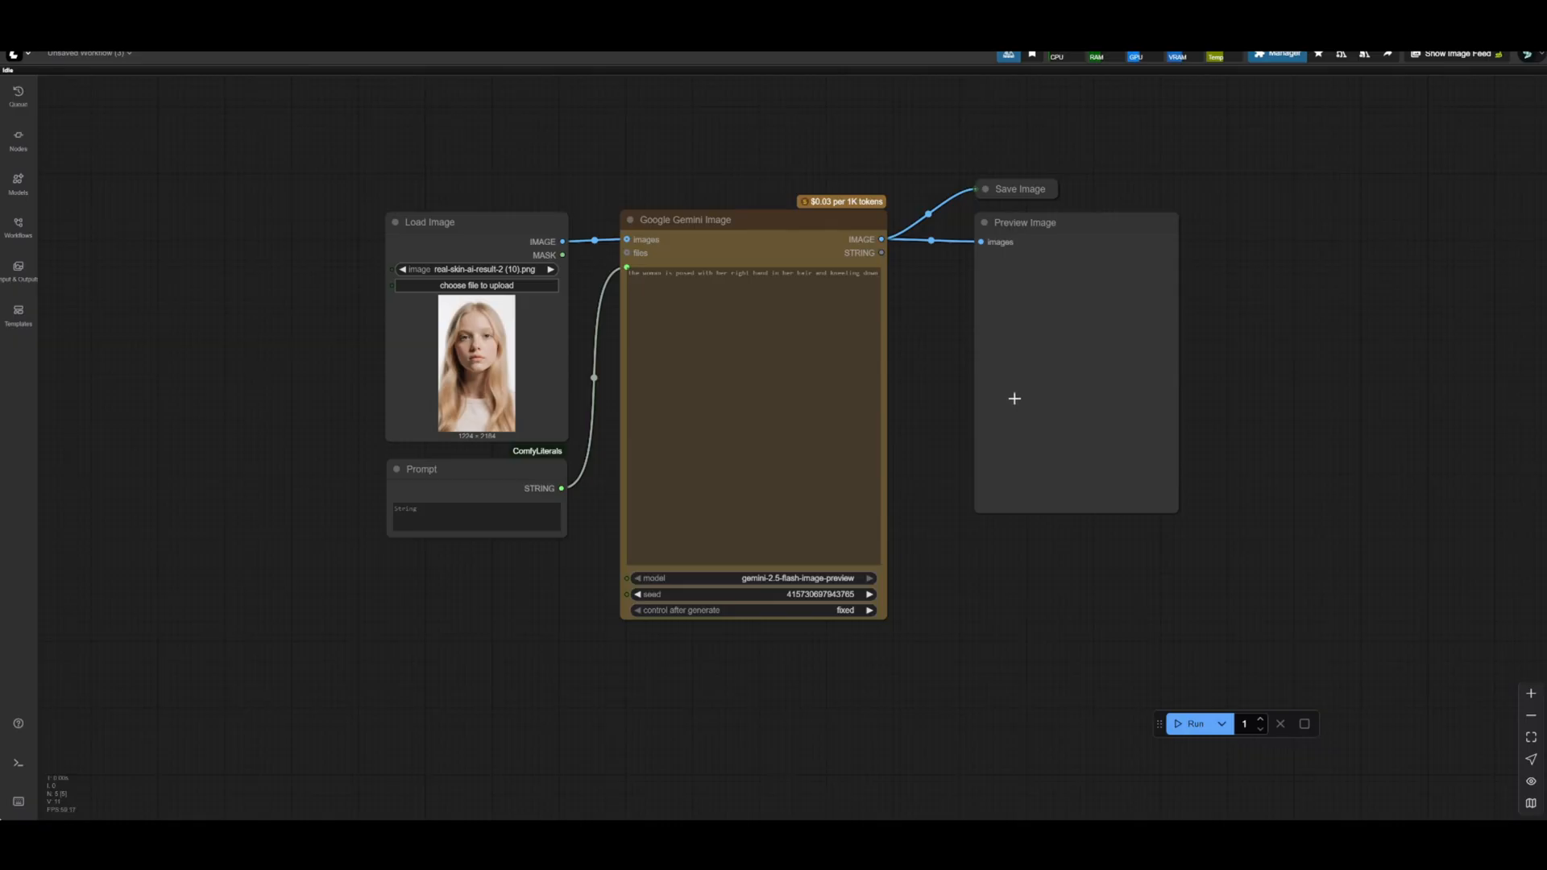
mouse_move(1125, 444)
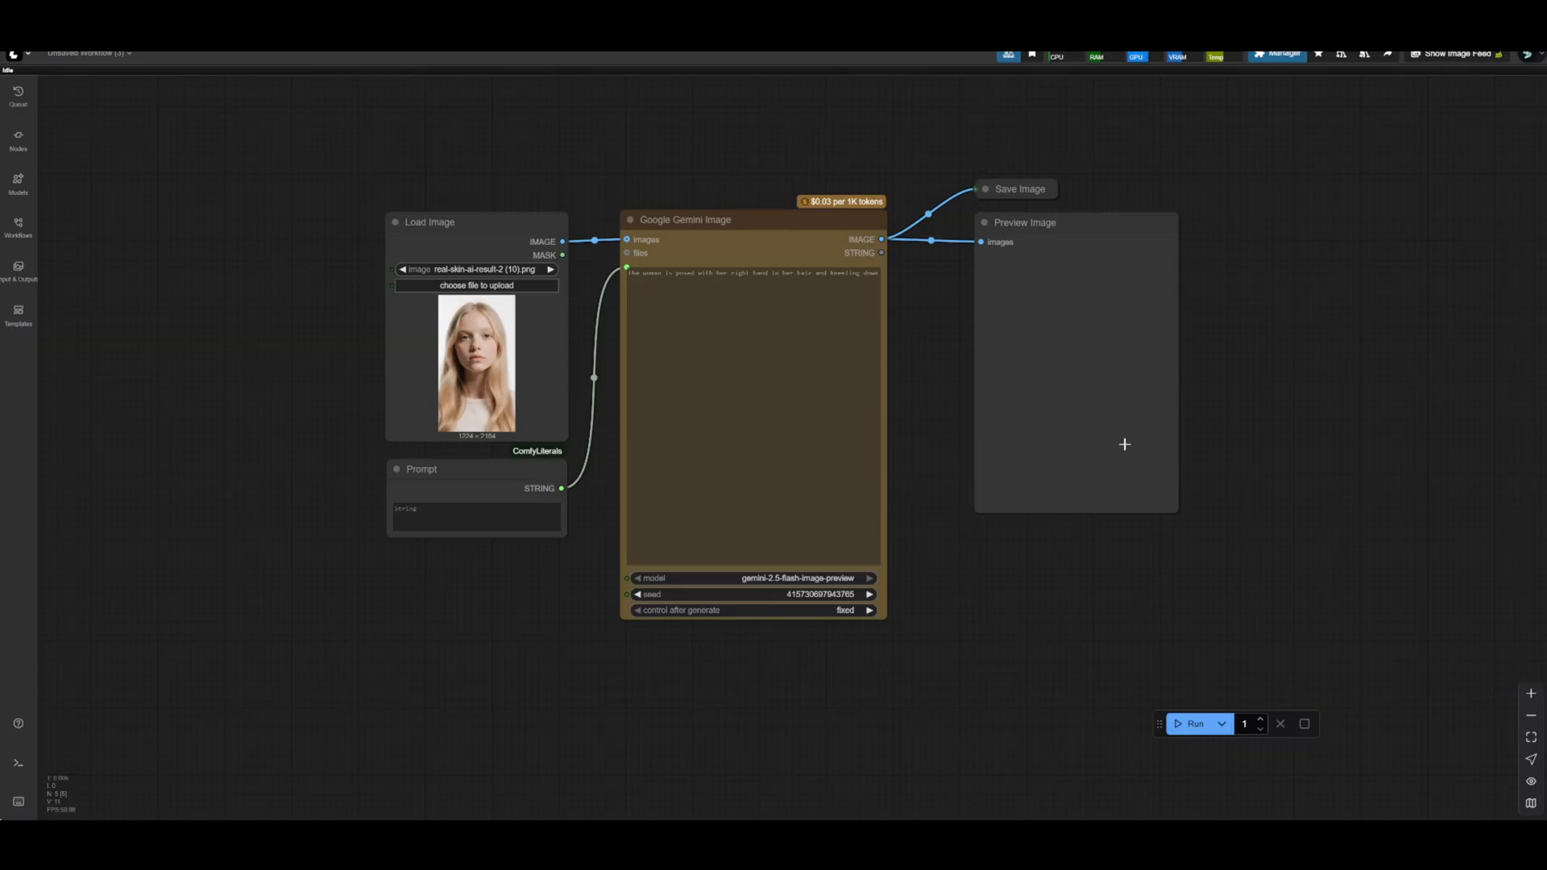
mouse_move(374, 168)
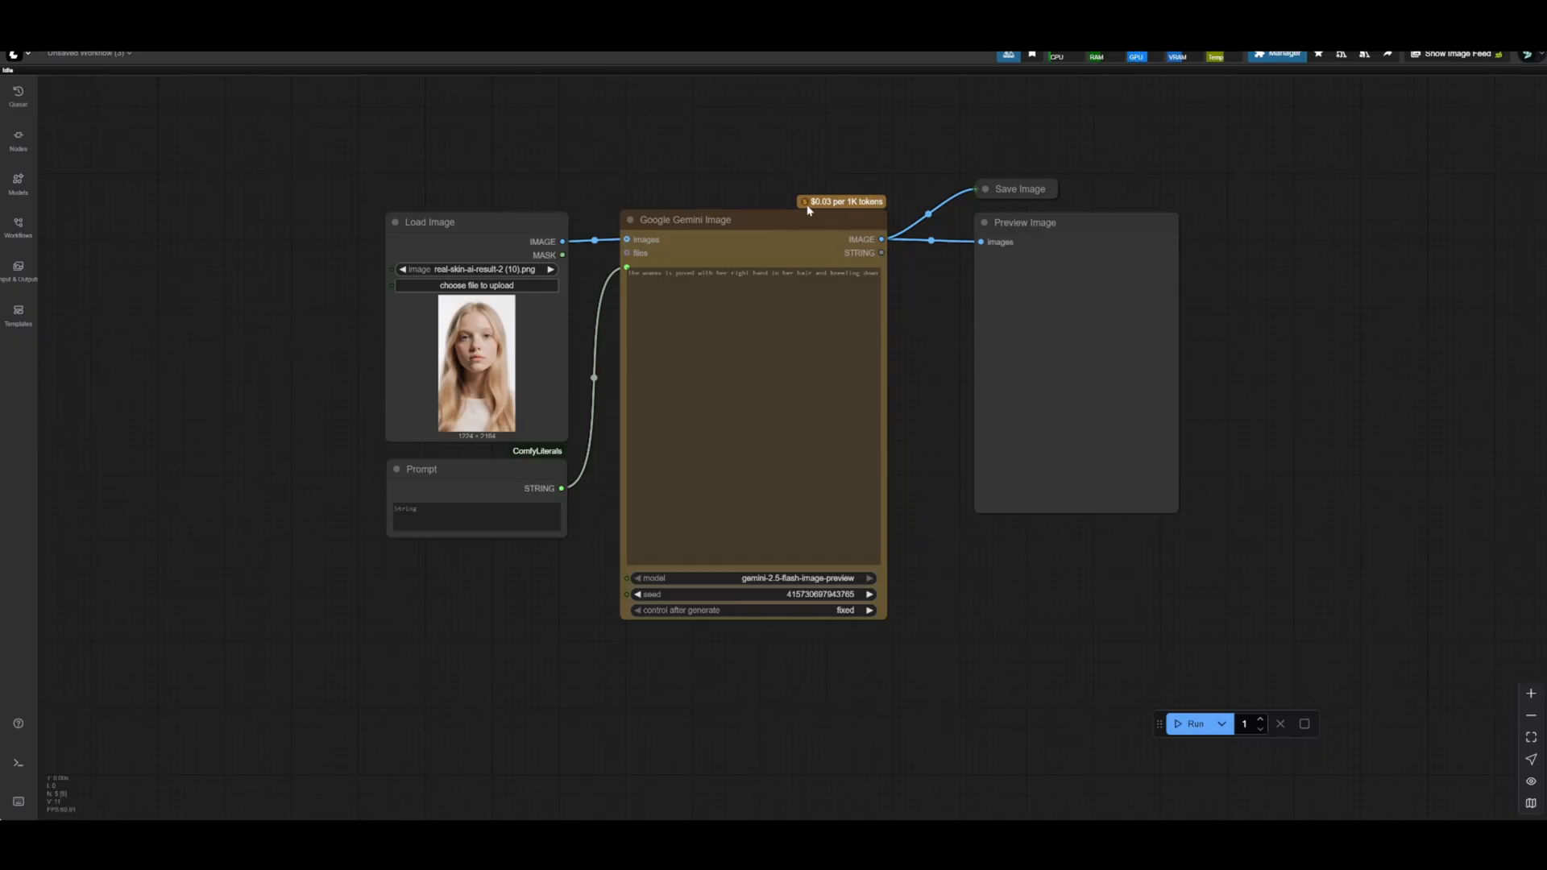
mouse_move(799, 232)
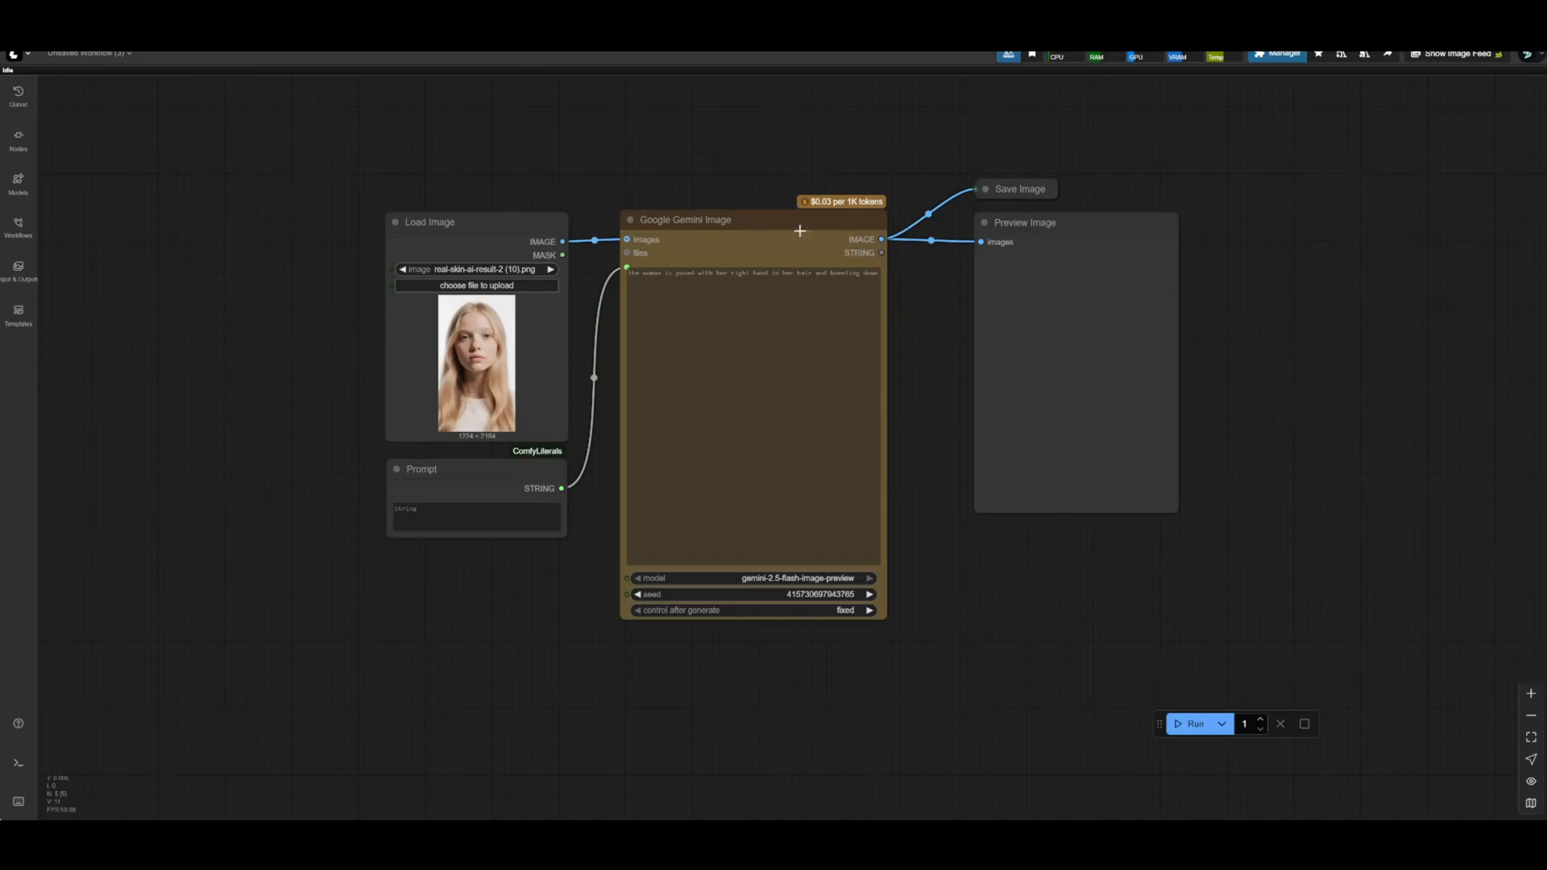
mouse_move(648, 361)
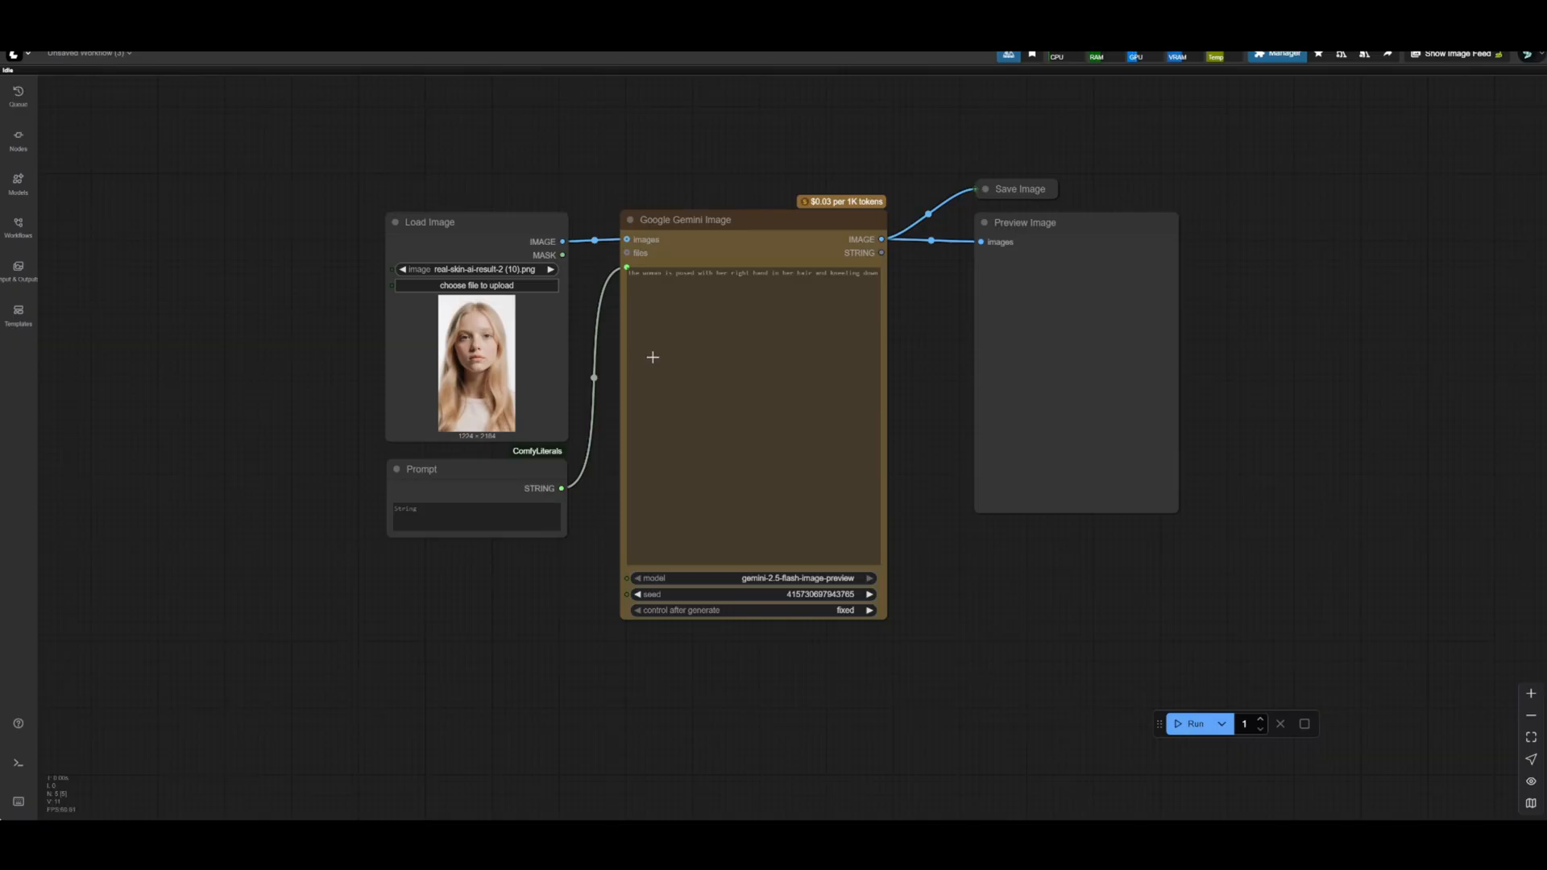
mouse_move(656, 354)
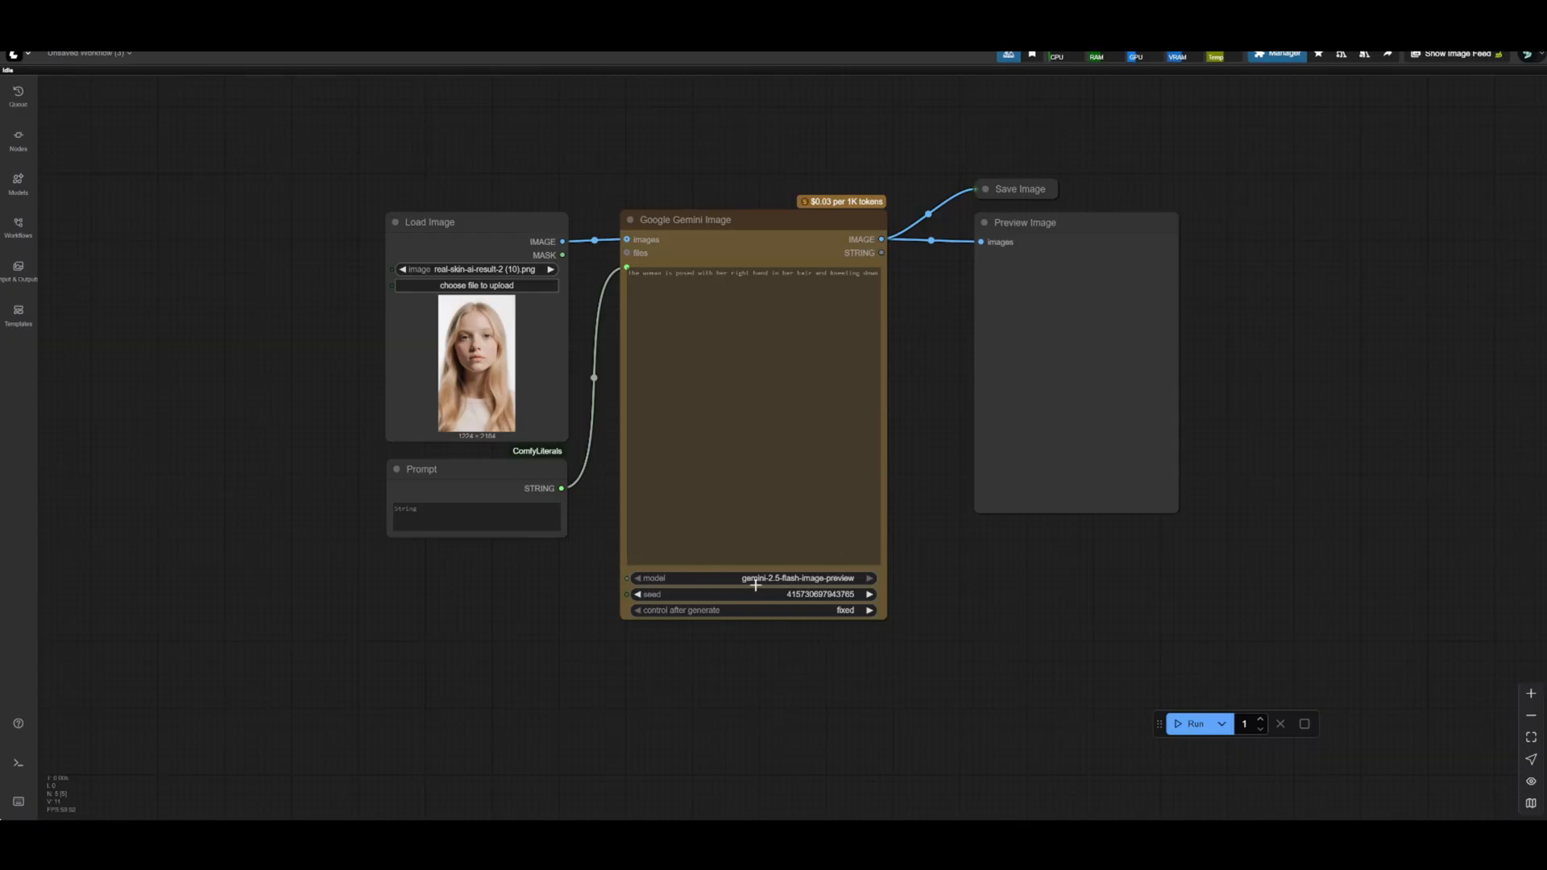
mouse_move(756, 578)
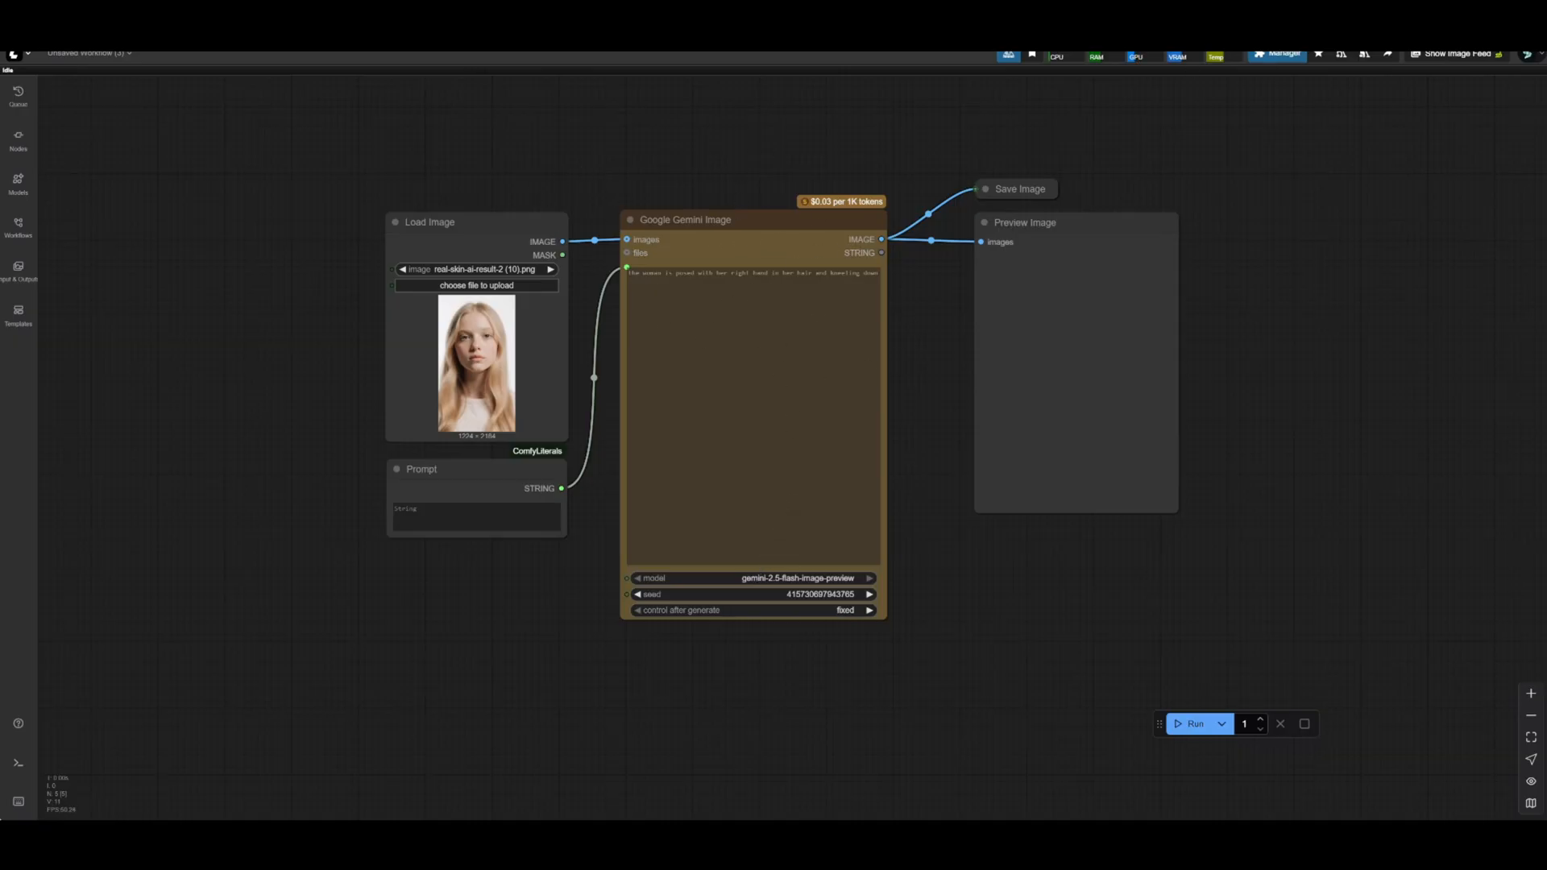
mouse_move(1009, 208)
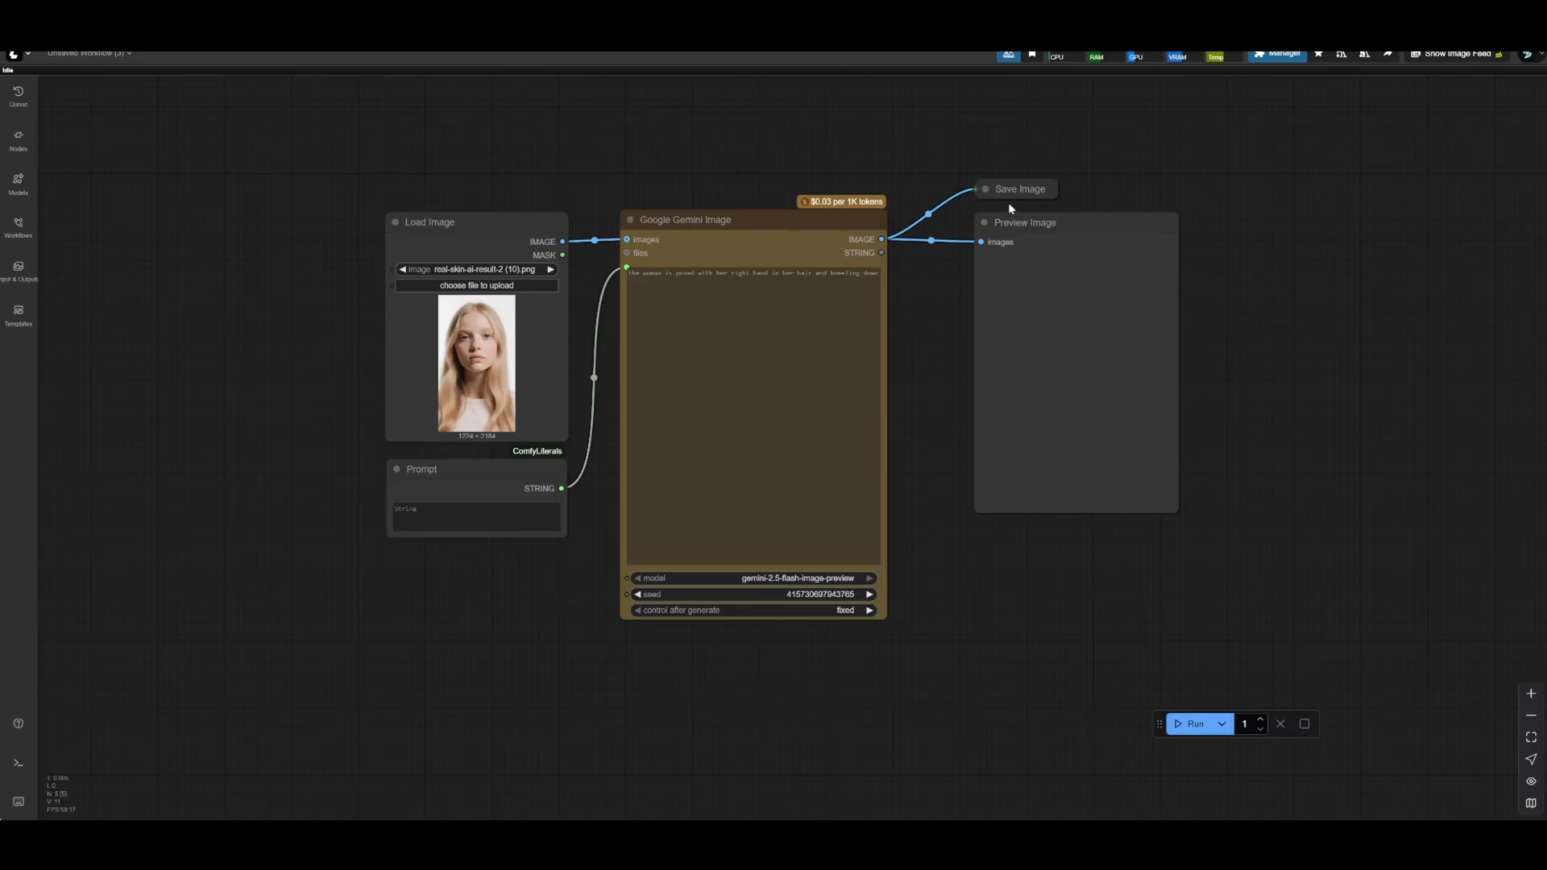
mouse_move(643, 294)
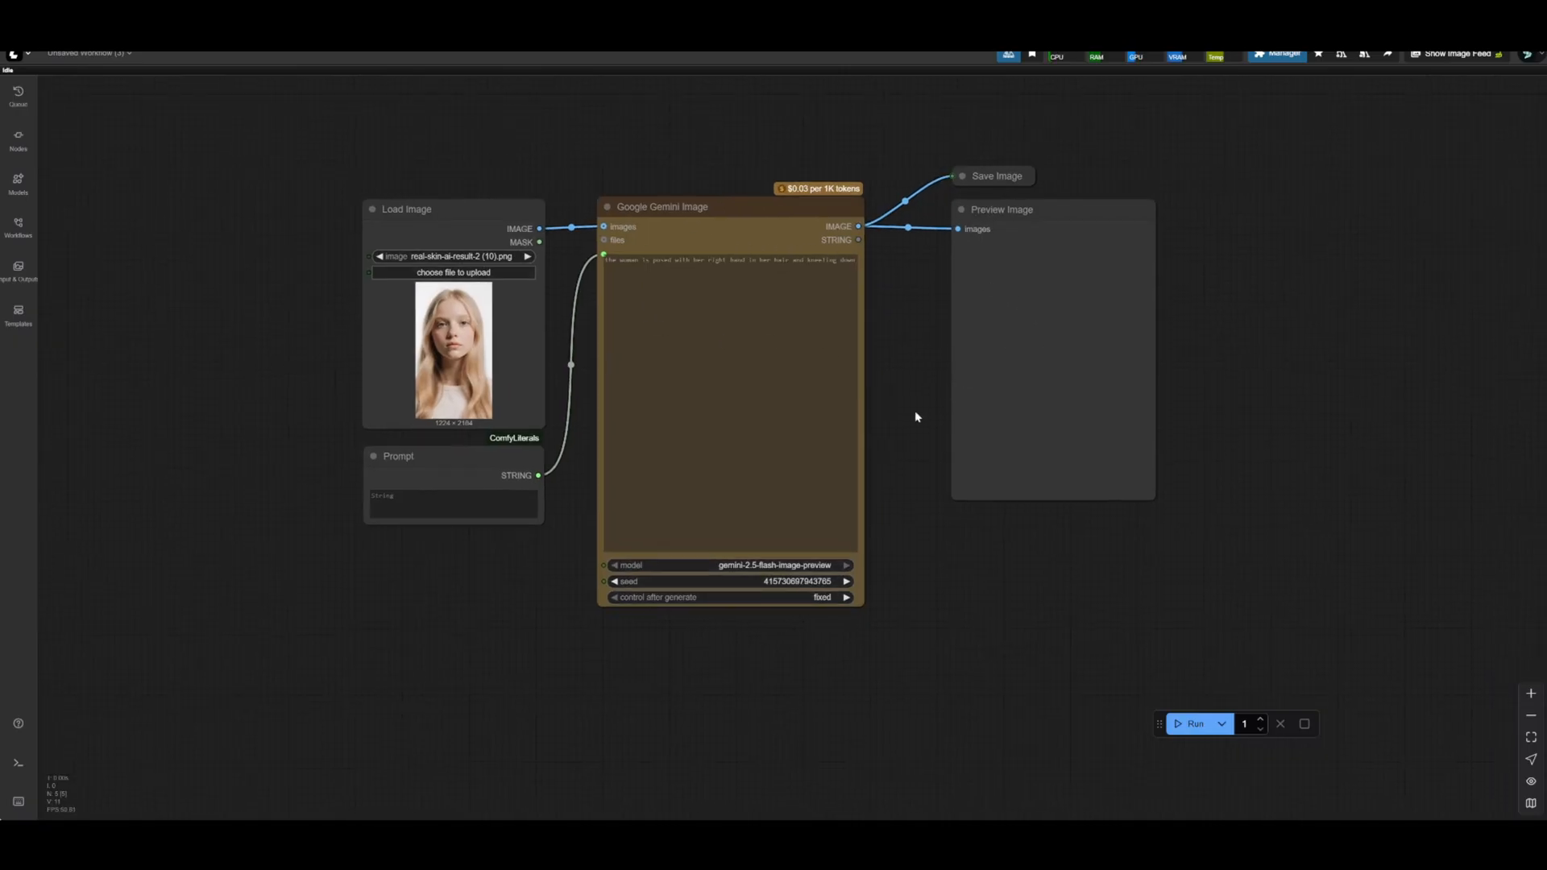
Step: Reposition the canvas and bring up the Search Nodes dialog over the Gemini workflow
left_click_drag(915, 416, 785, 388)
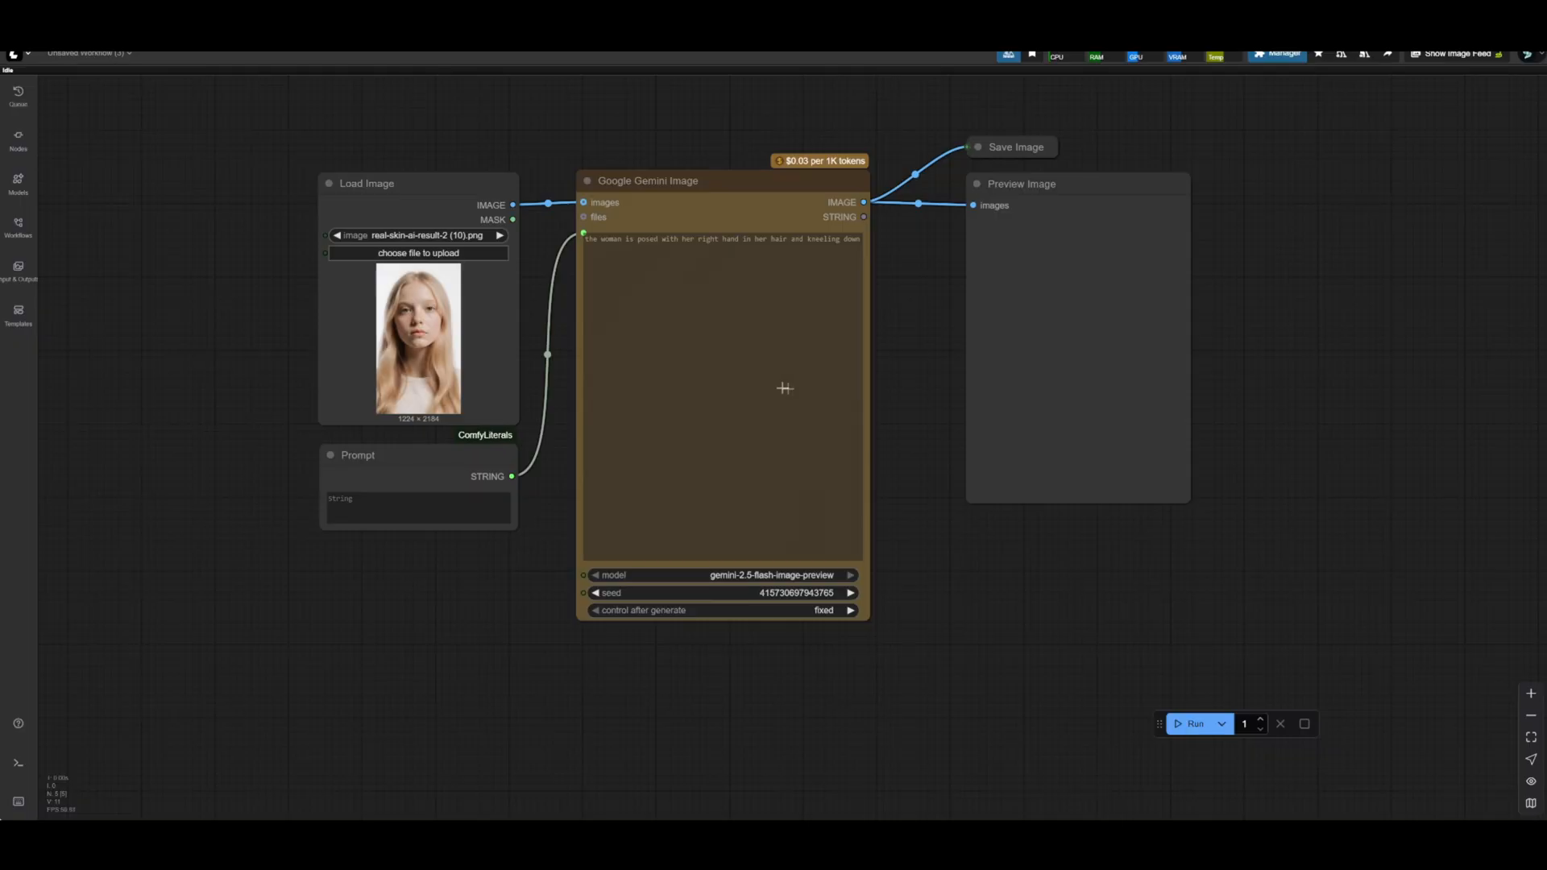
mouse_move(734, 411)
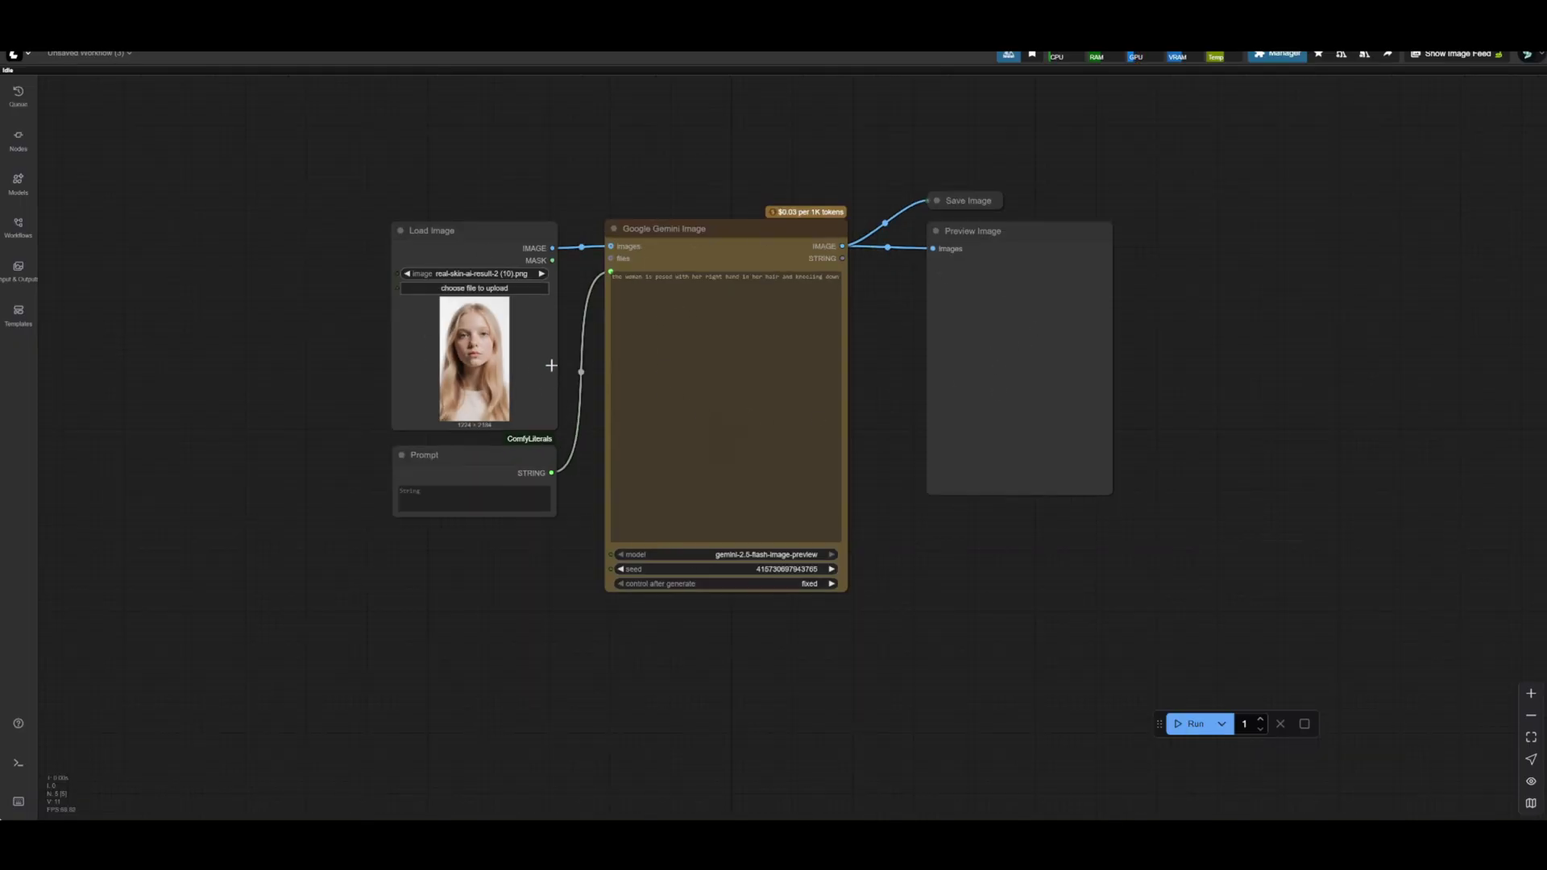
mouse_move(1202, 403)
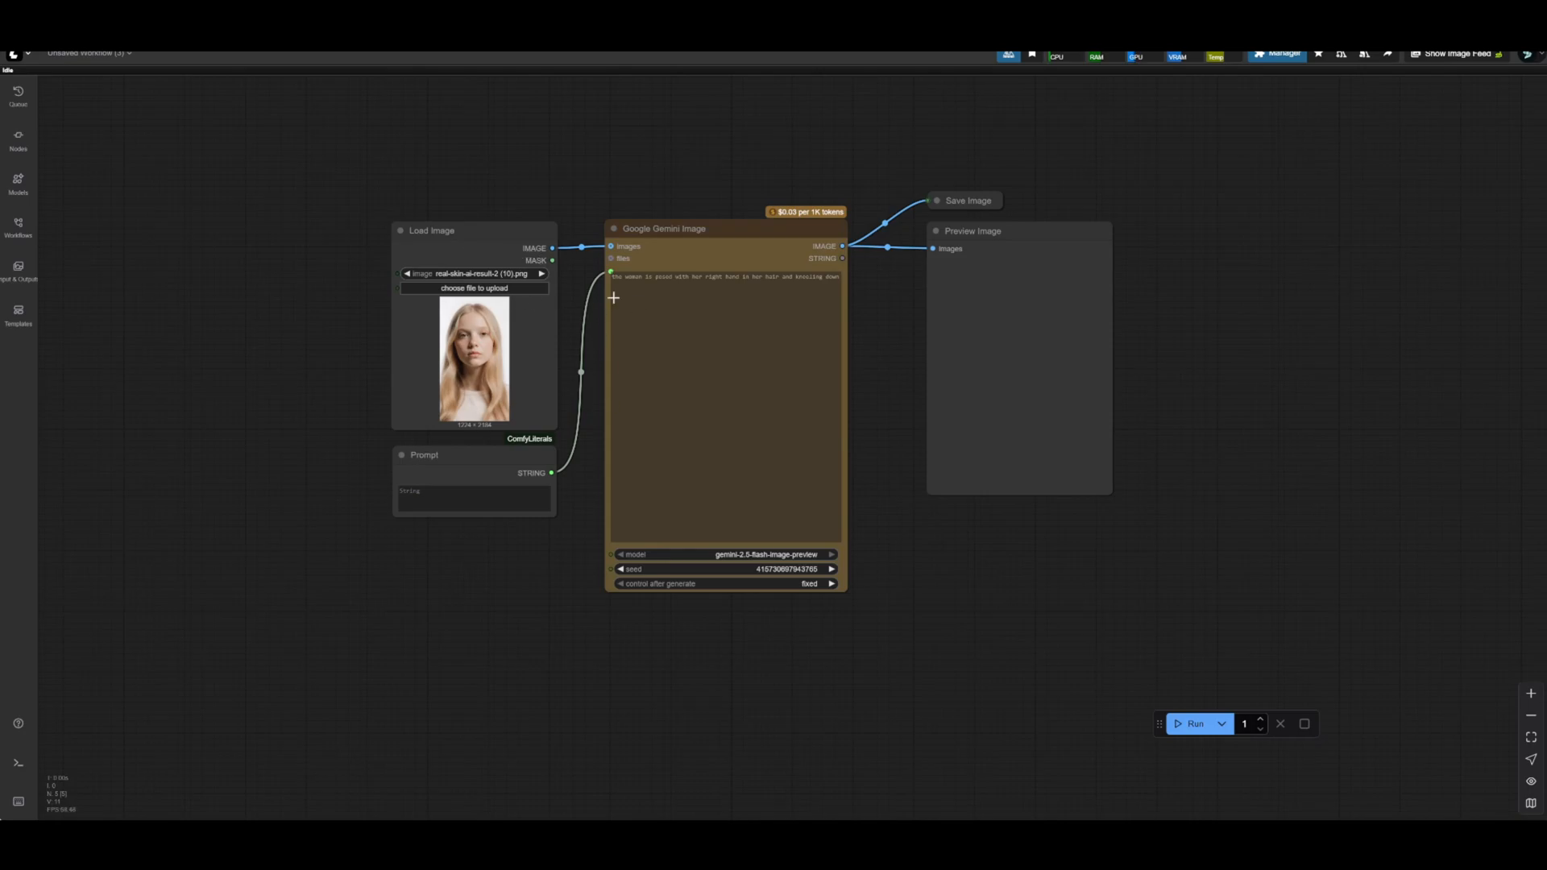
mouse_move(1234, 95)
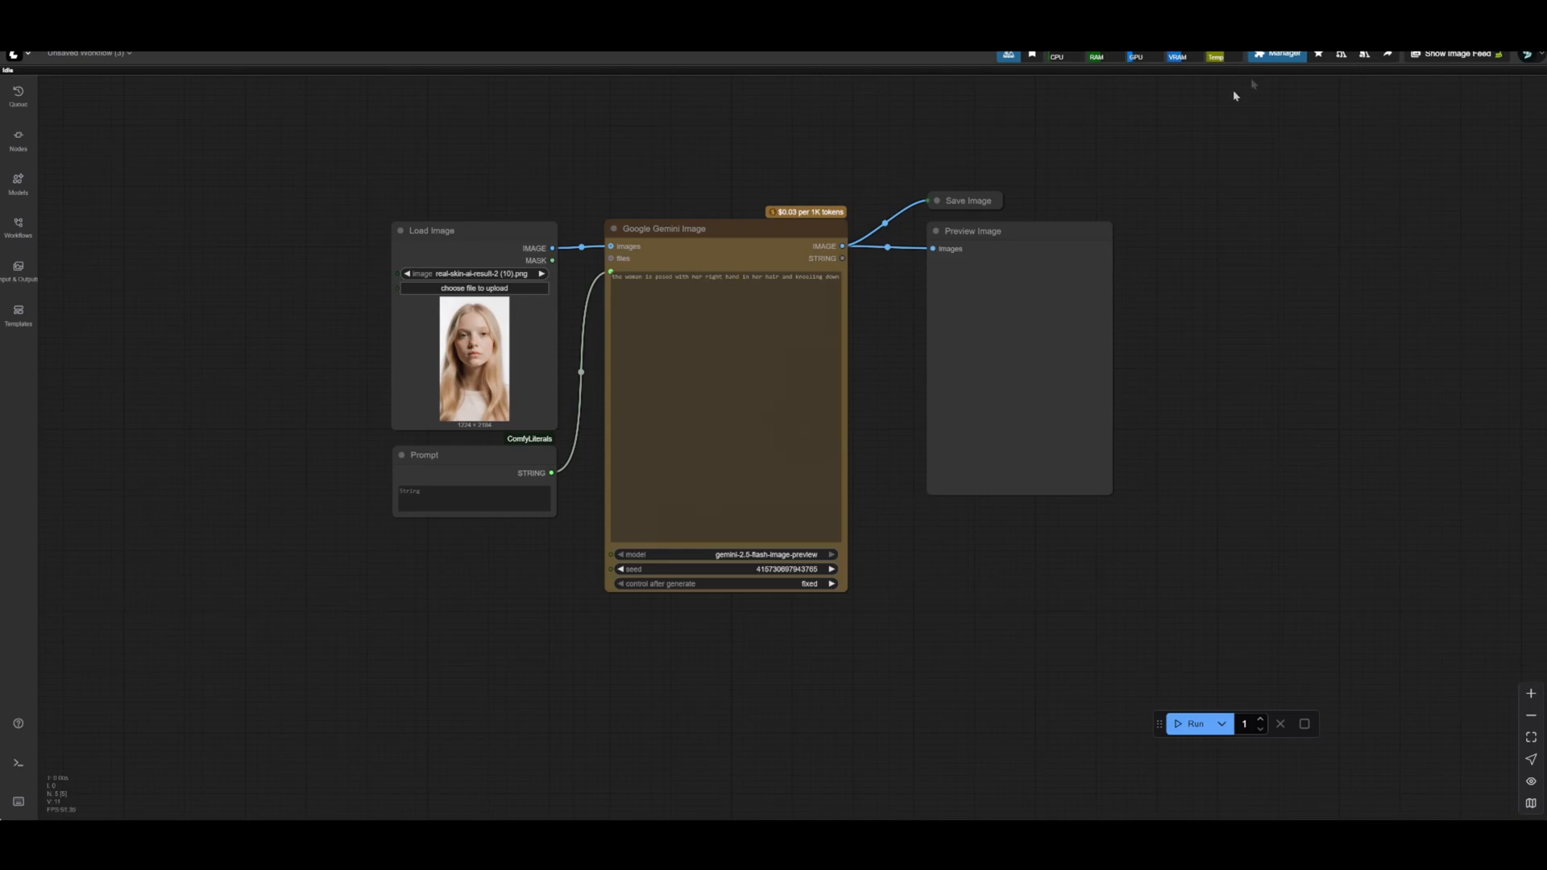
left_click(1279, 53)
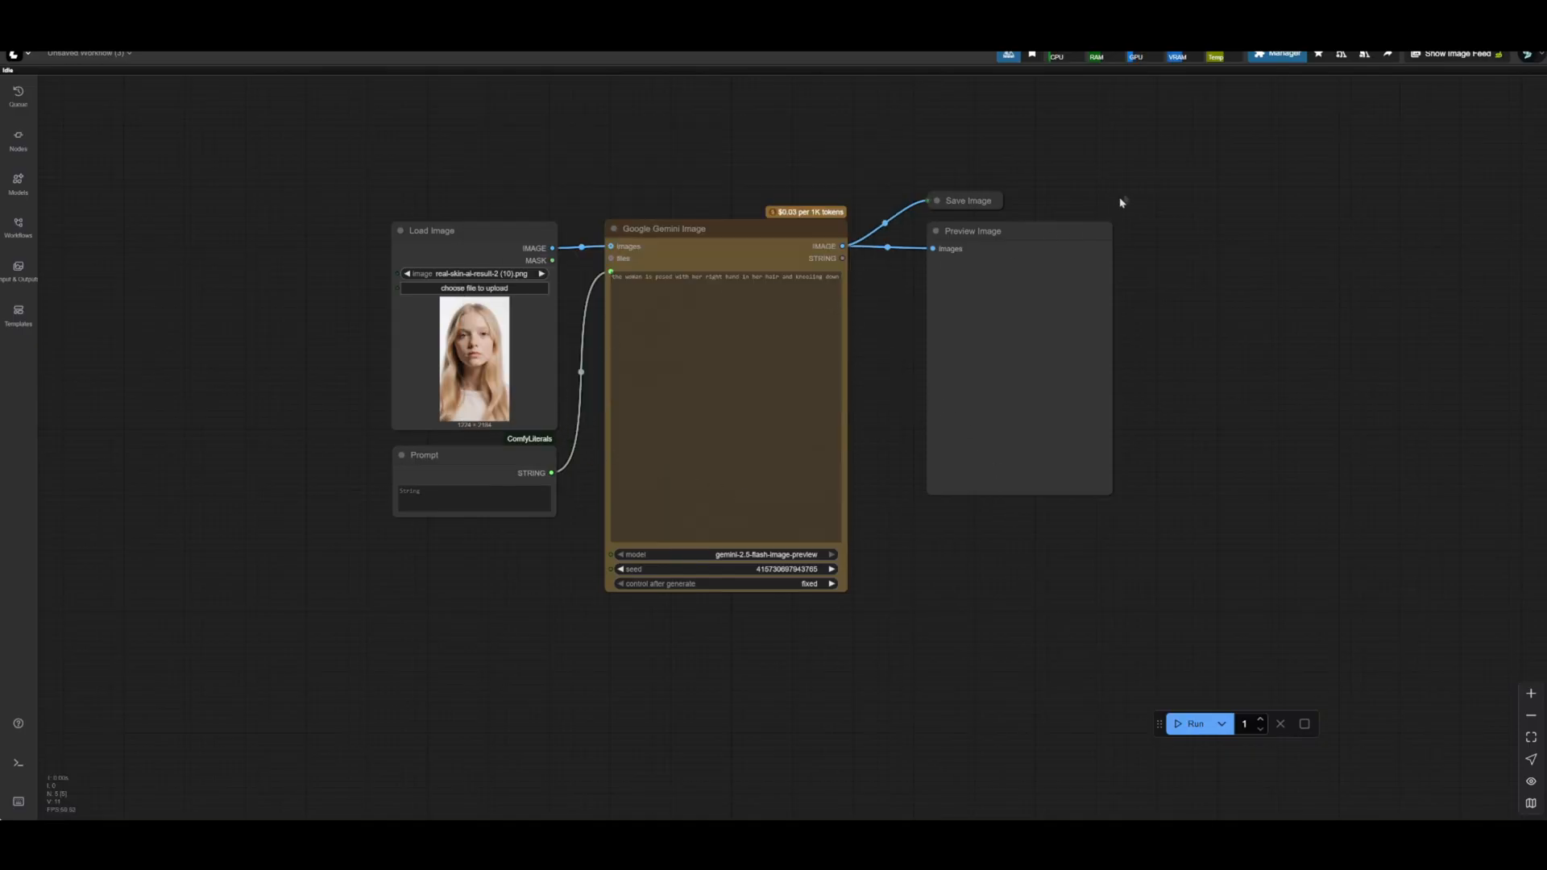
left_click(1279, 55)
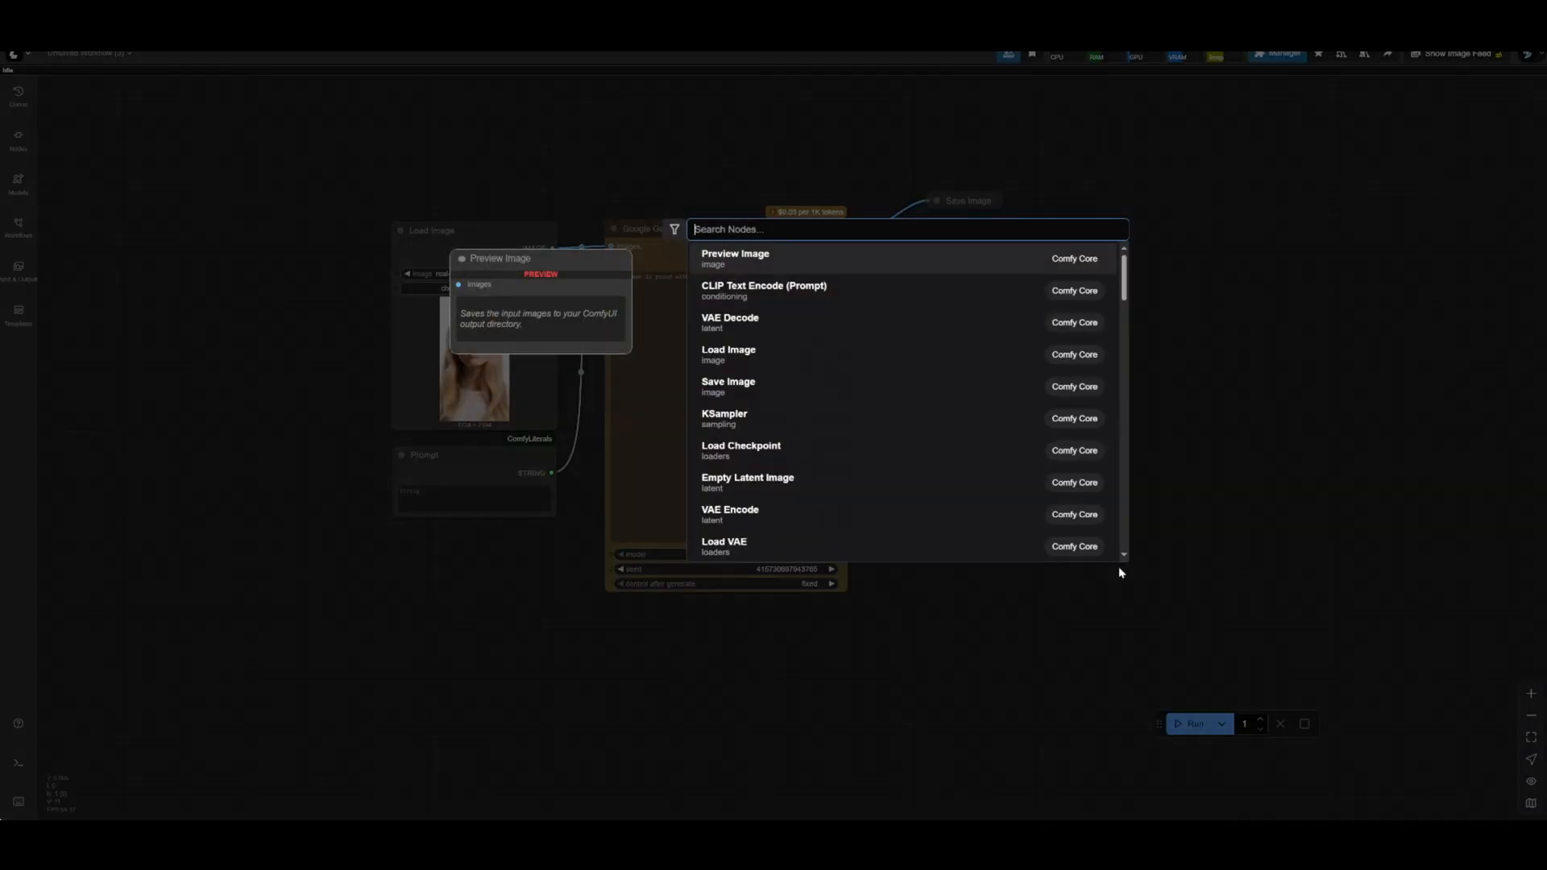
mouse_move(754, 451)
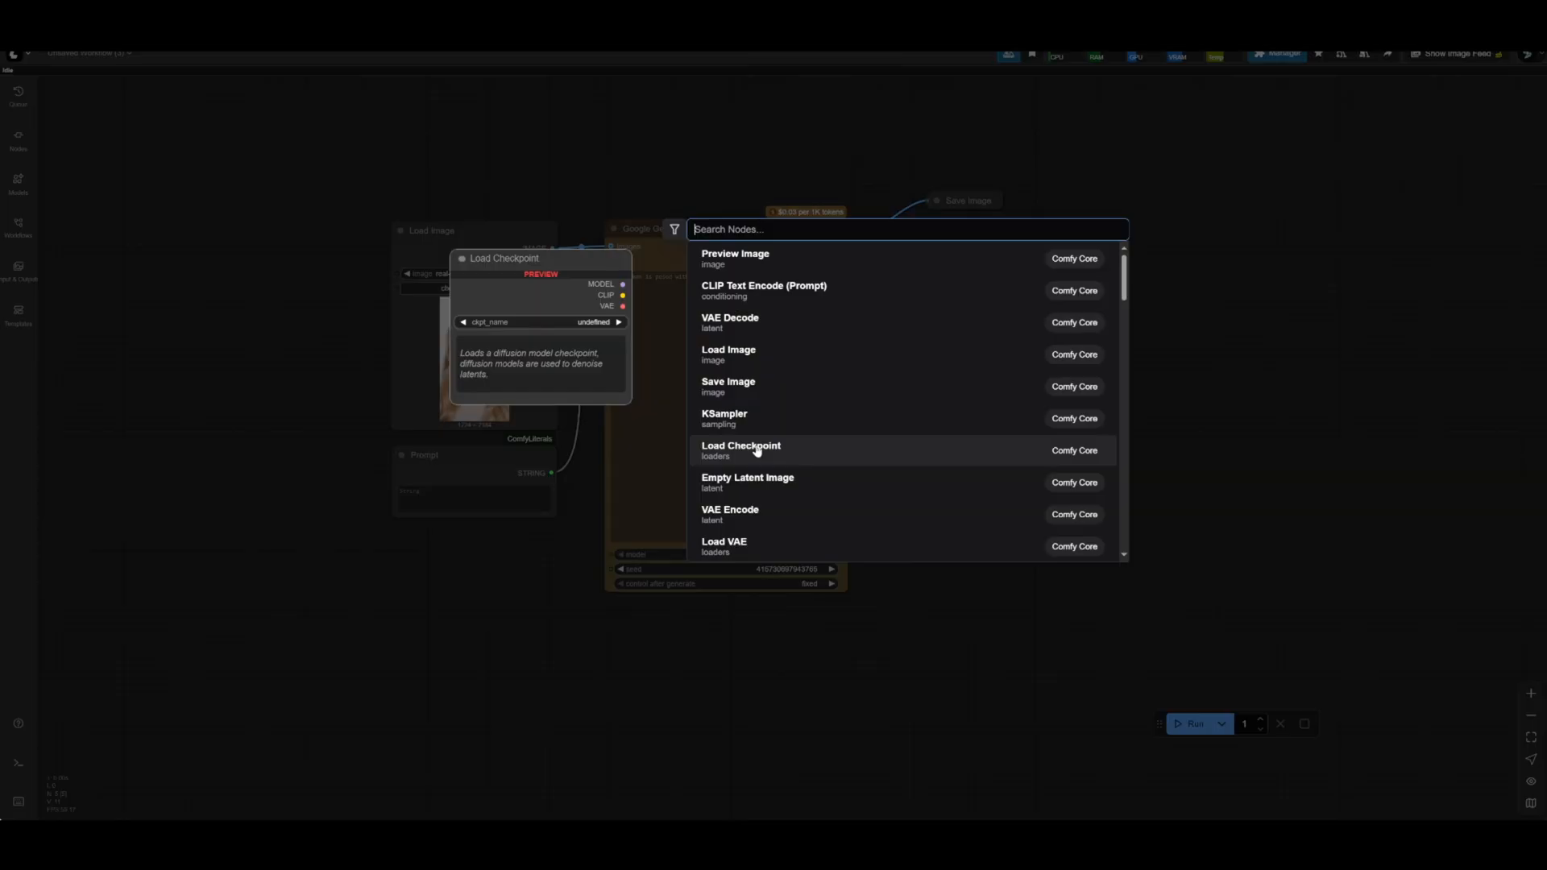
Step: Search for 'google gemini image', then 'load', and dismiss the search without adding a node
type("google gemini image")
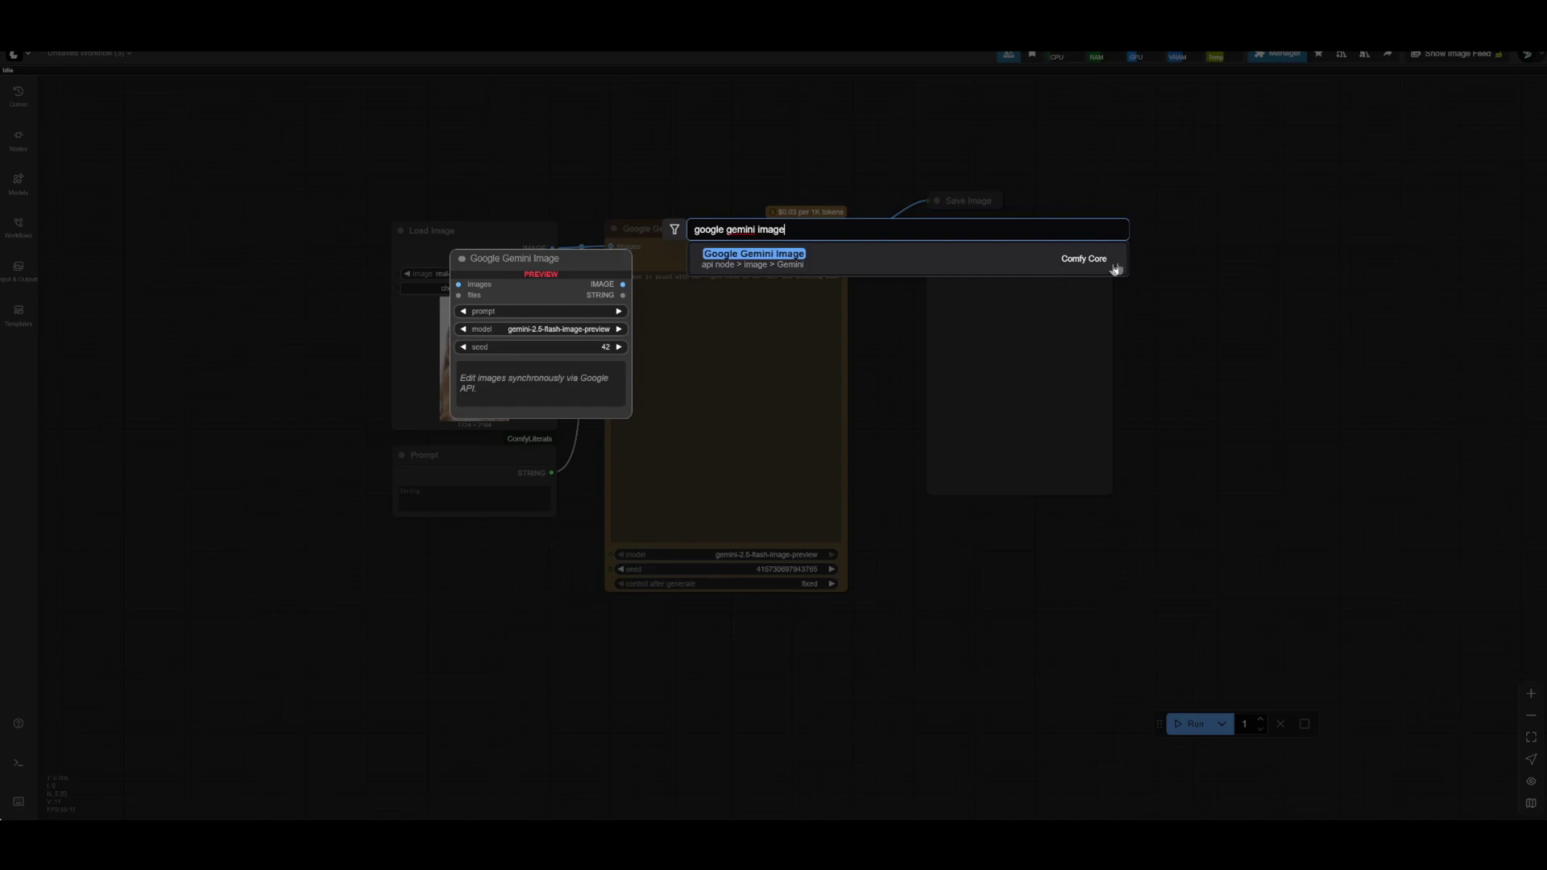
mouse_move(1121, 259)
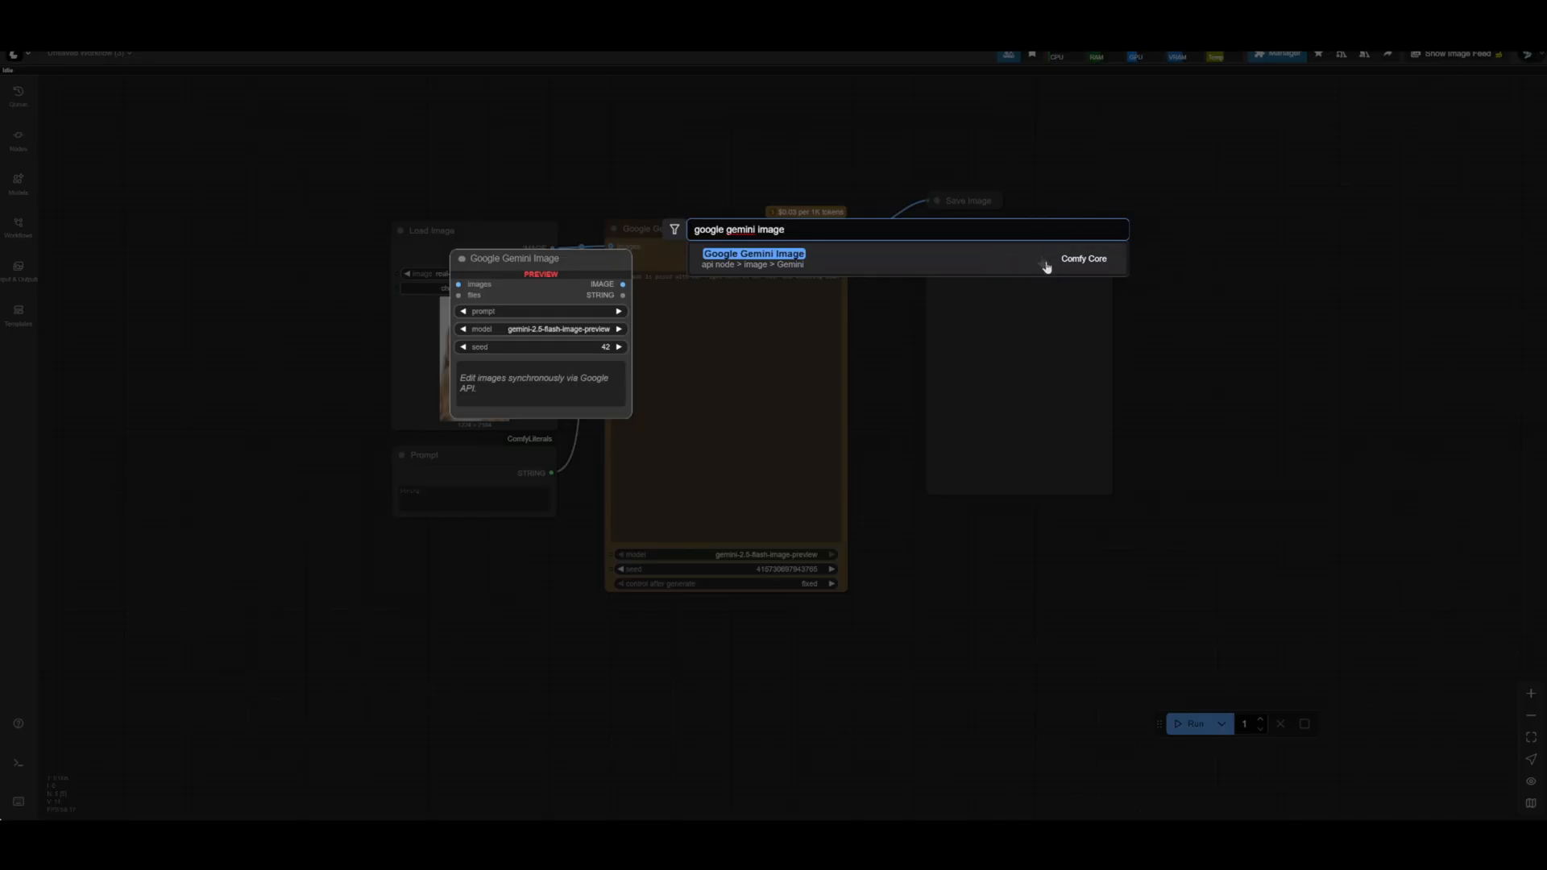
mouse_move(1118, 264)
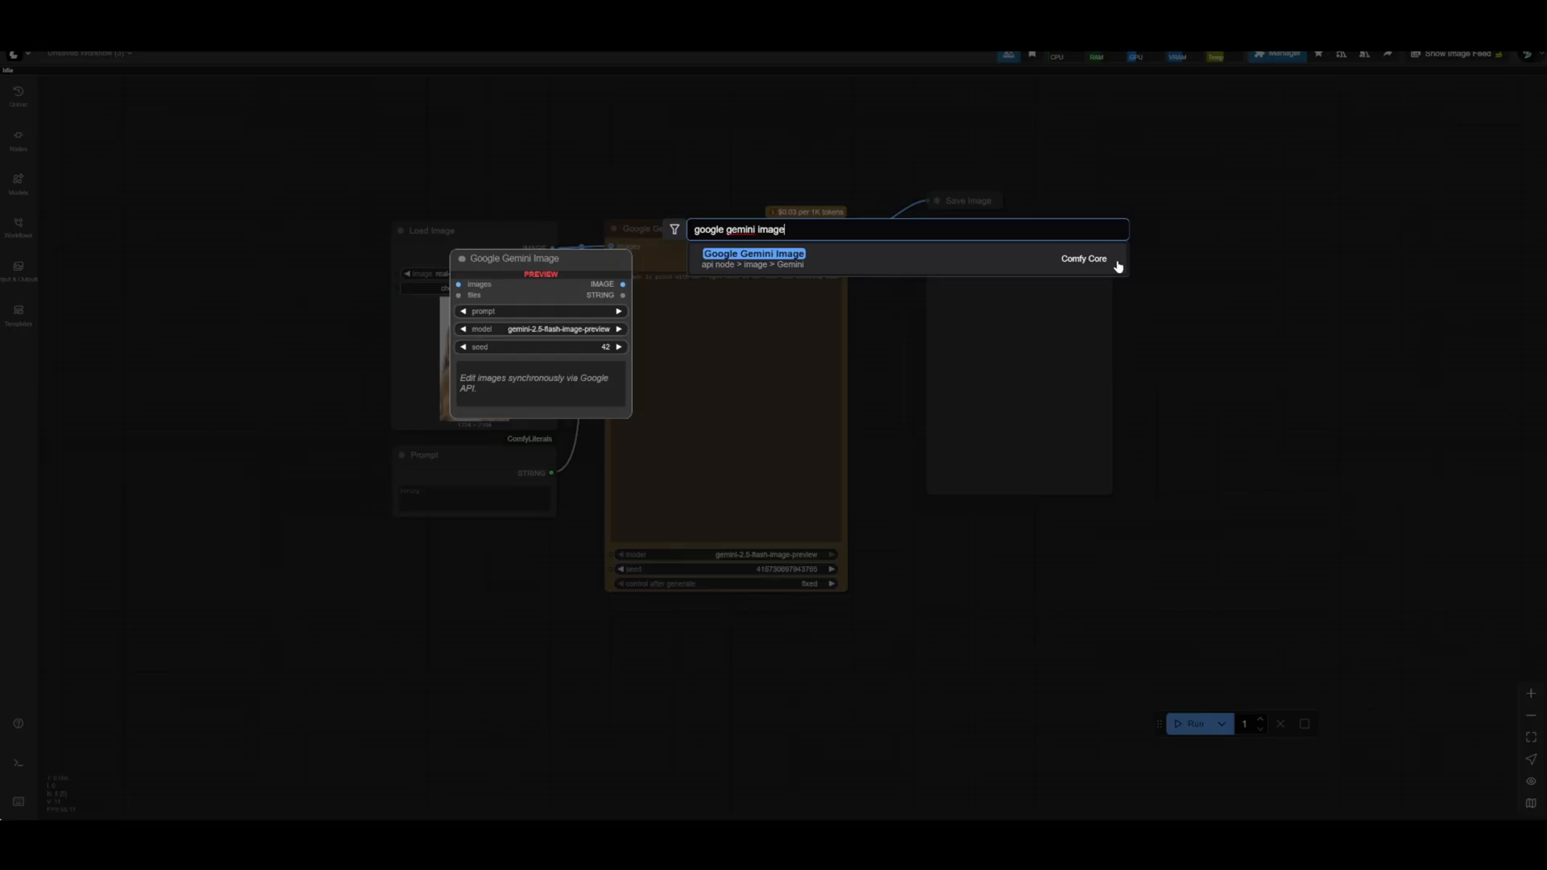
mouse_move(500, 335)
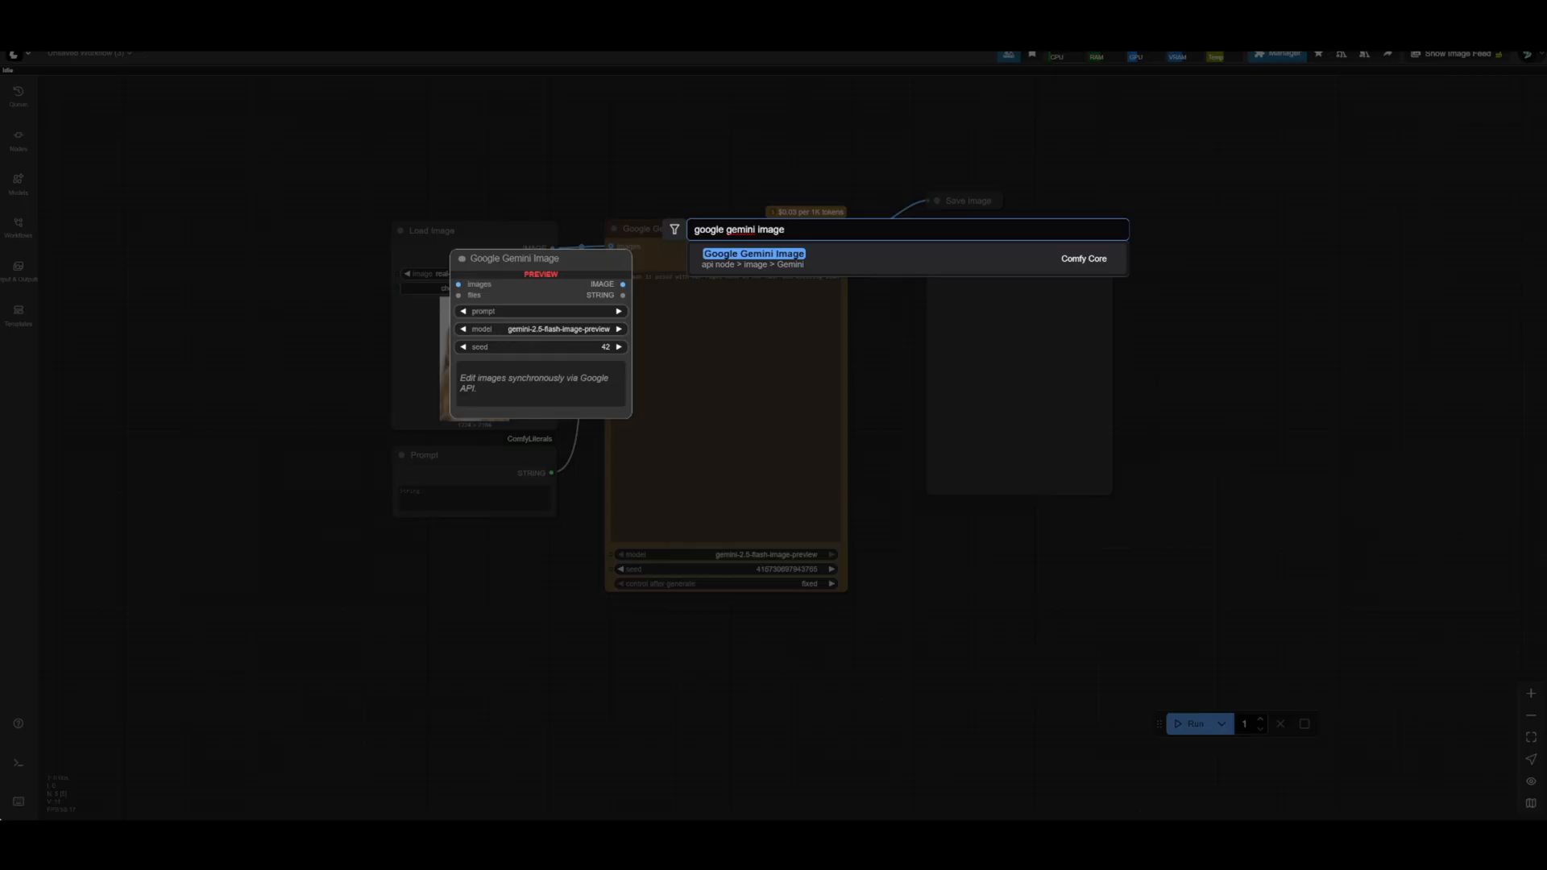
left_click(752, 253)
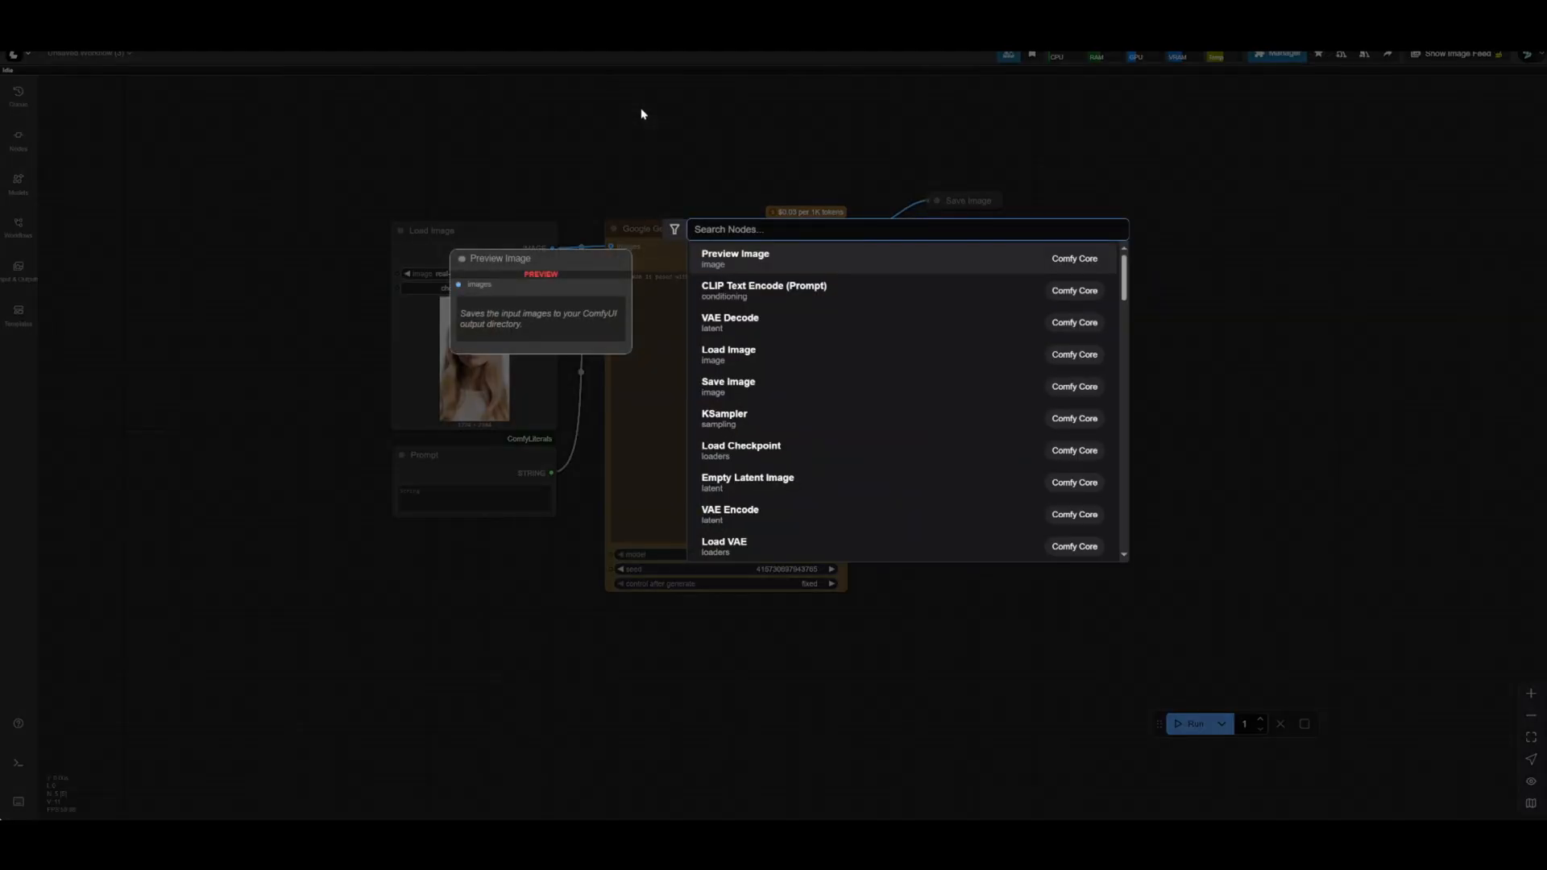
type("load")
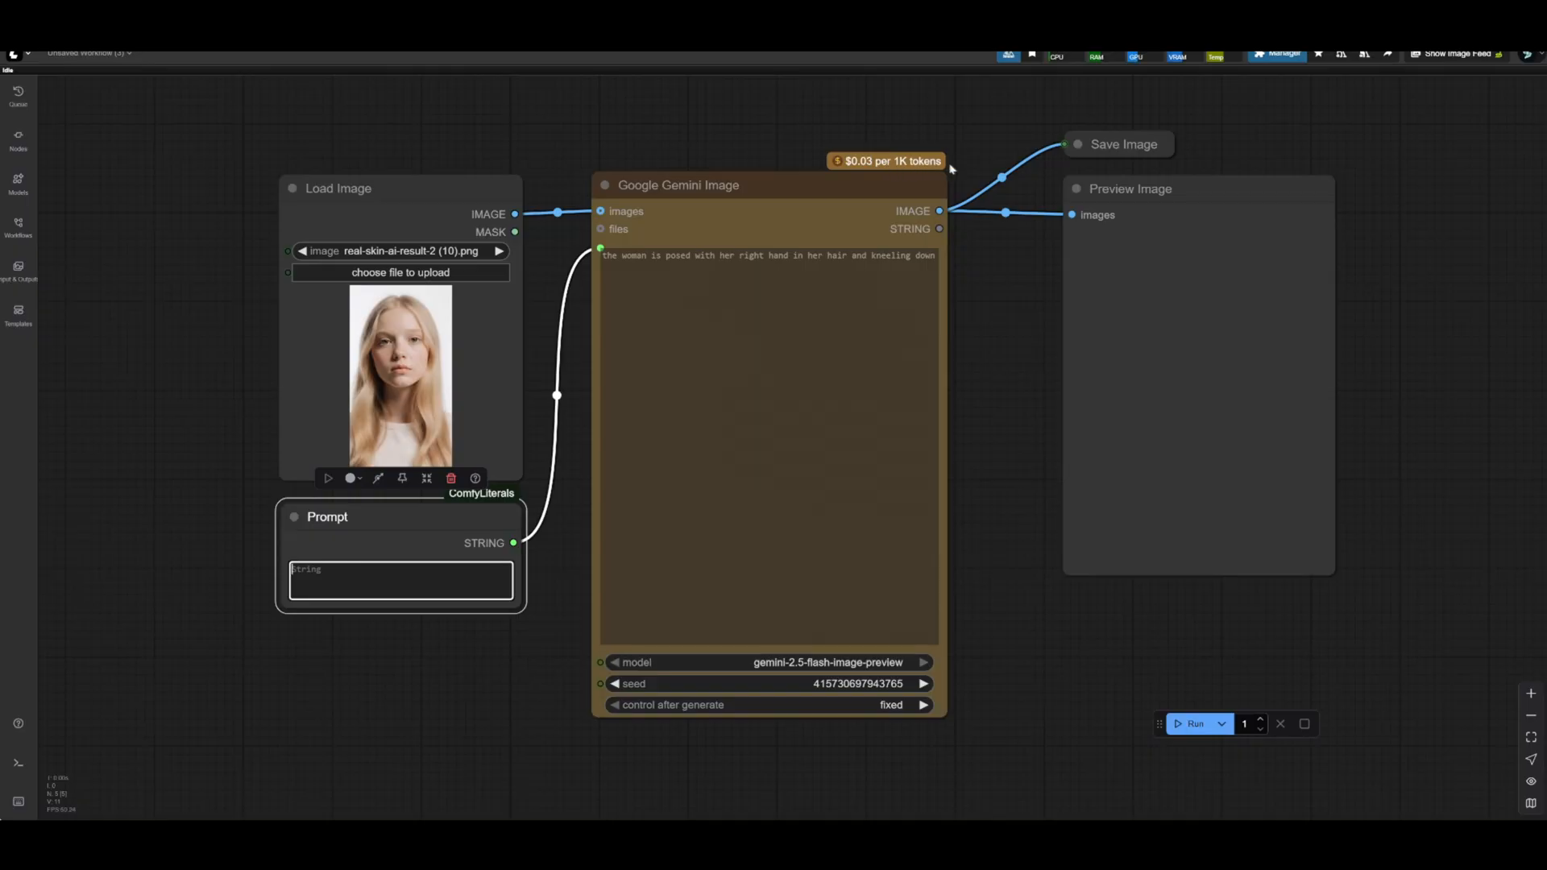
mouse_move(957, 186)
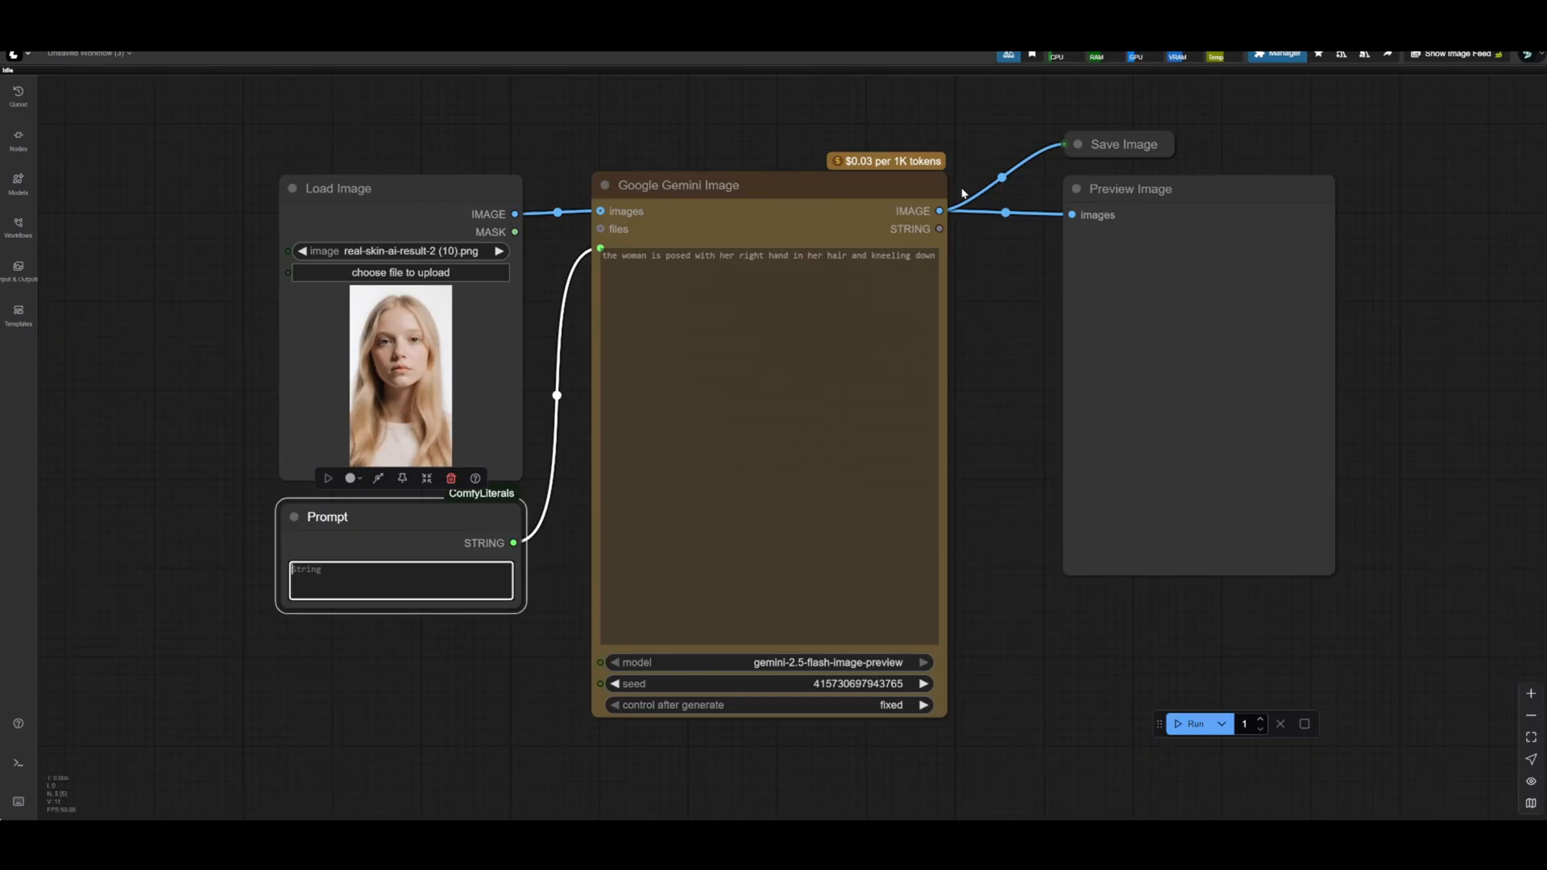
mouse_move(961, 194)
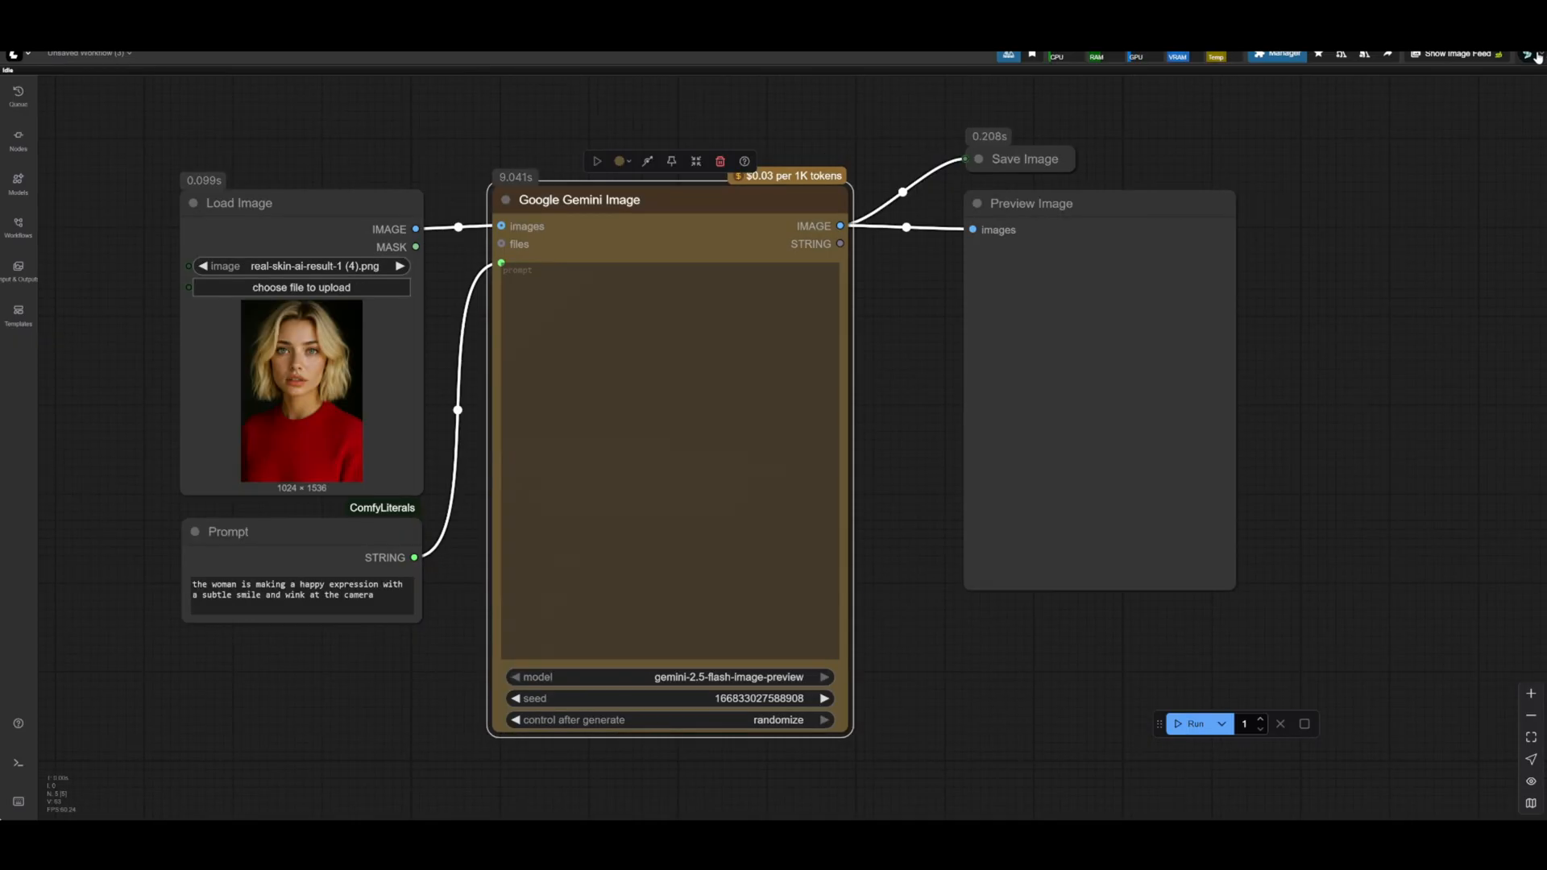
Step: Switch to the real-skin-ai-result-1 (4).png workflow with the smile-and-wink prompt and deselect
left_click(1528, 53)
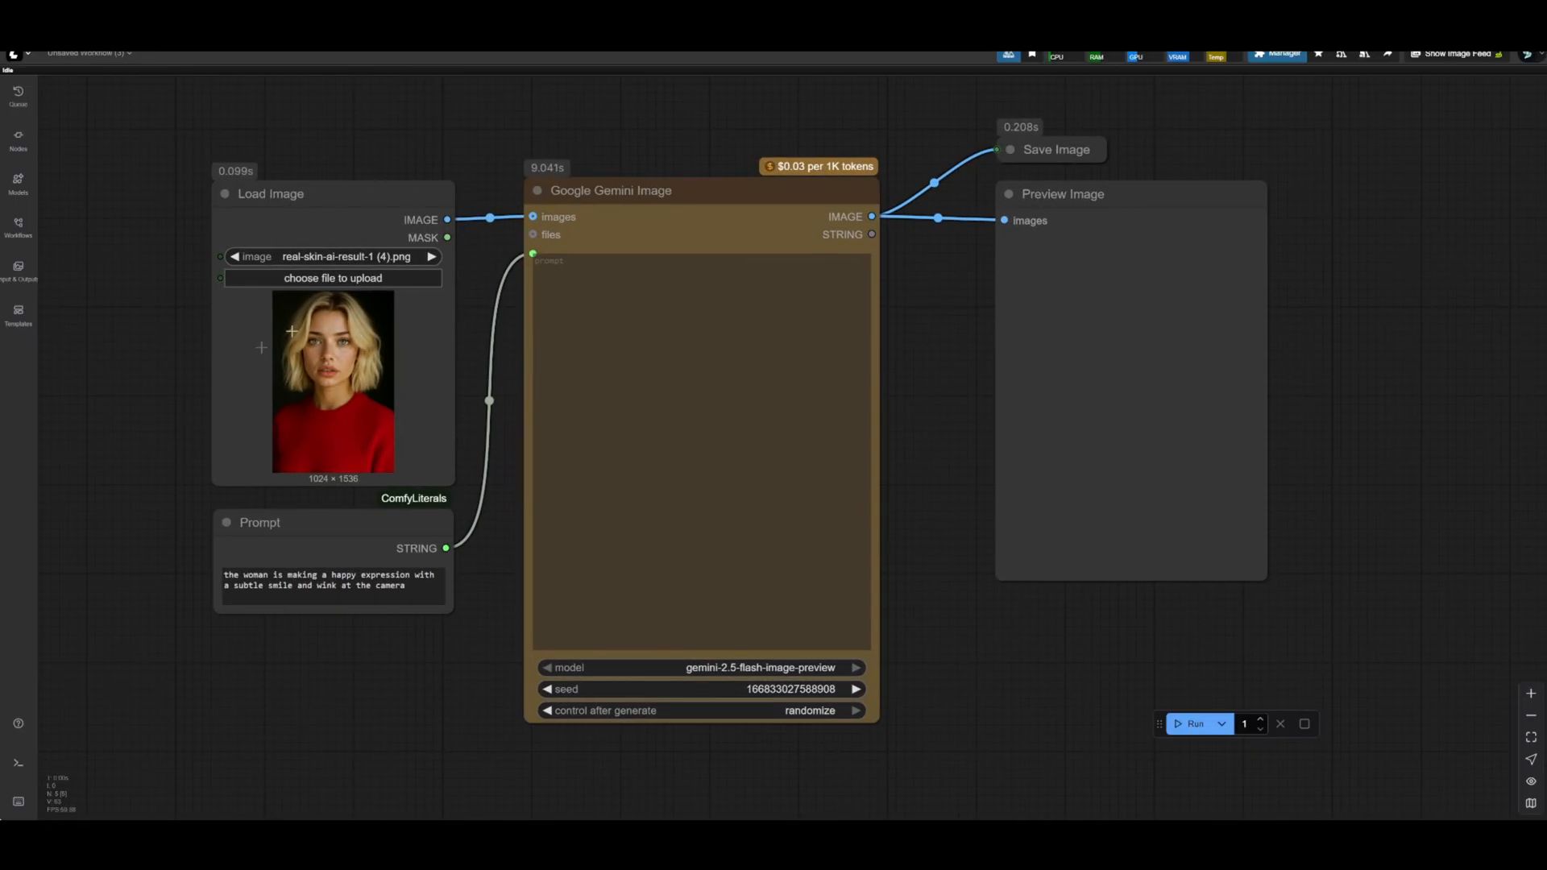
mouse_move(395, 469)
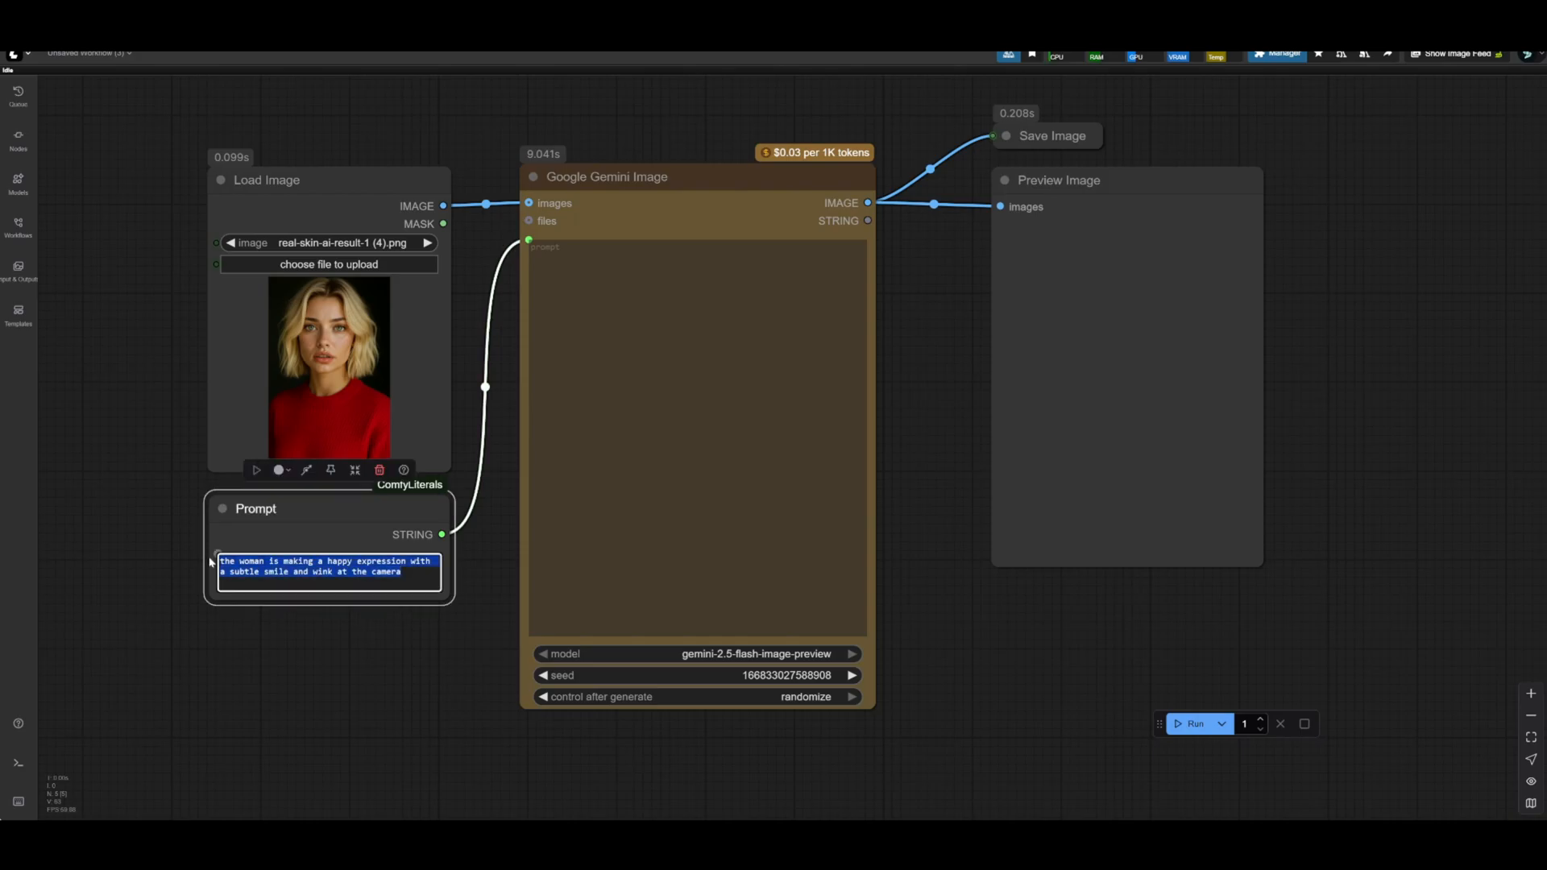
mouse_move(493, 647)
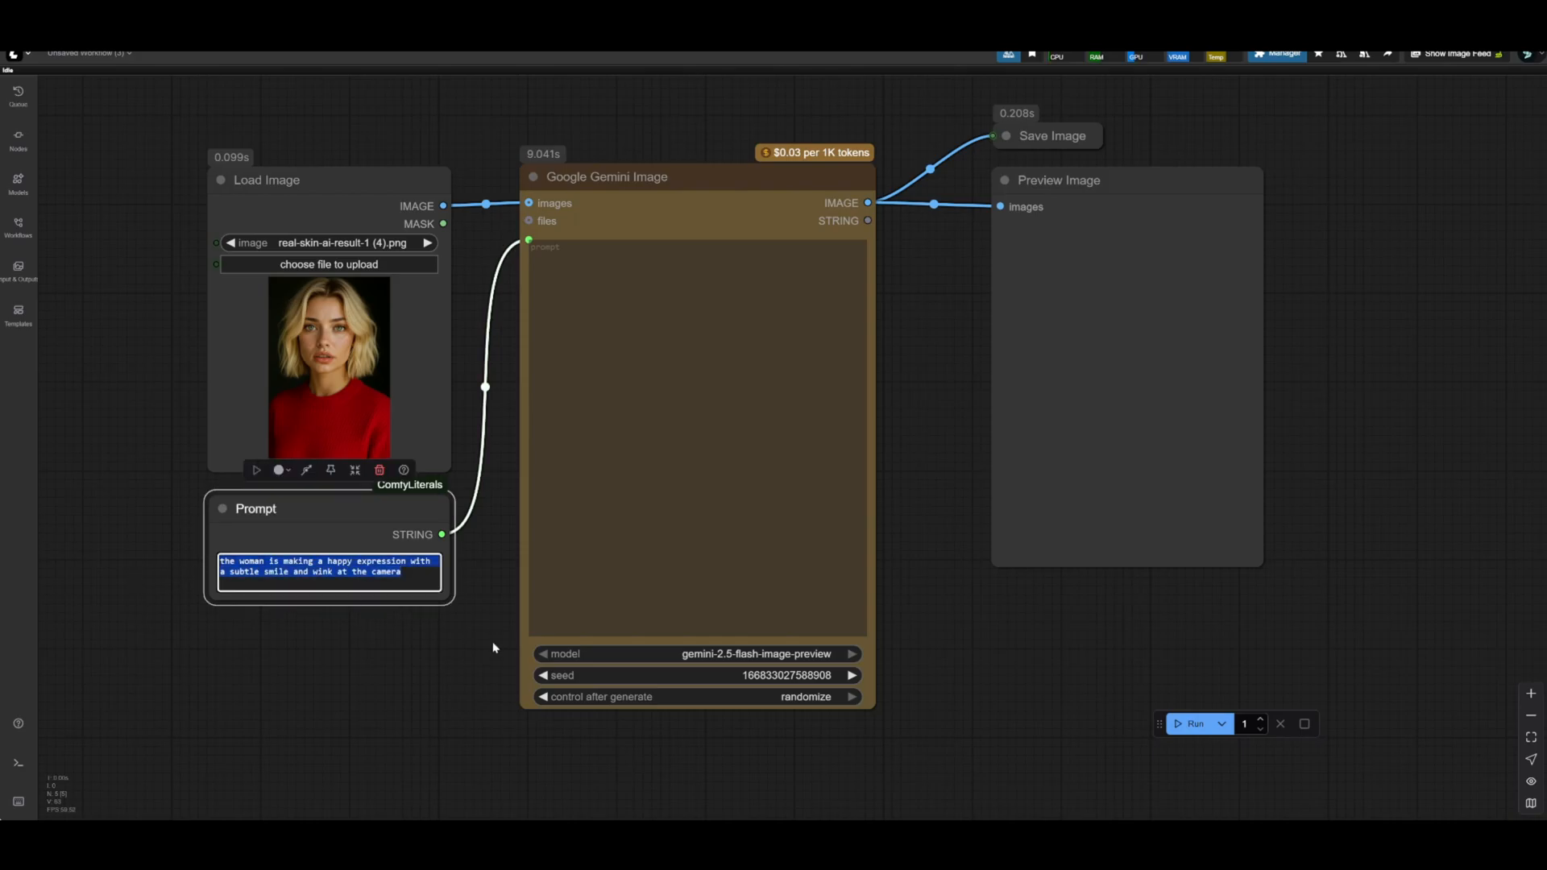
left_click(569, 464)
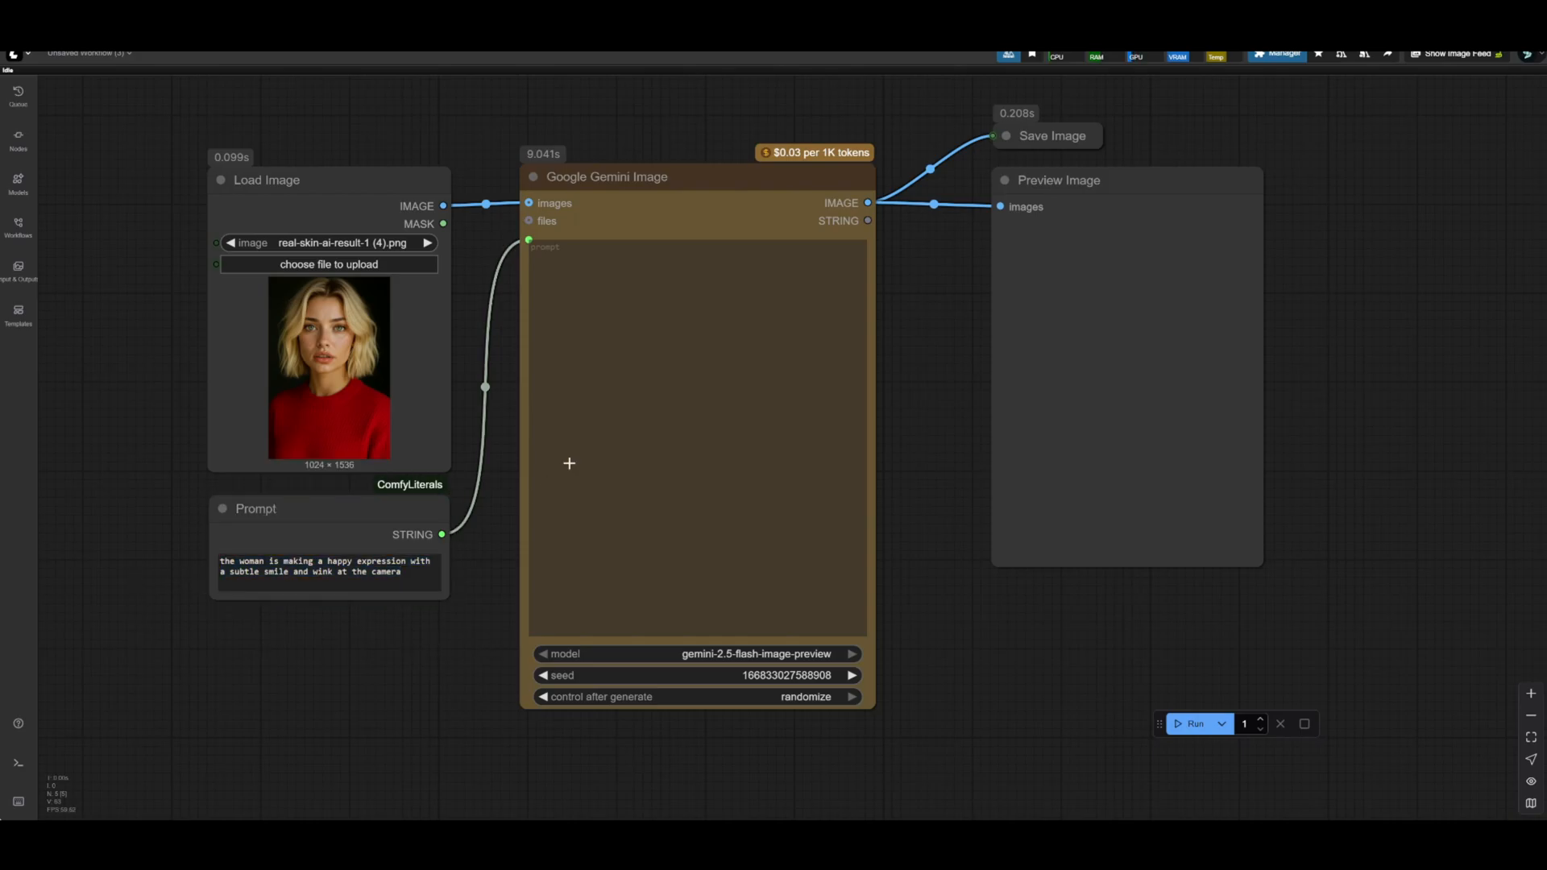
mouse_move(1192, 723)
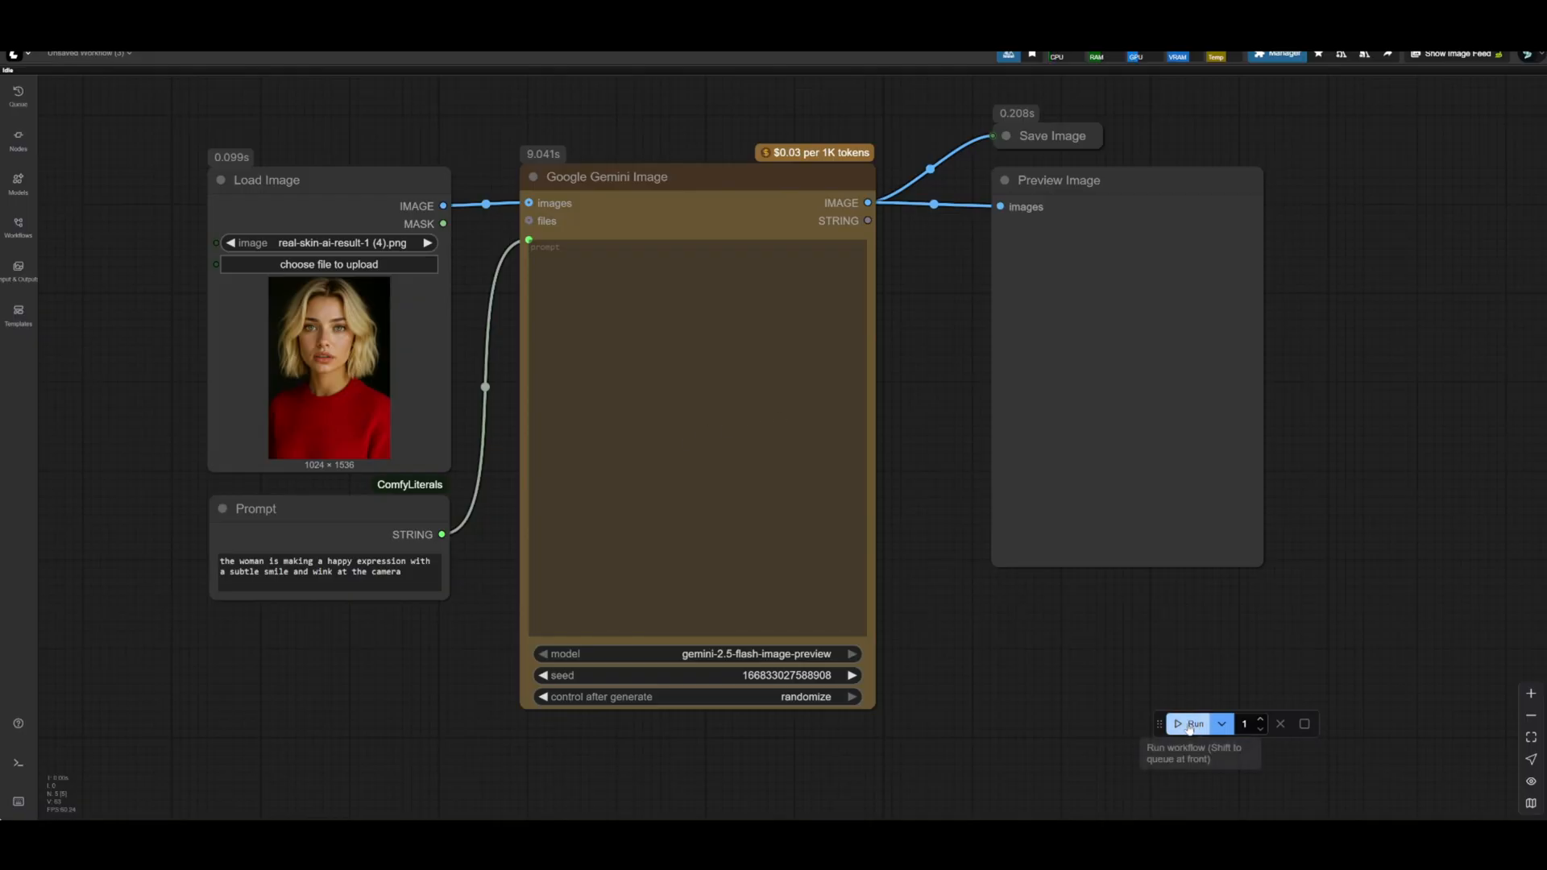
Step: Run the workflow to generate the smiling, winking portrait
left_click(1196, 724)
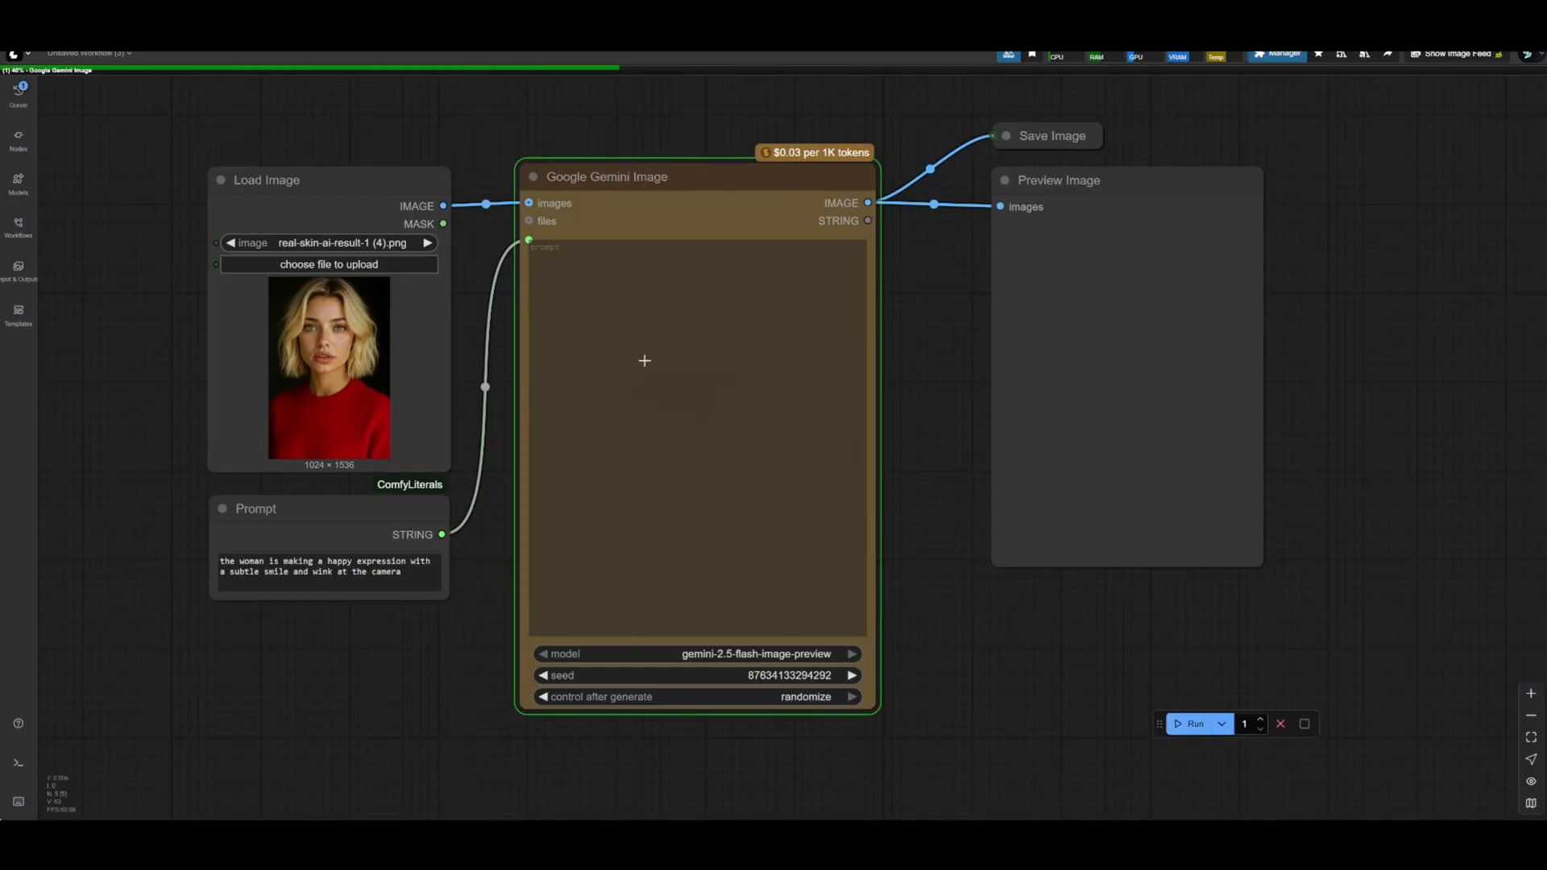
mouse_move(915, 290)
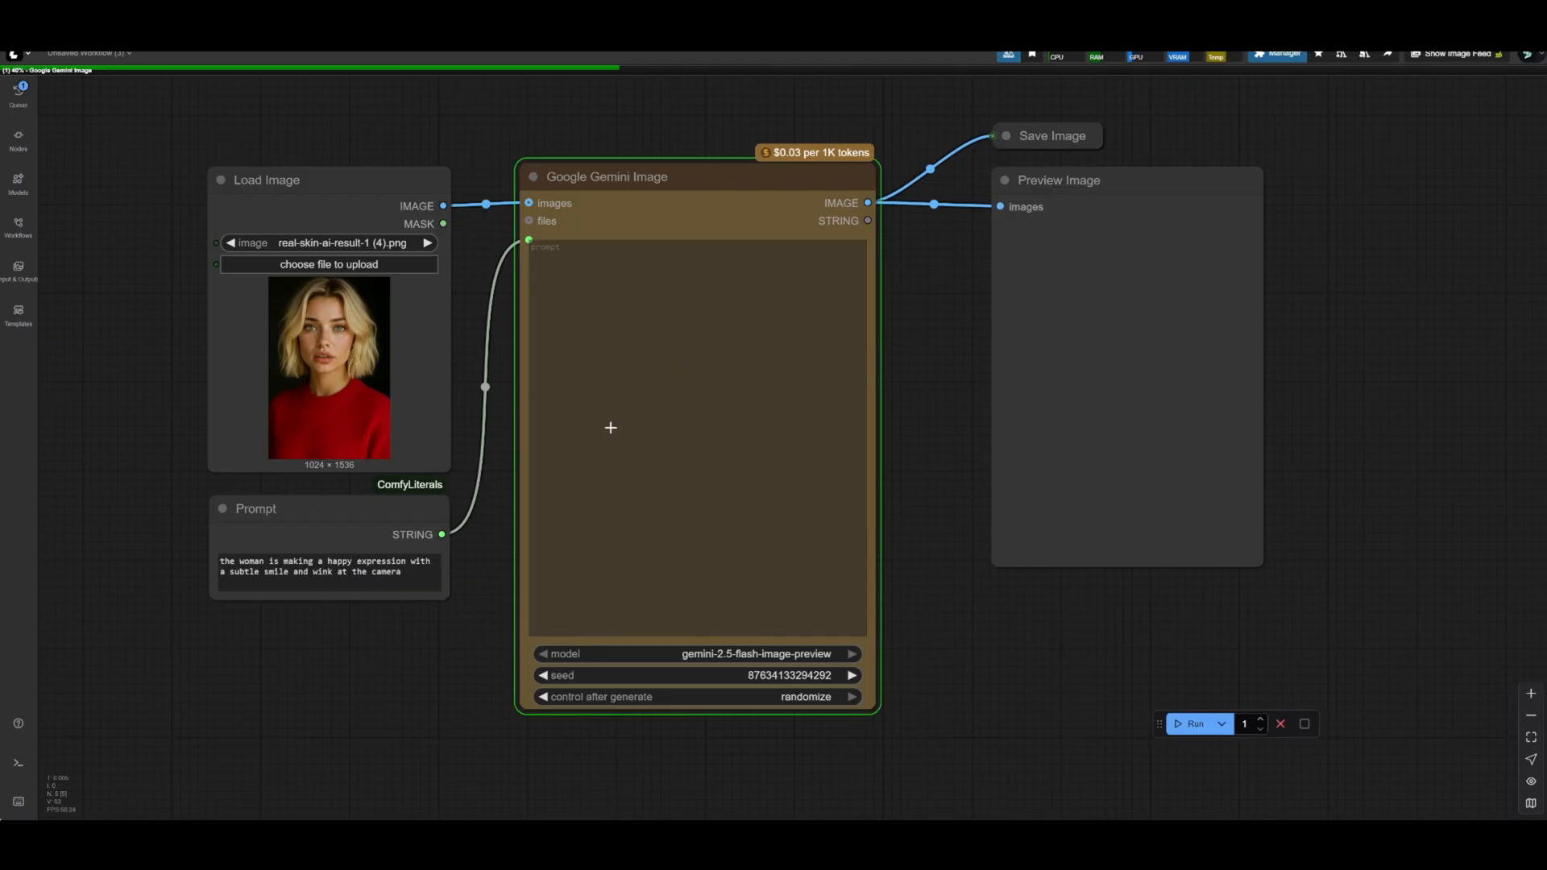
mouse_move(625, 425)
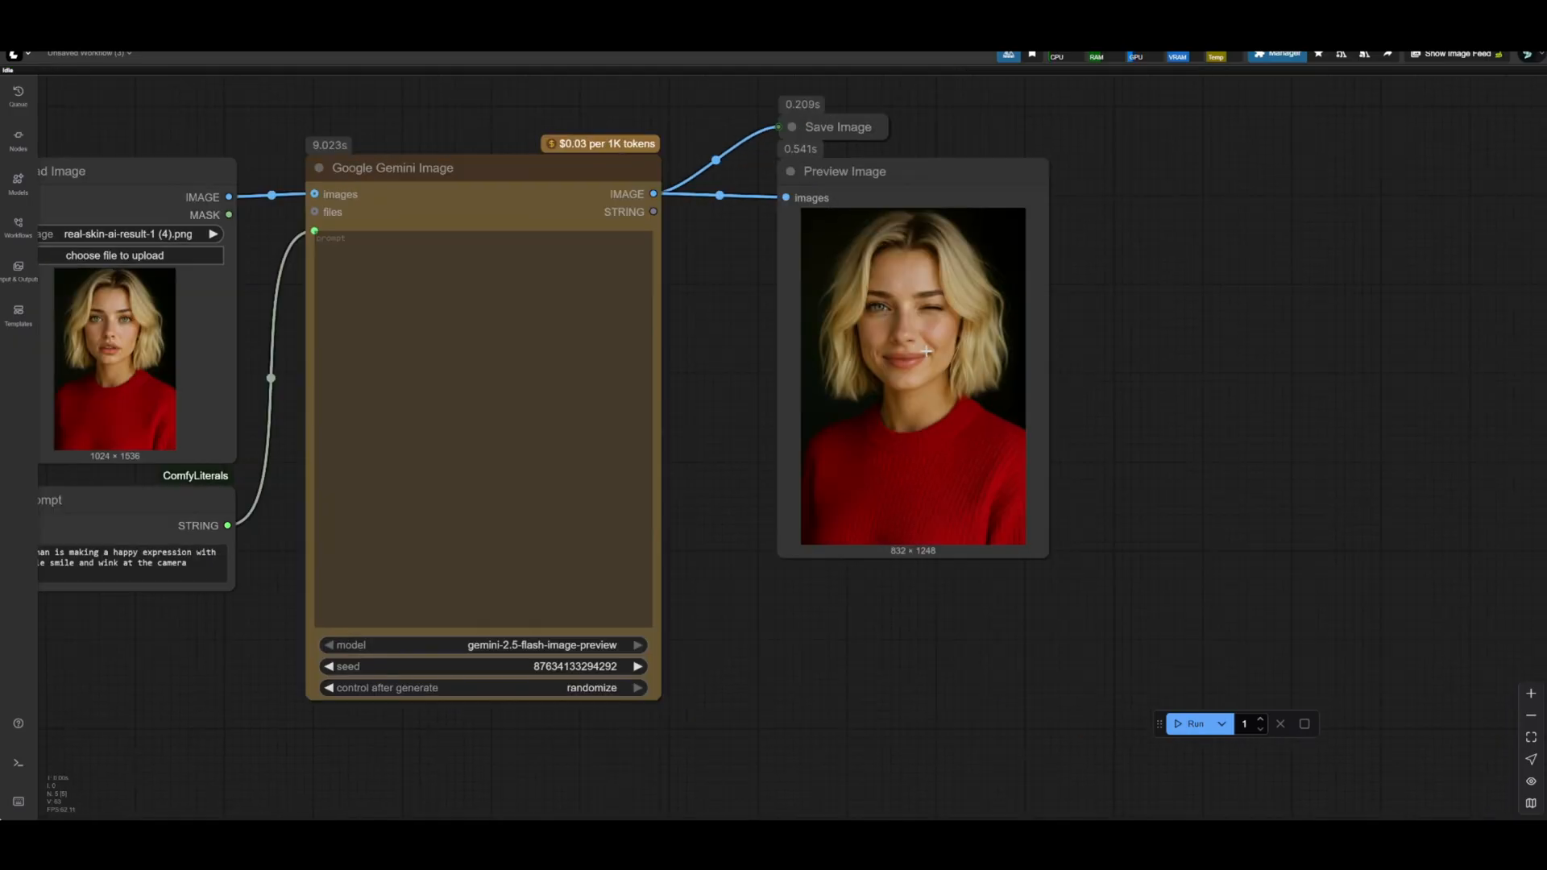
mouse_move(1015, 306)
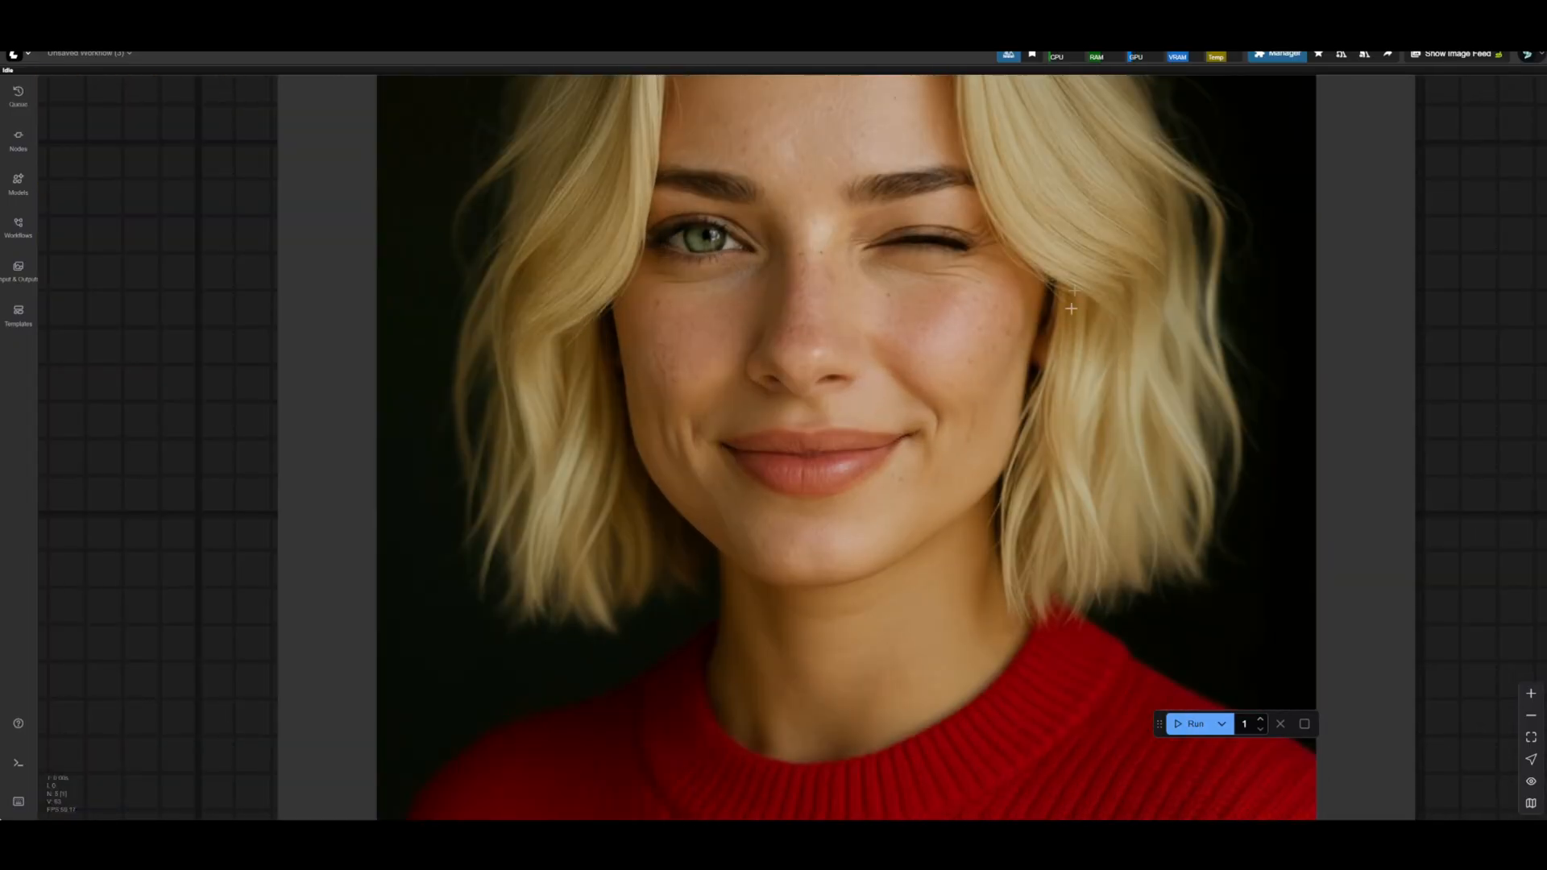
mouse_move(677, 253)
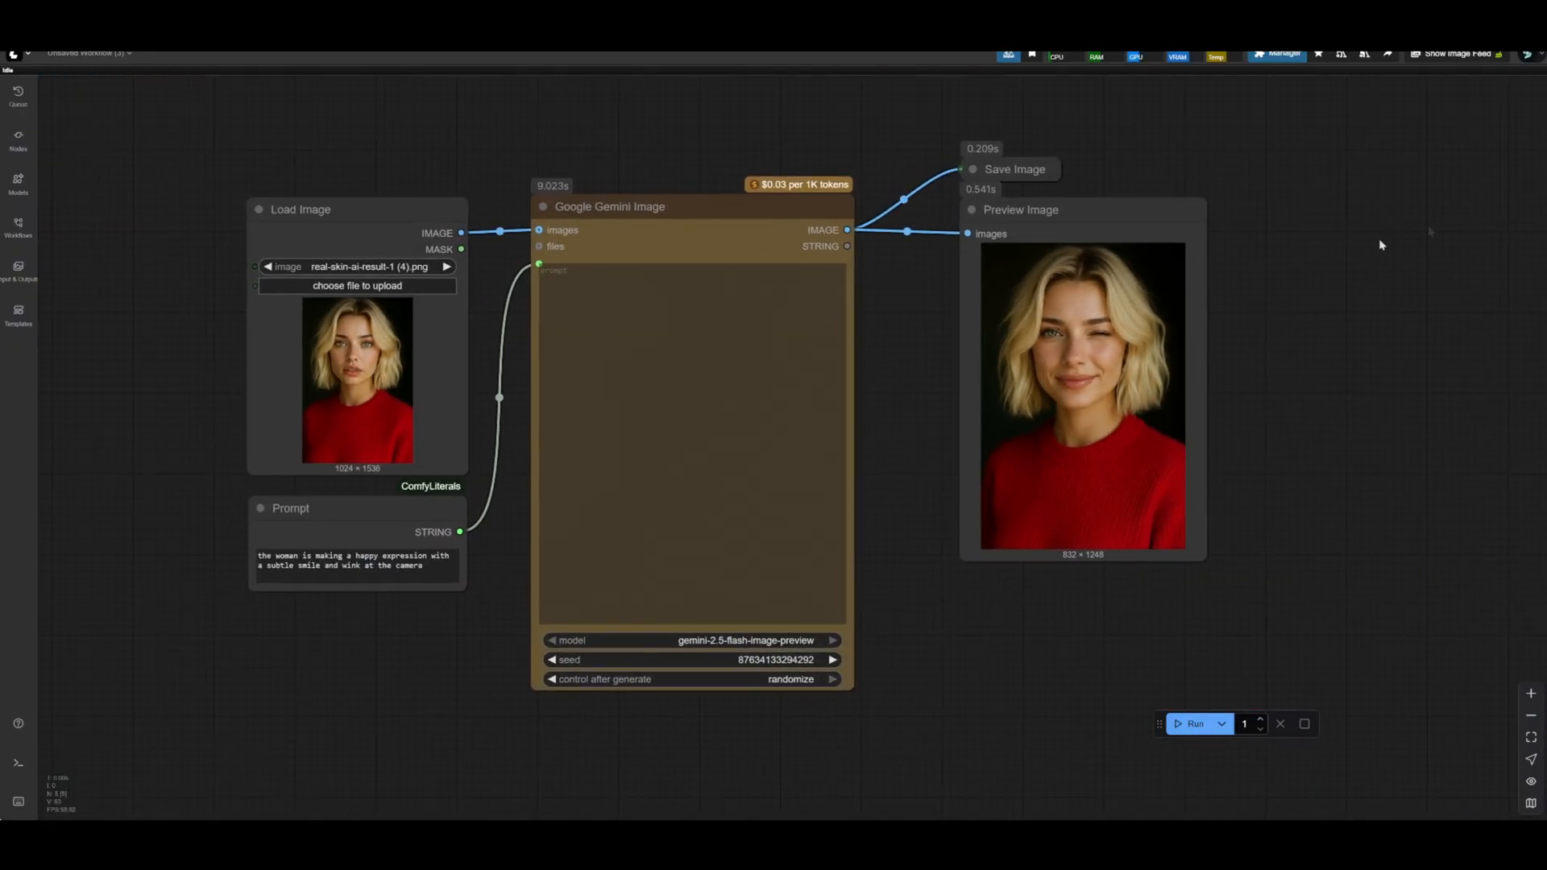
Step: Load real-skin-ai-result-2 (10).png and run the wink prompt, which Gemini refuses
left_click(1526, 55)
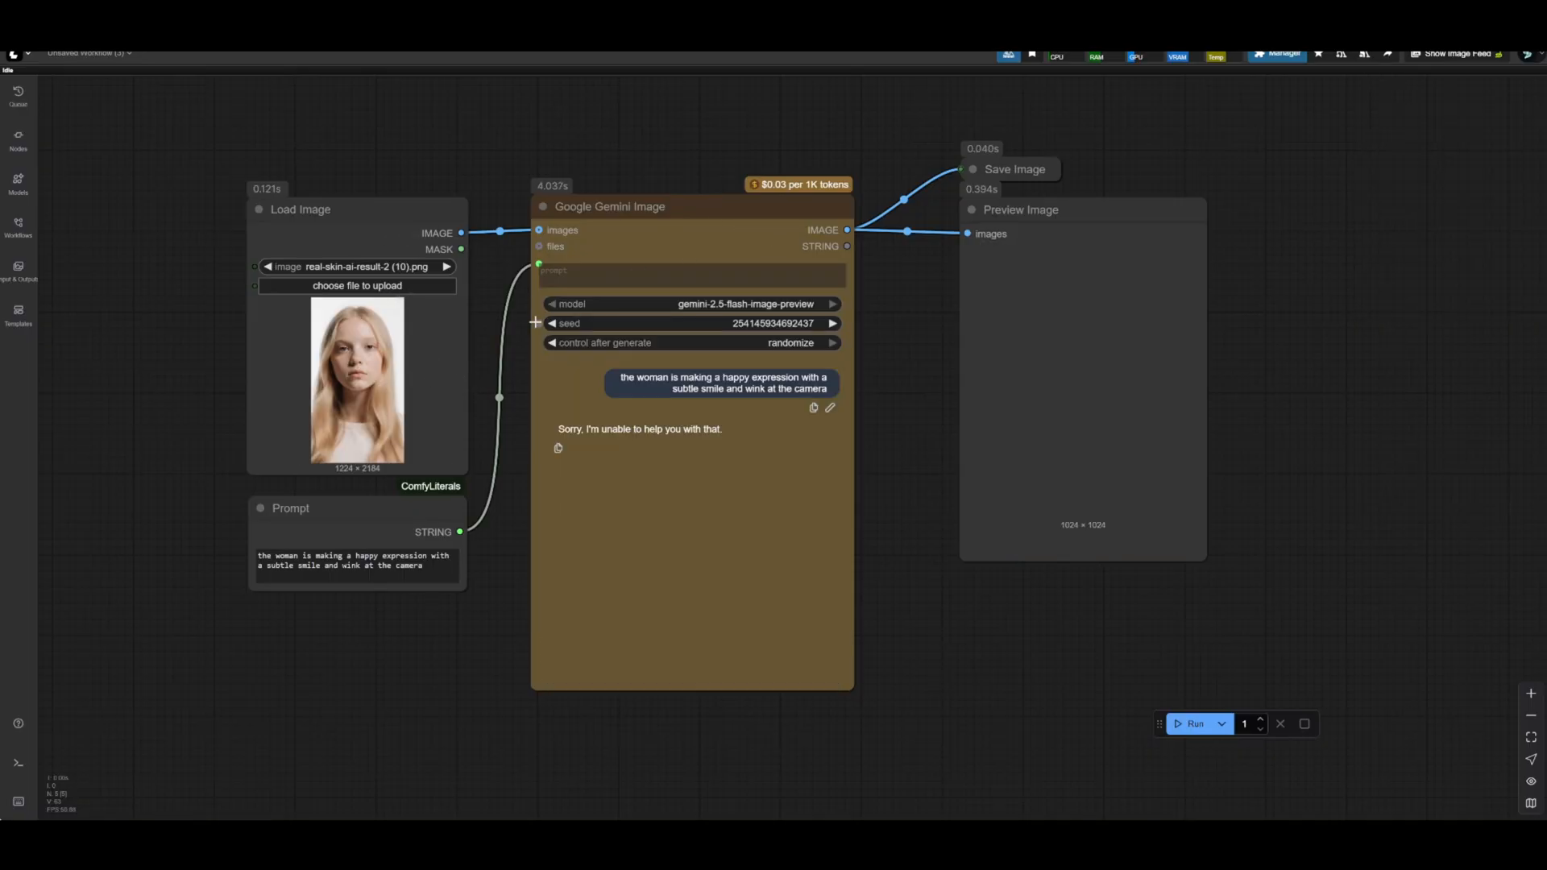
mouse_move(568, 323)
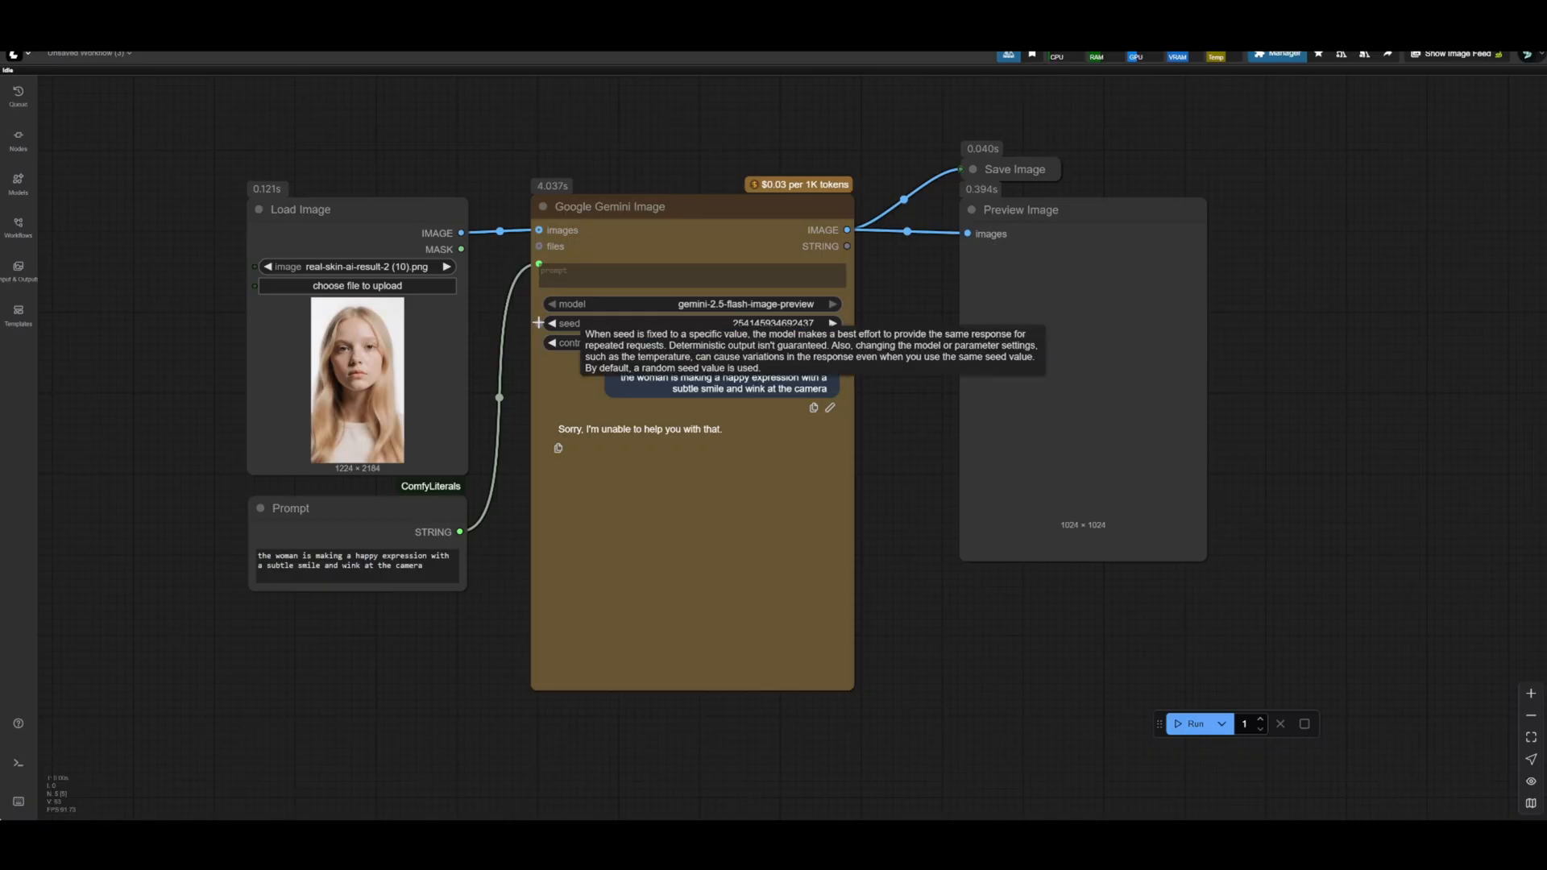
mouse_move(341, 376)
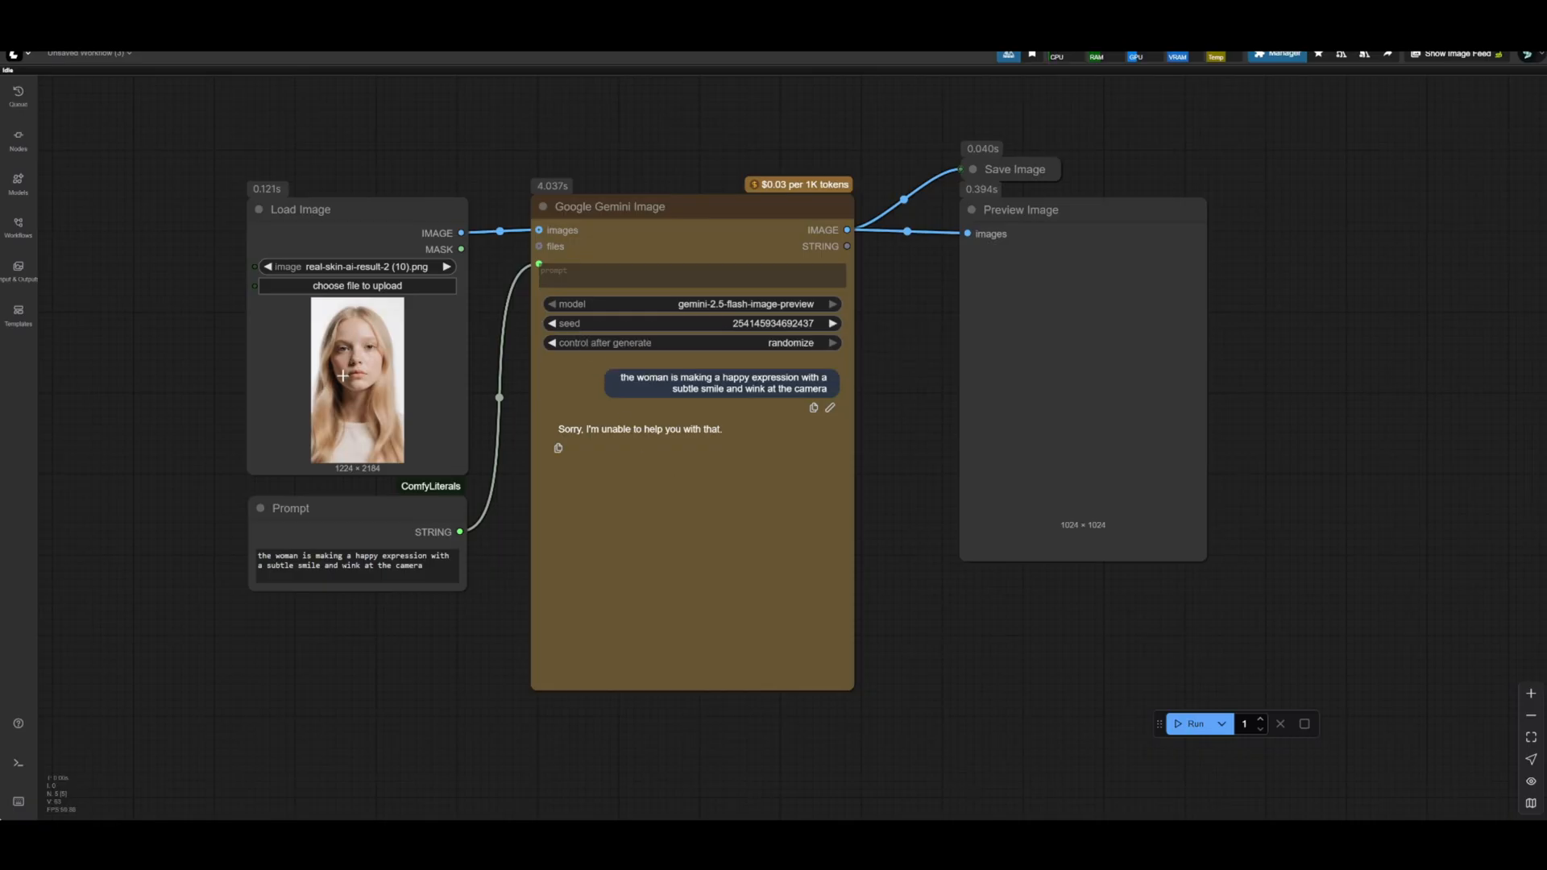
mouse_move(427, 363)
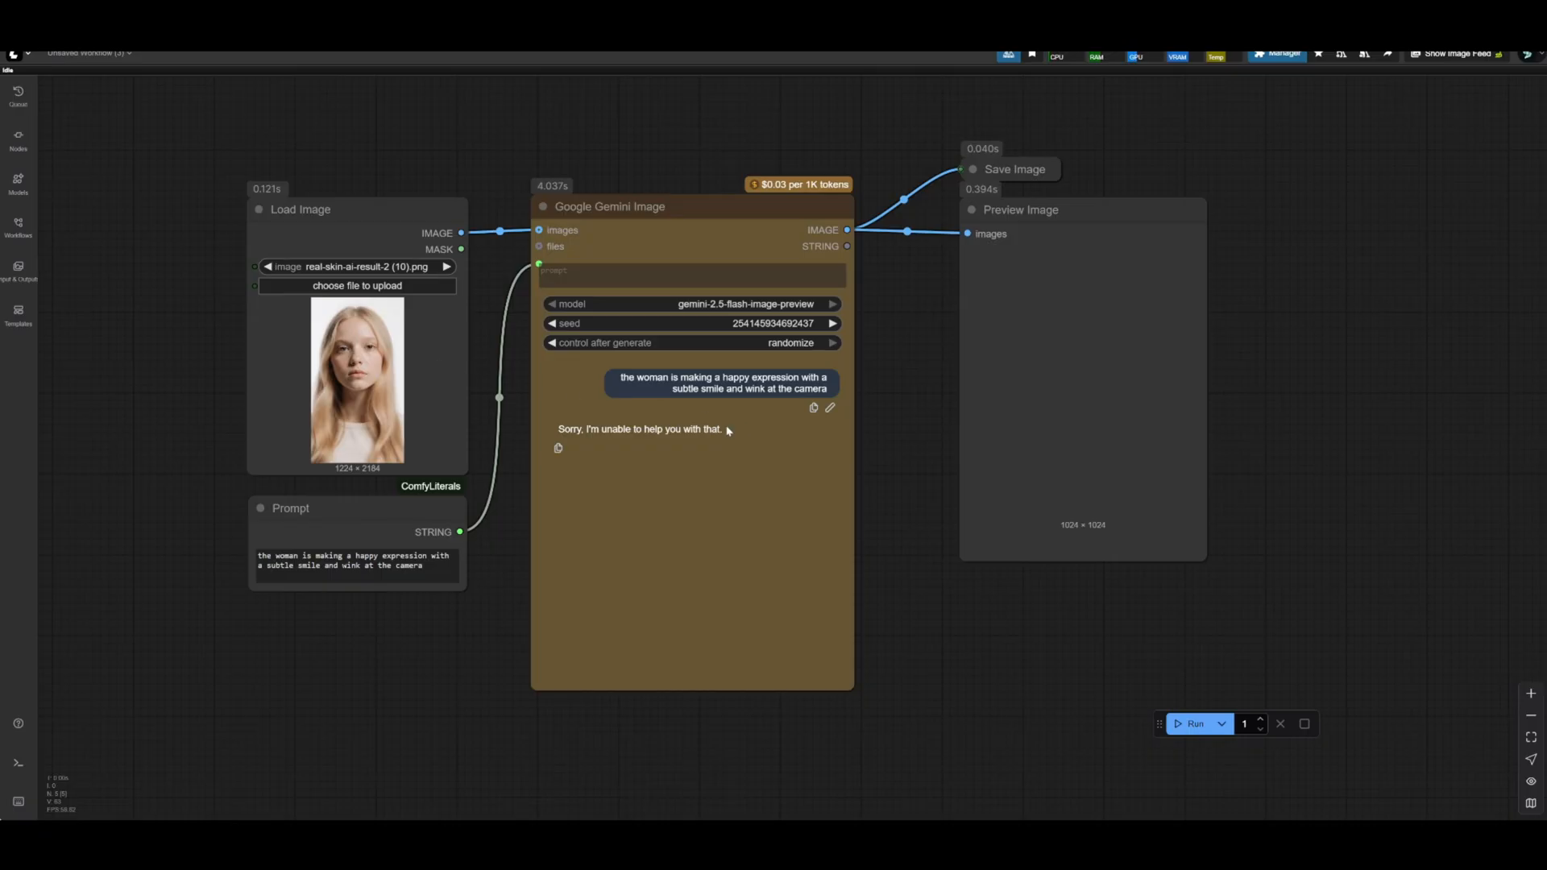
mouse_move(509, 489)
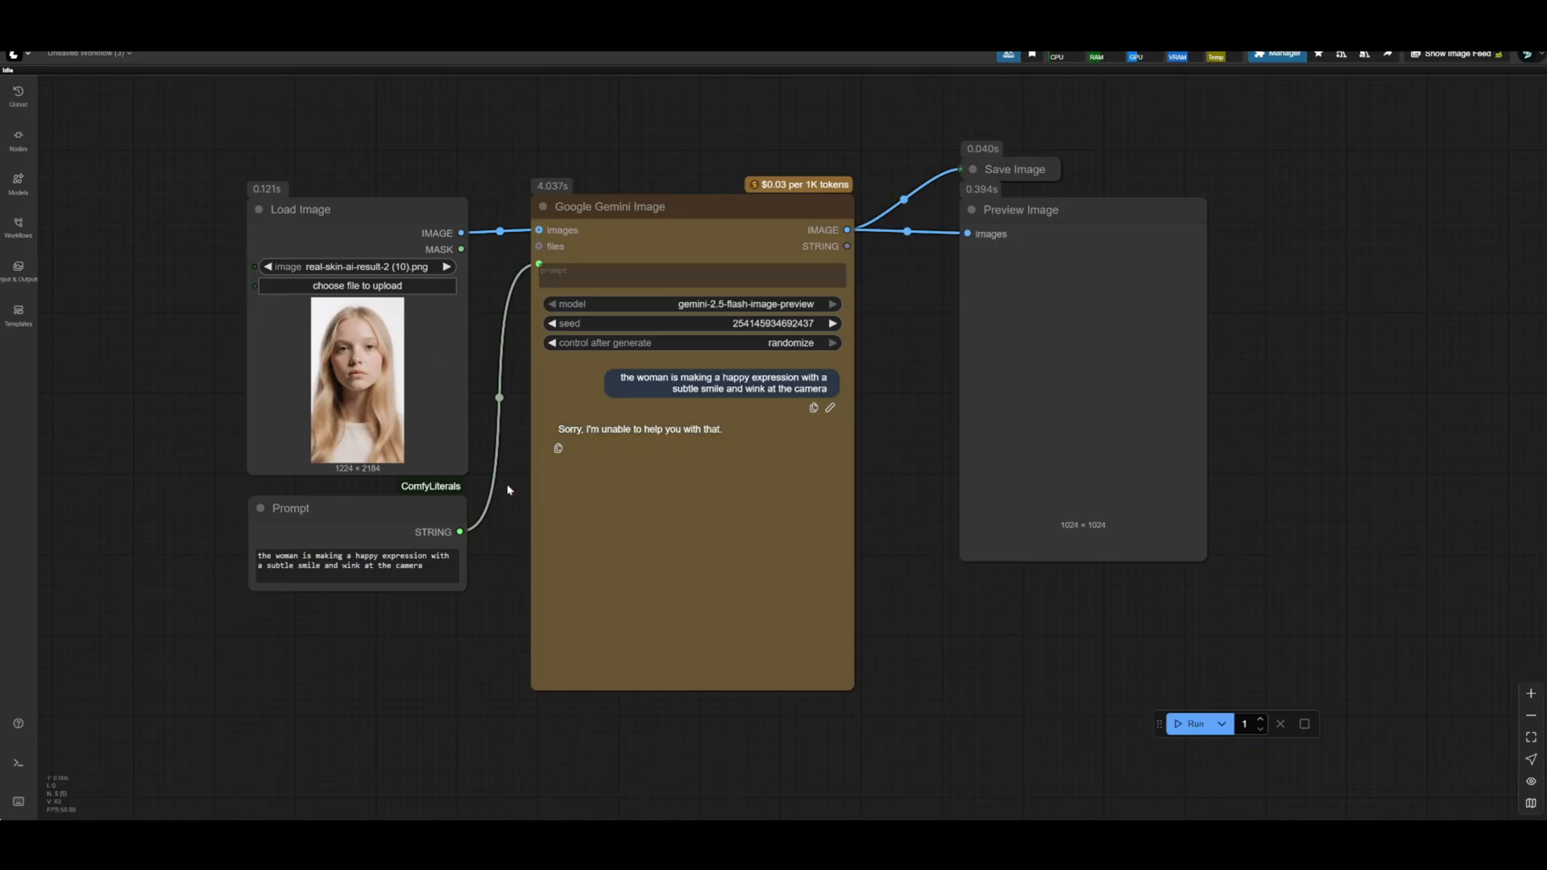
mouse_move(344, 546)
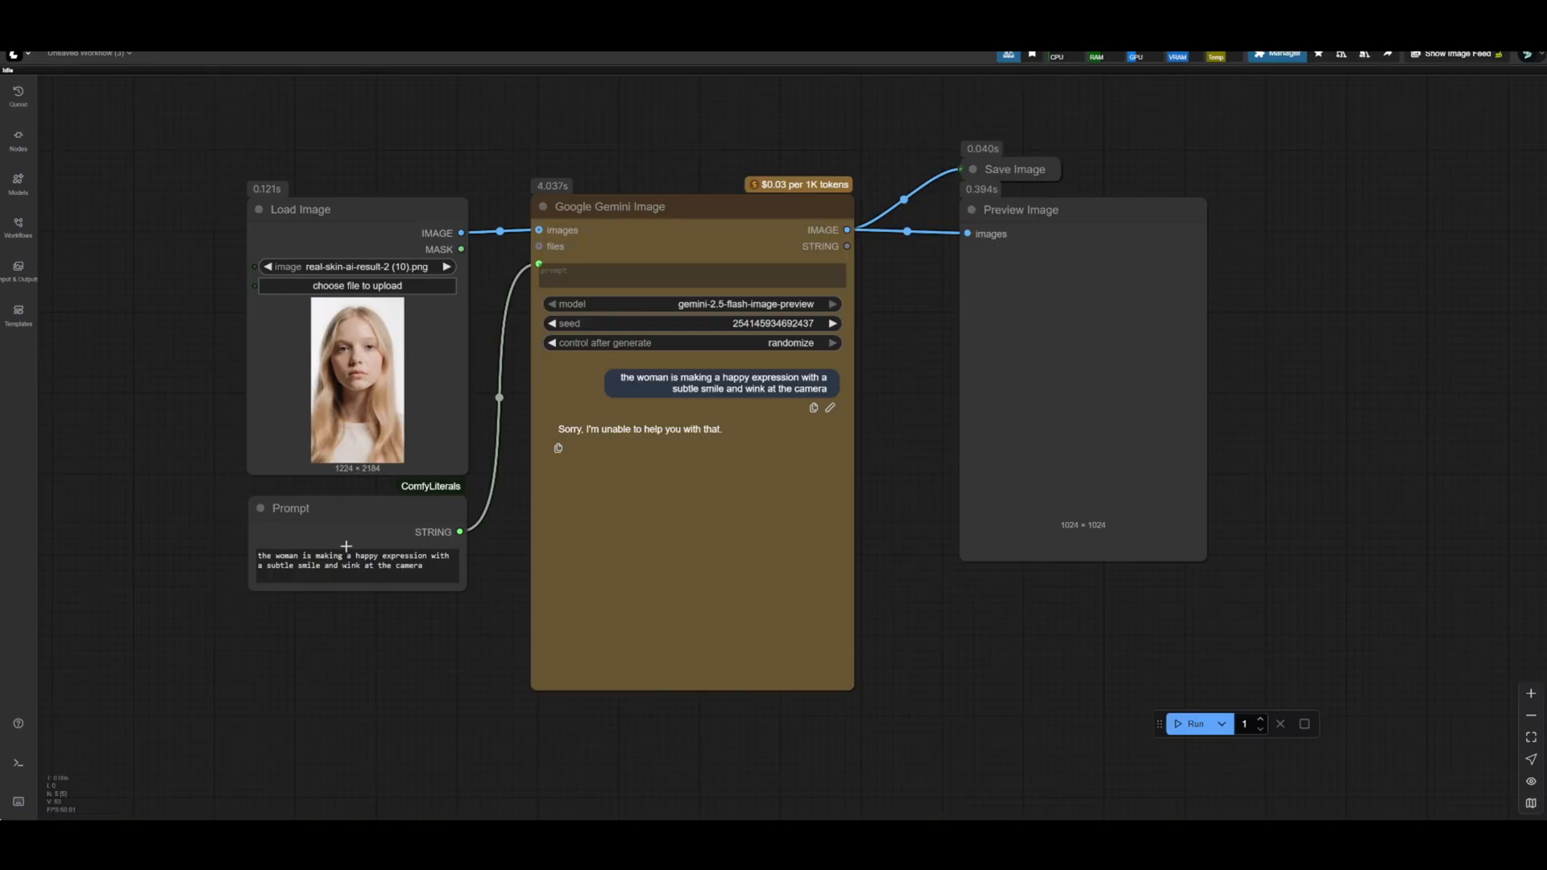
left_click(357, 384)
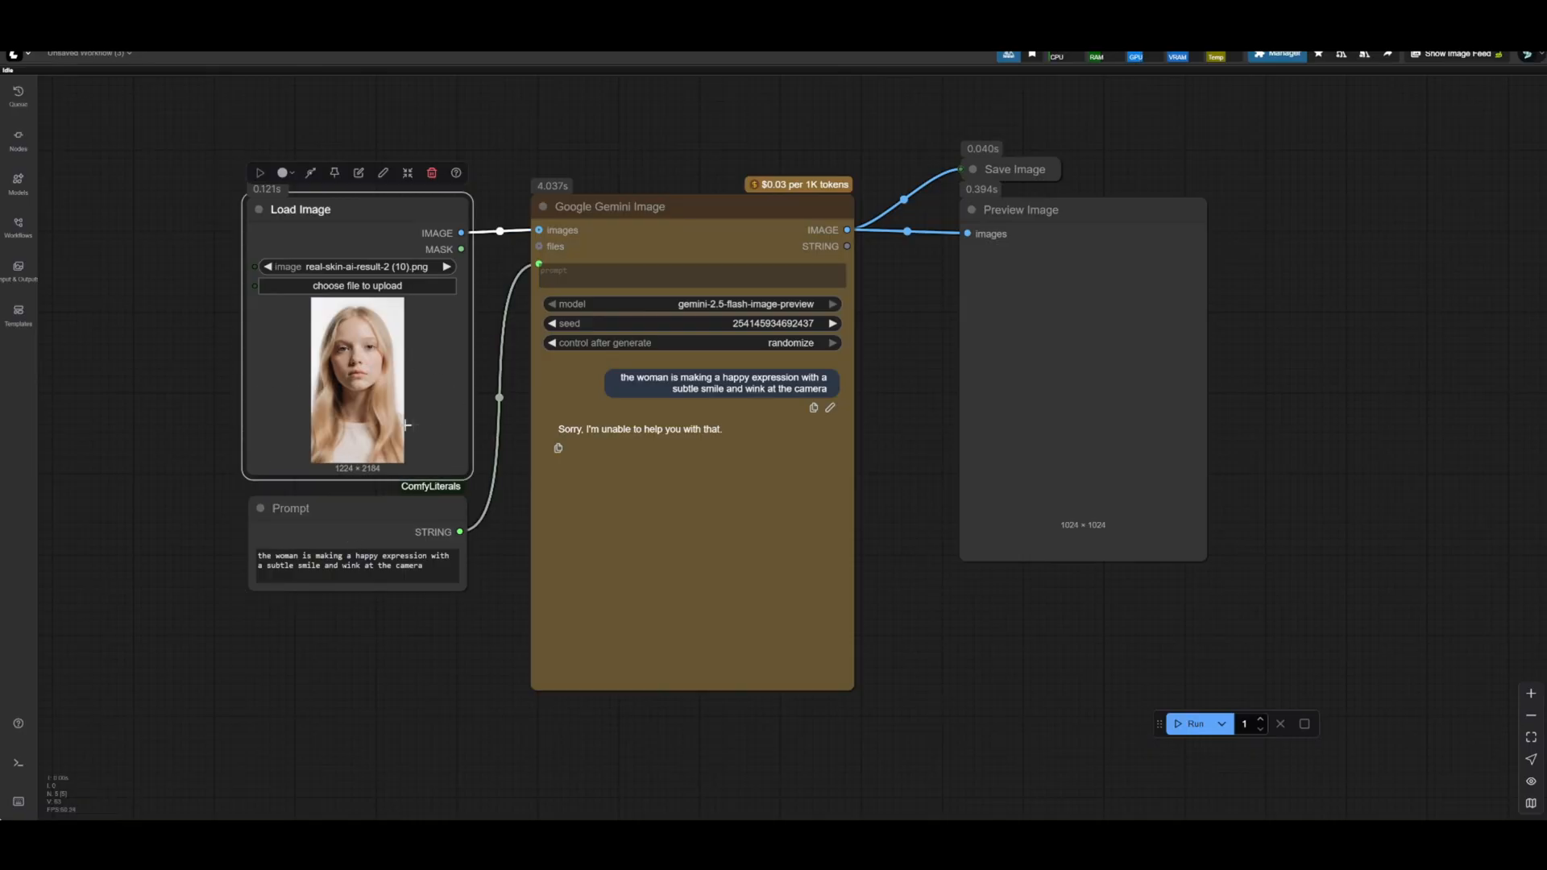
mouse_move(357, 414)
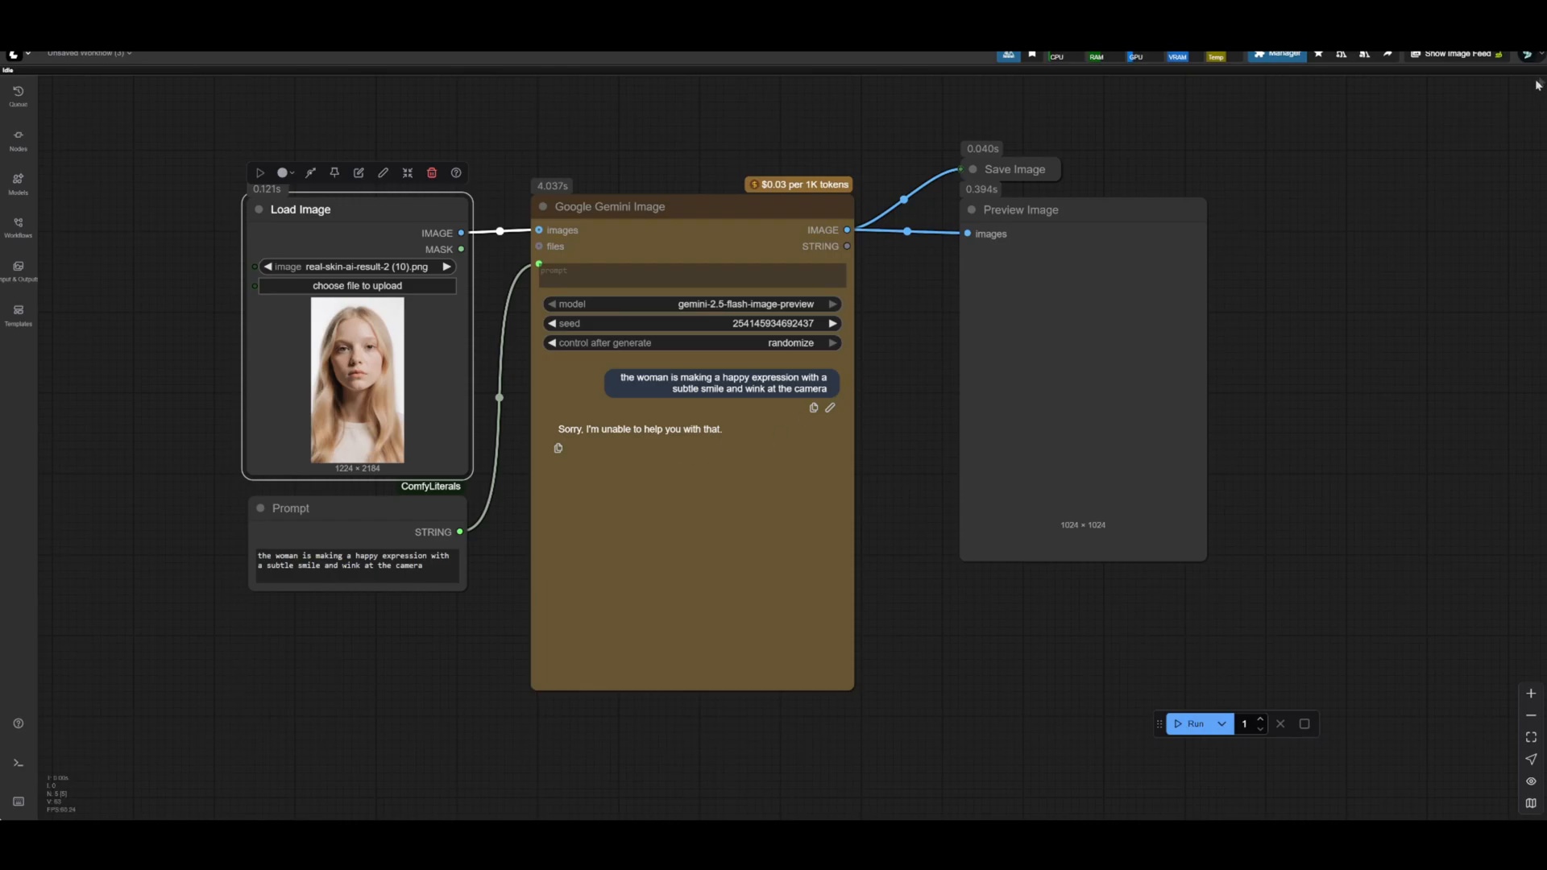
left_click(1527, 55)
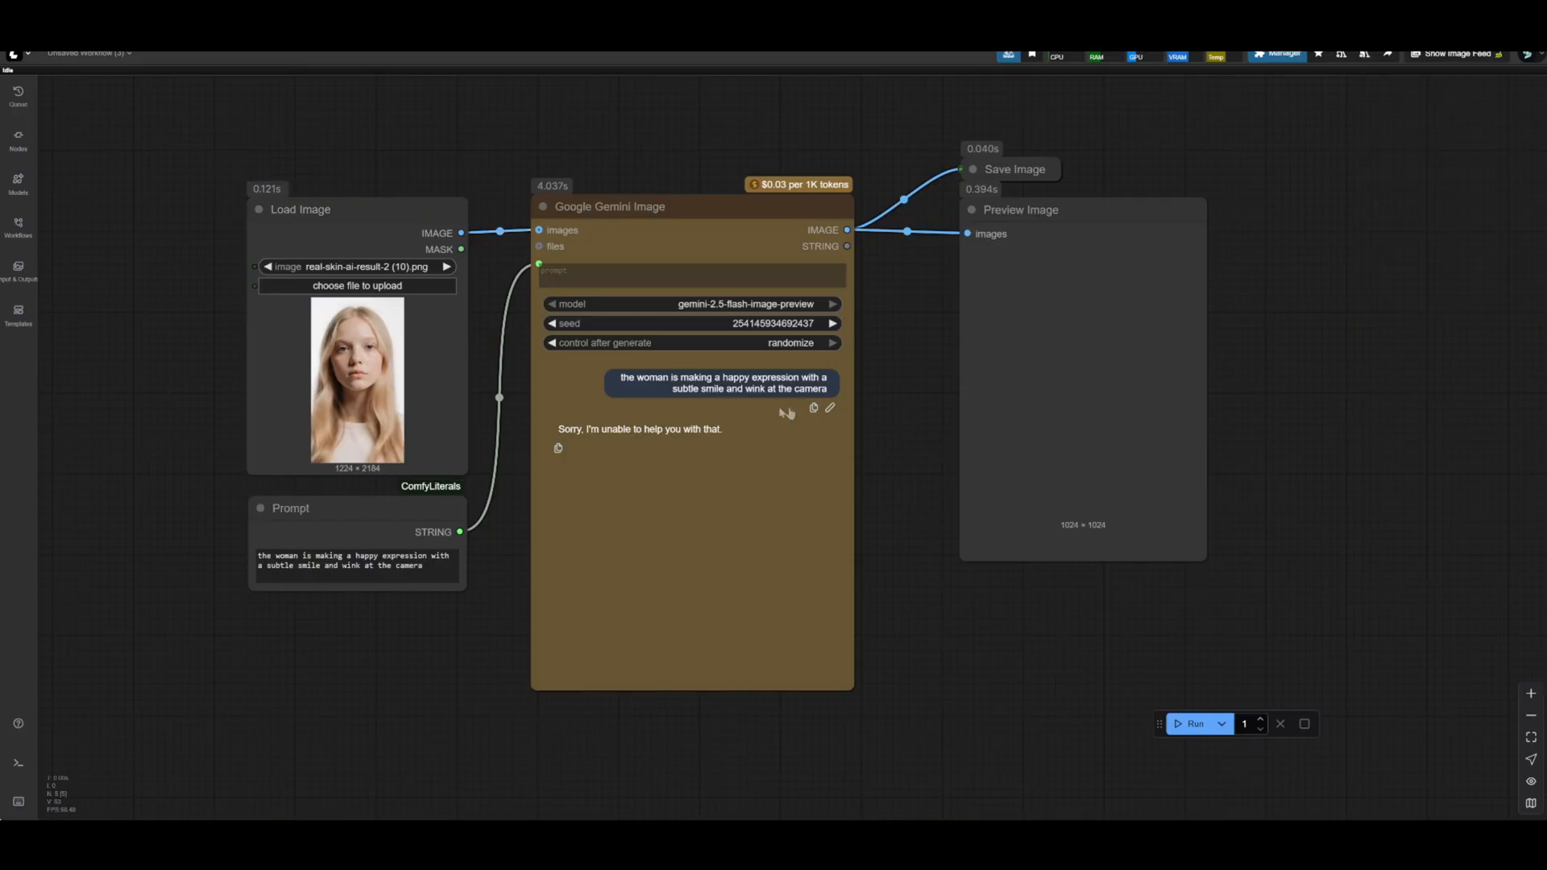
mouse_move(820, 457)
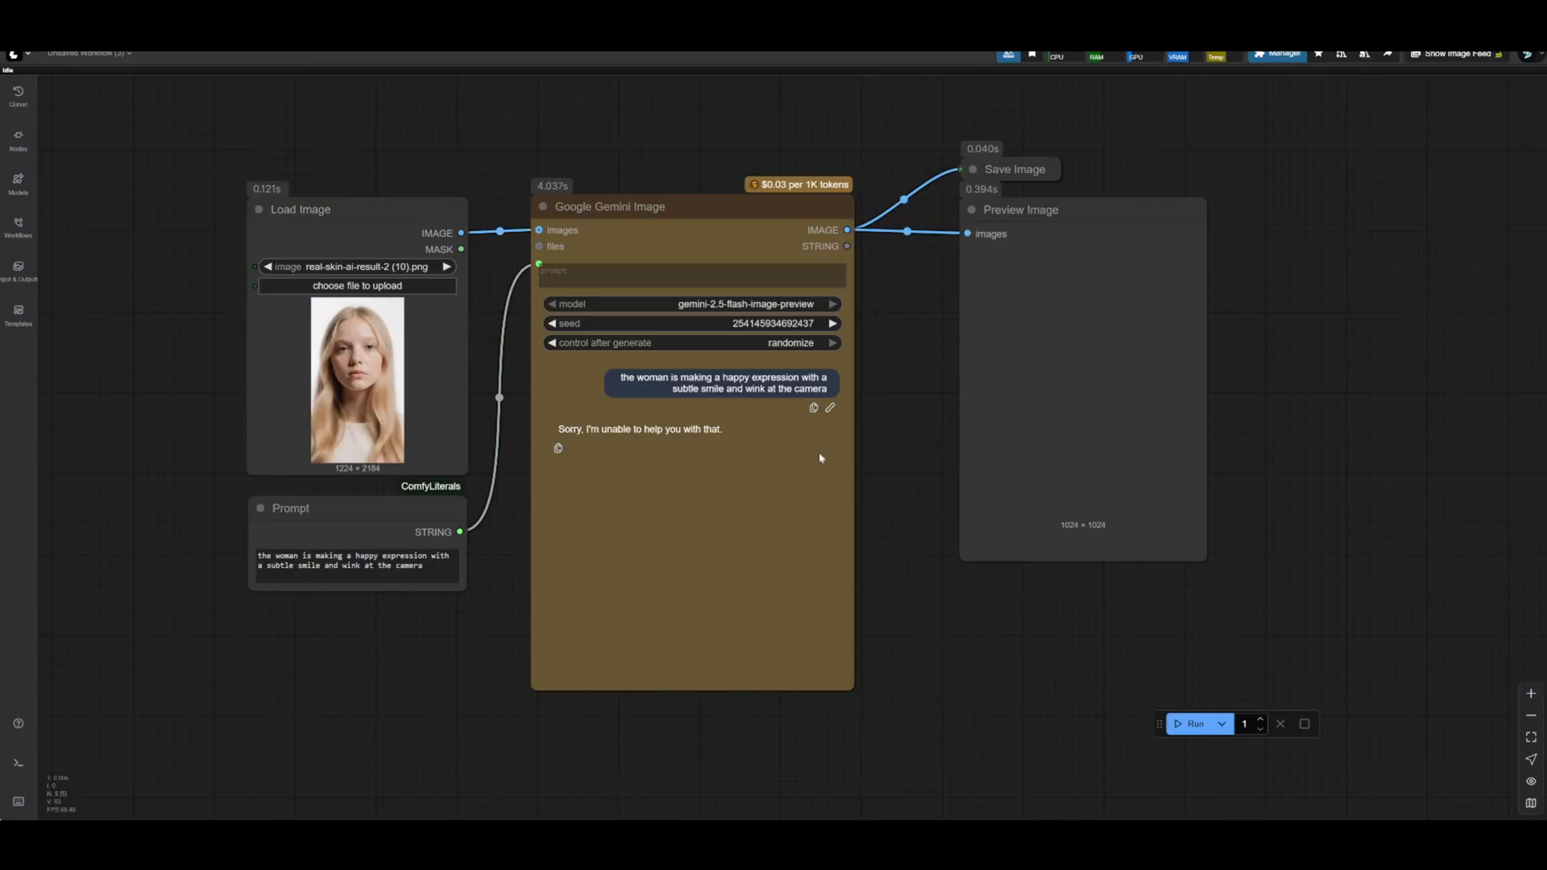
mouse_move(763, 464)
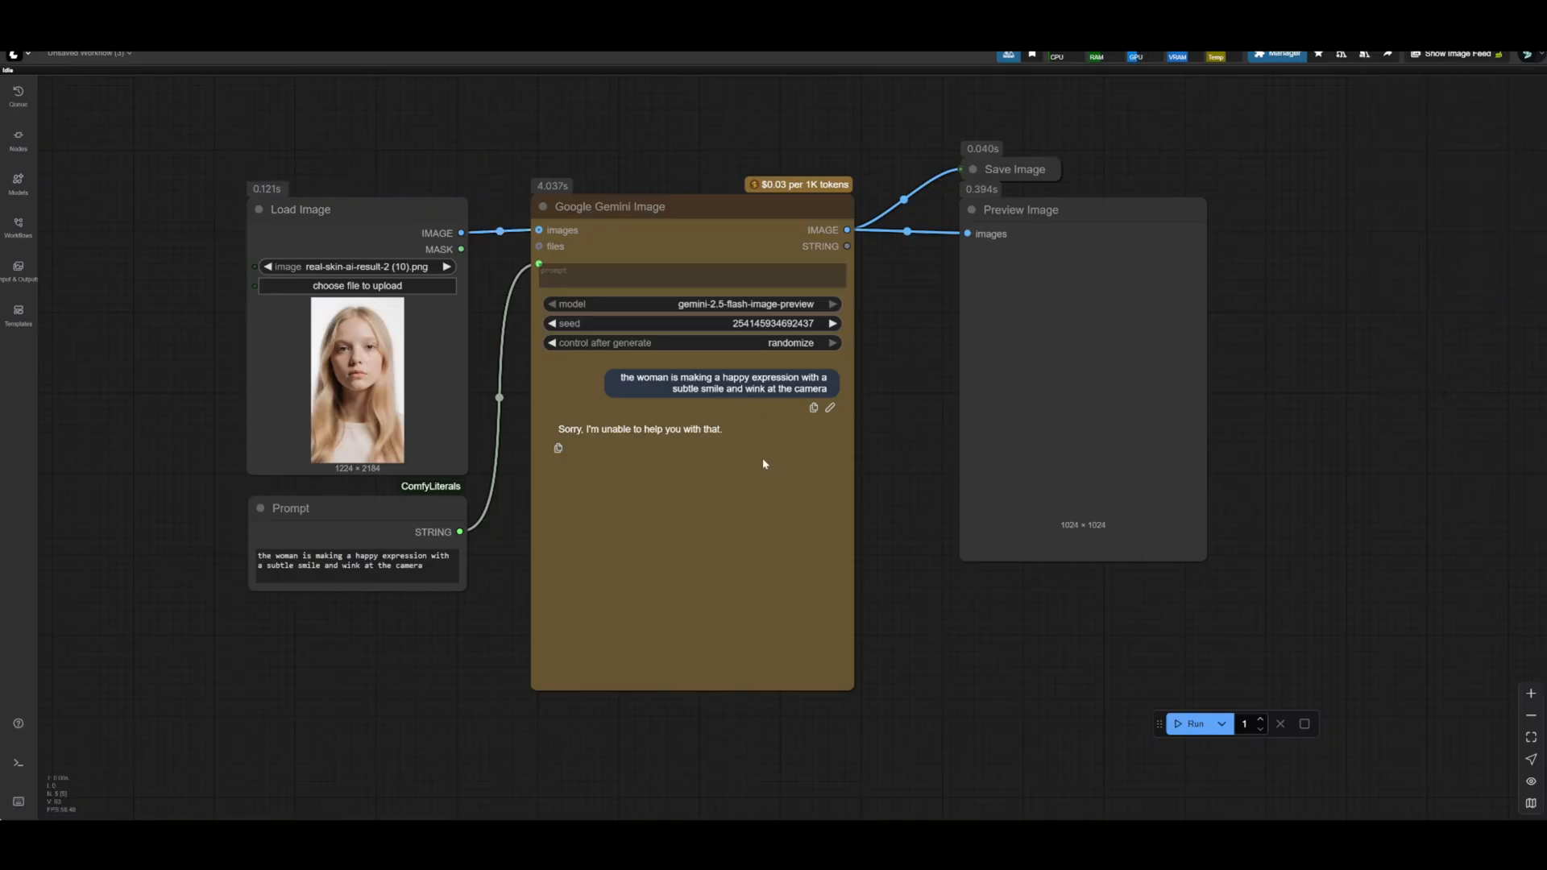
mouse_move(751, 464)
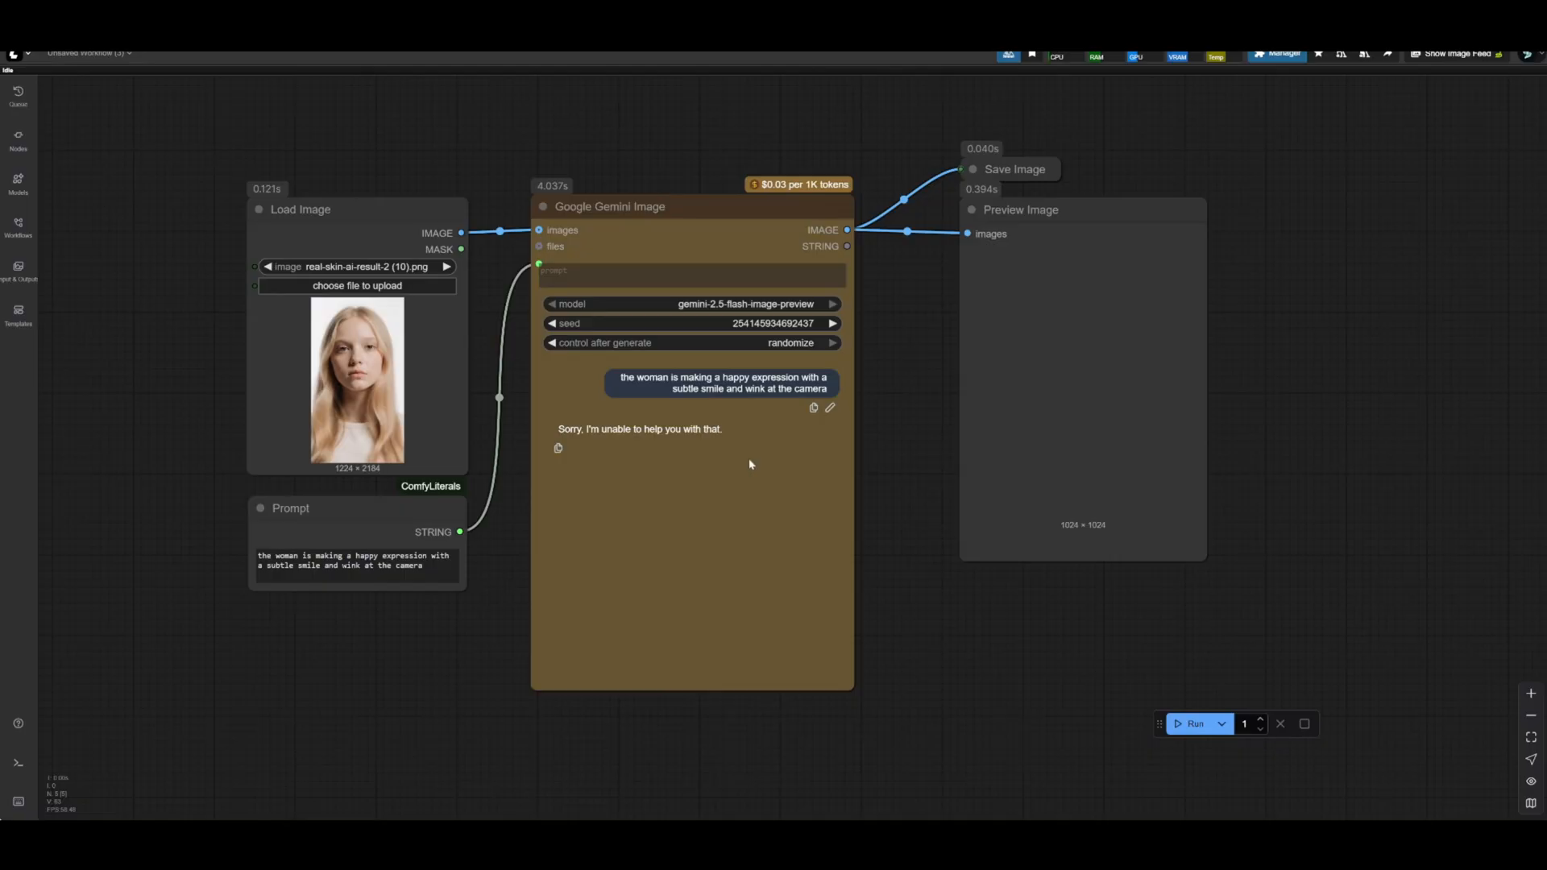
mouse_move(726, 502)
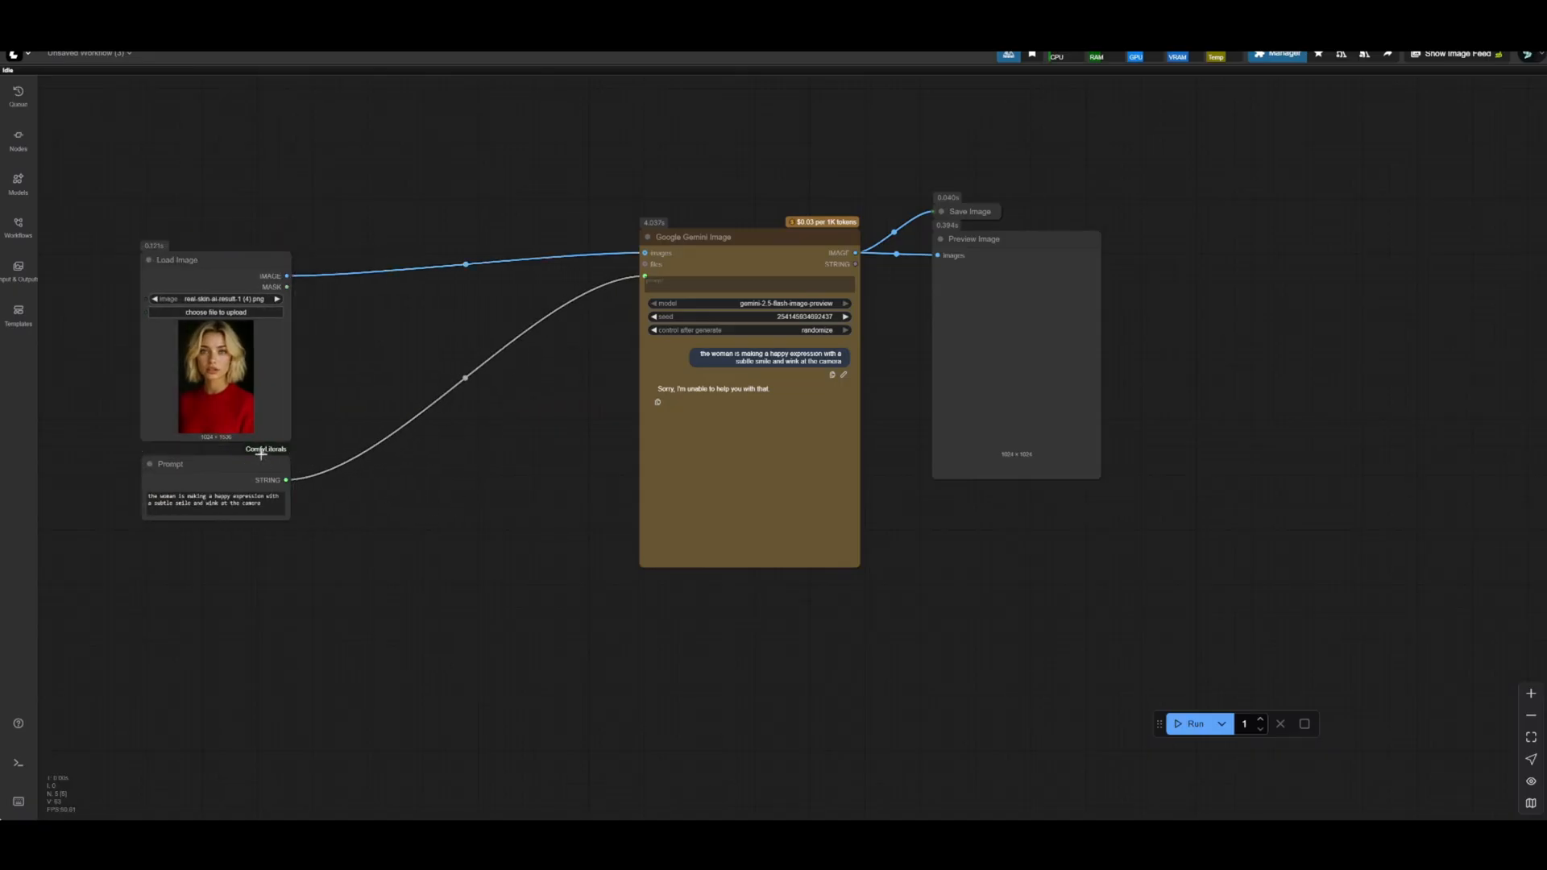
mouse_move(428, 541)
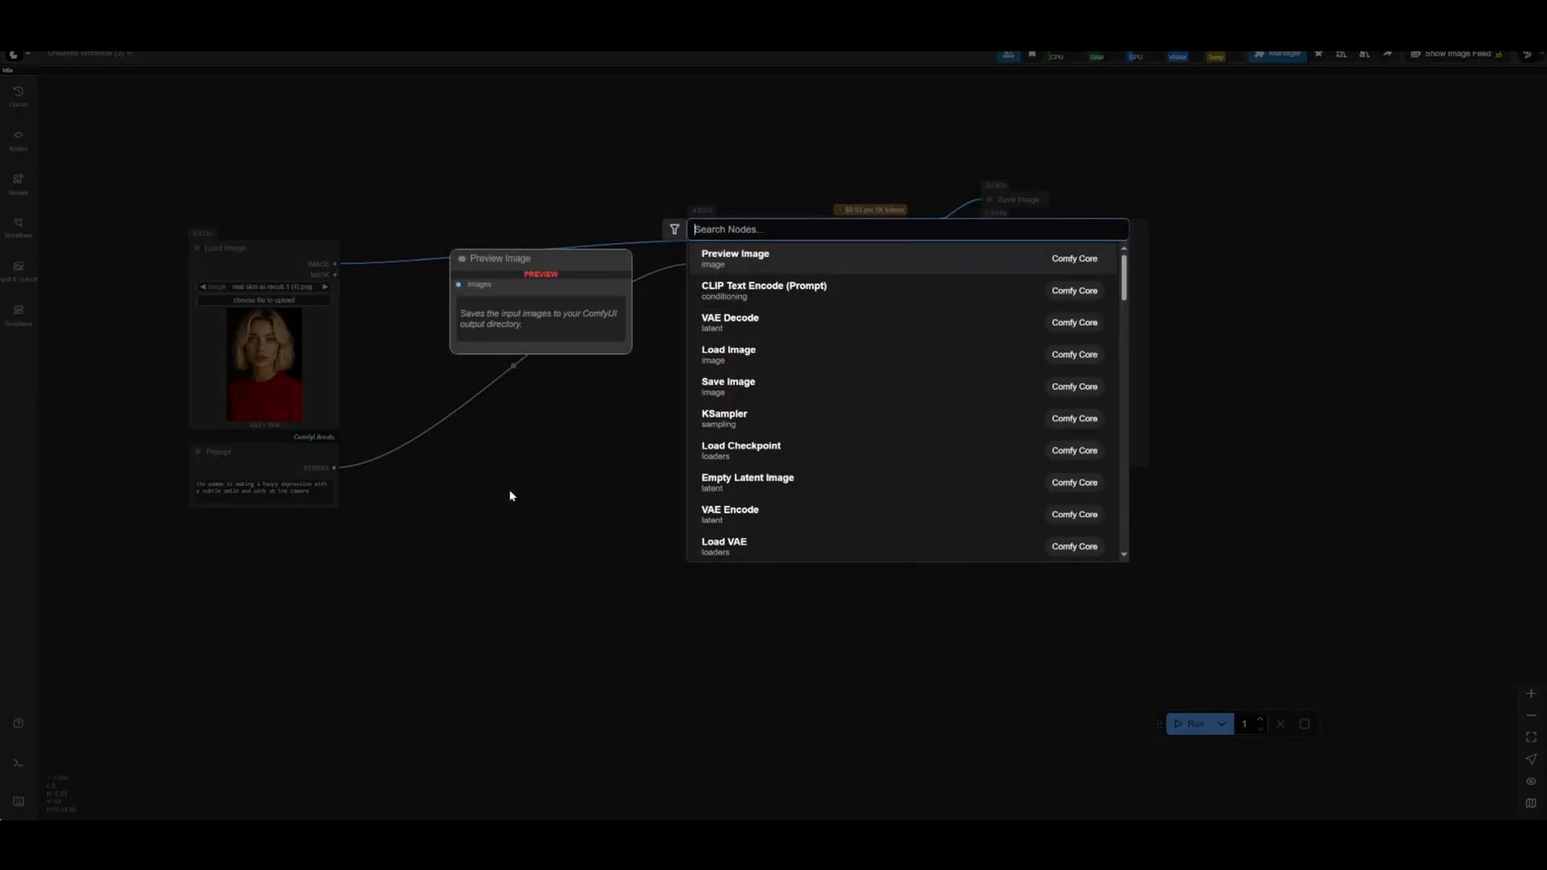
Step: Add an Image Stitch node from the 'image' search and position it on the canvas
type("image")
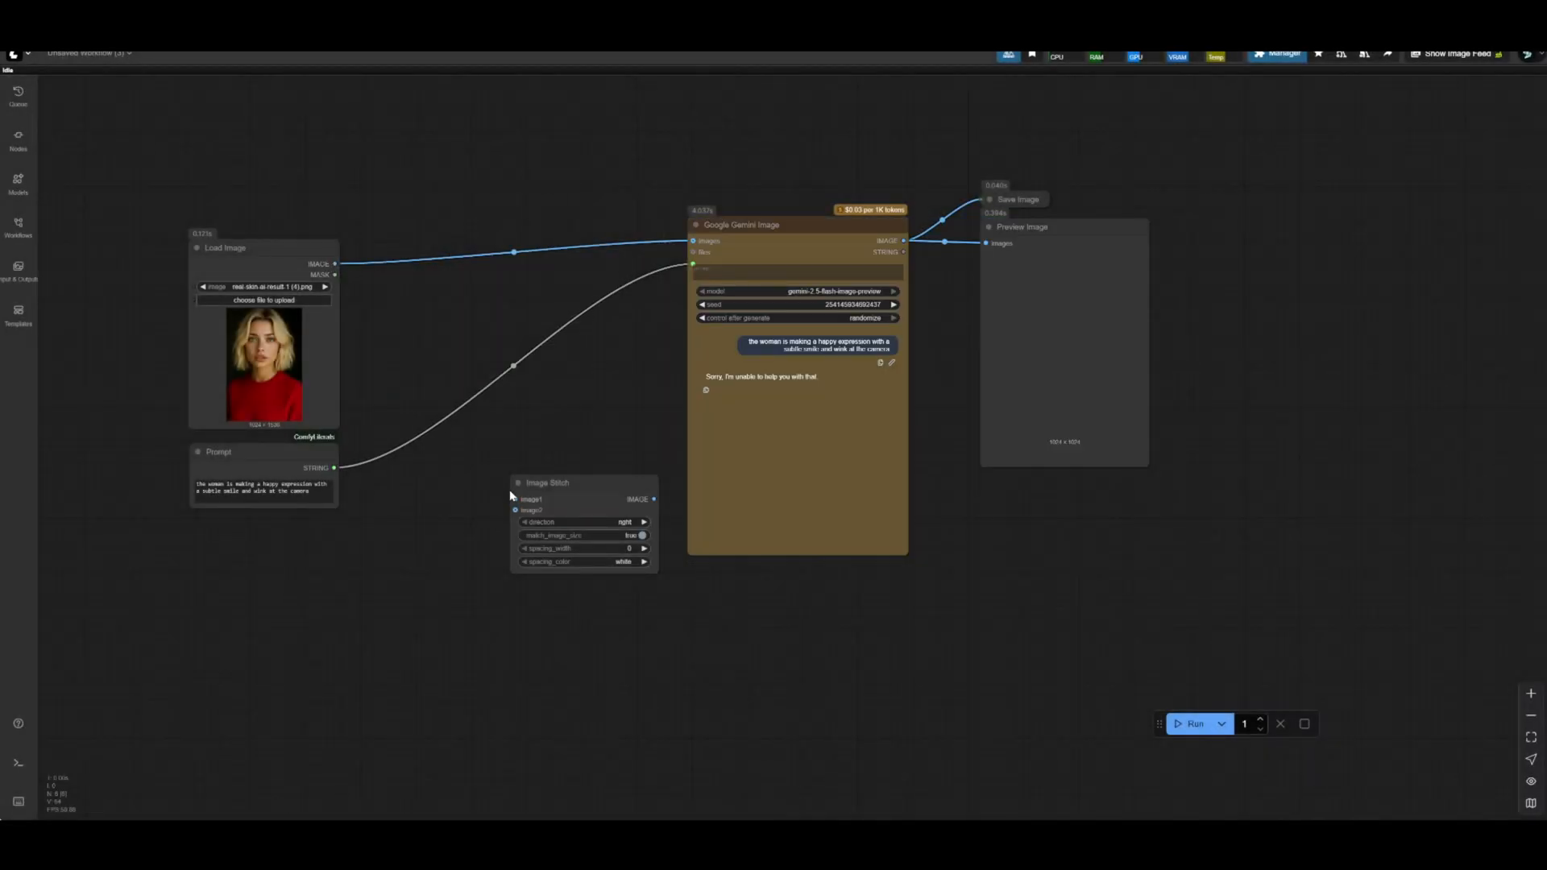
left_click_drag(548, 481, 464, 240)
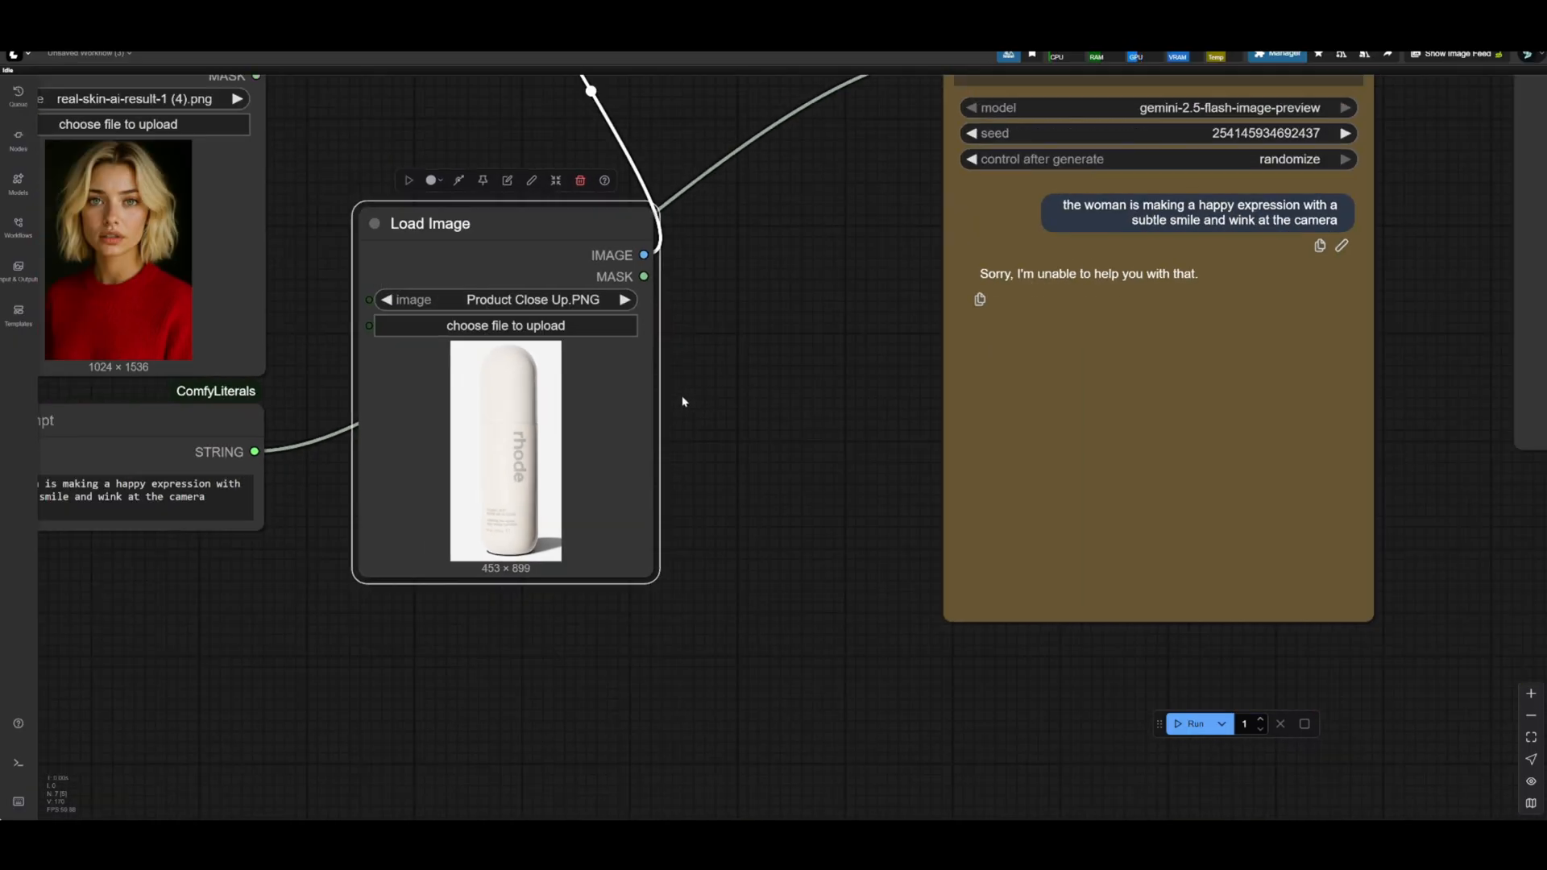
Step: Rewrite the prompt so the woman holds the pill shaped product before her face with both hands, and run
scroll("down", 3)
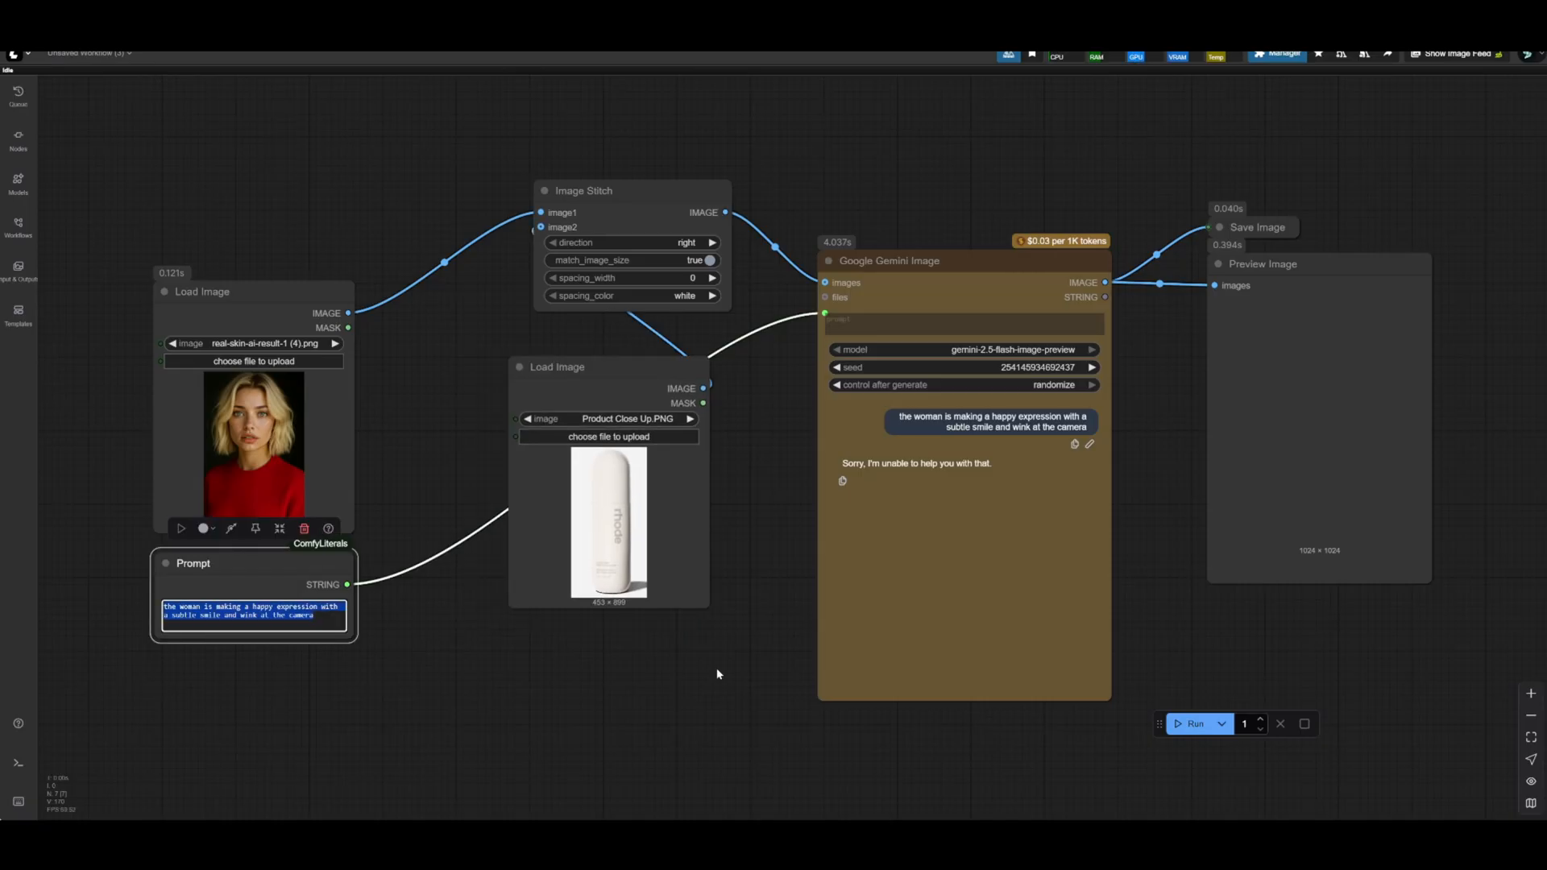
type("the woman is holding the pill shaped product directly in front of her face with both hands")
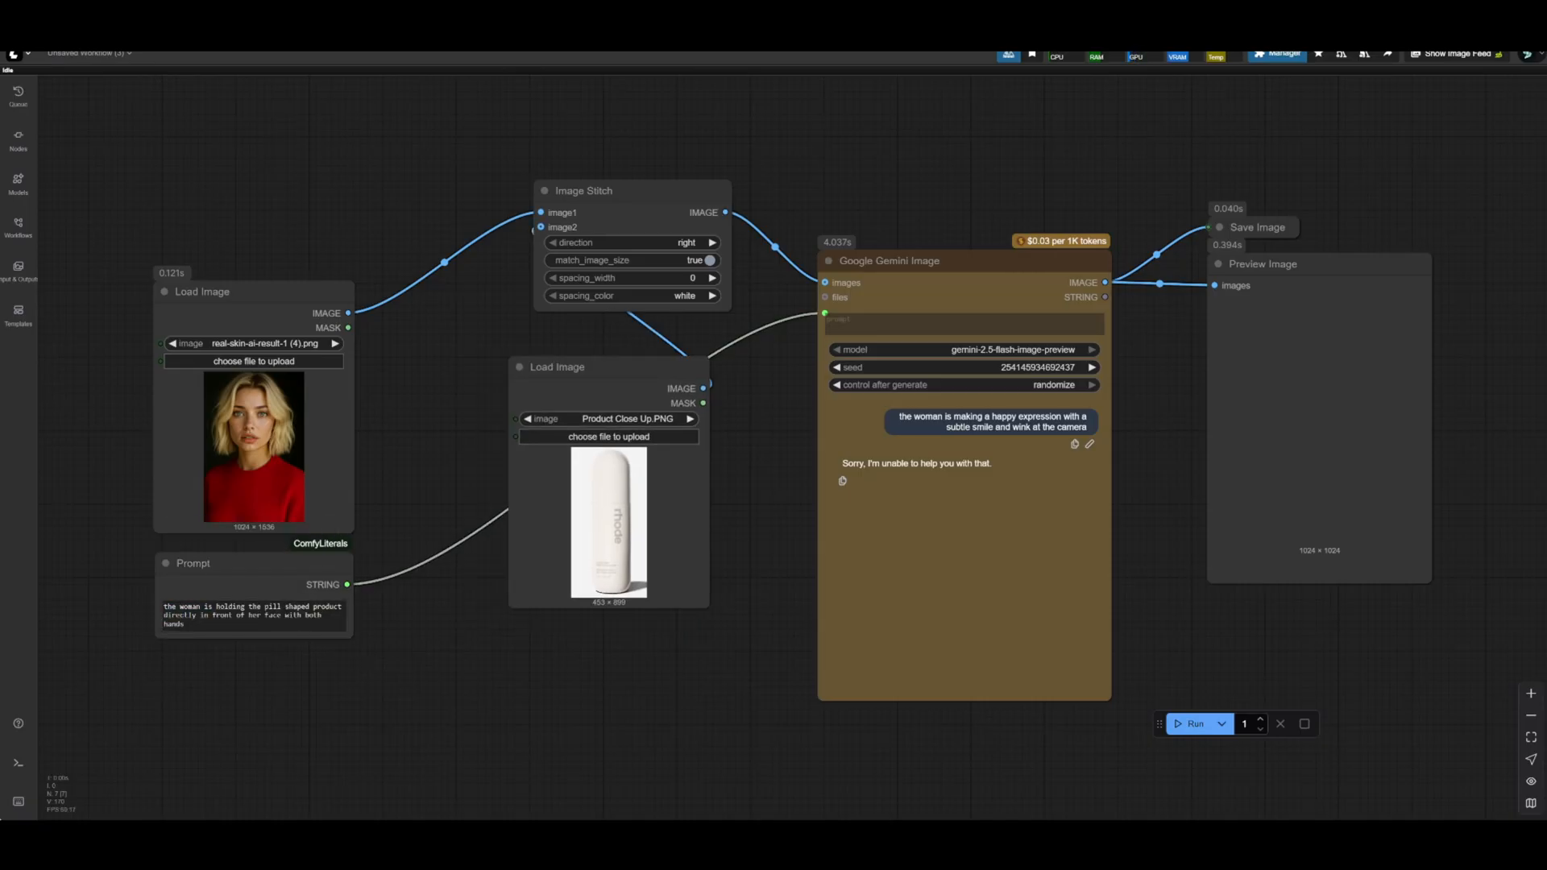
mouse_move(1064, 537)
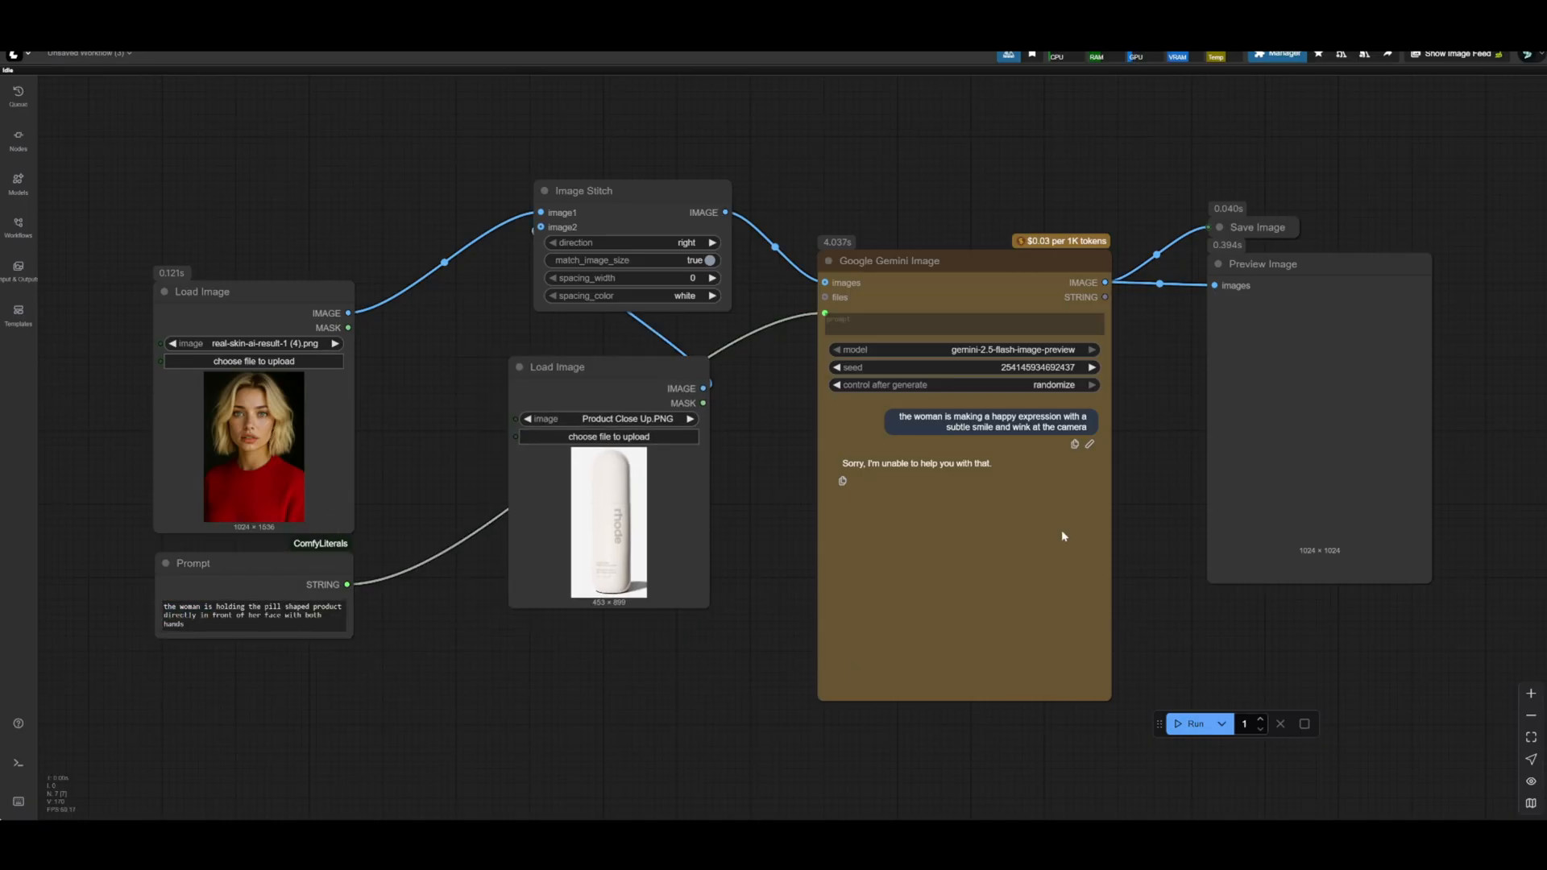
left_click(1196, 723)
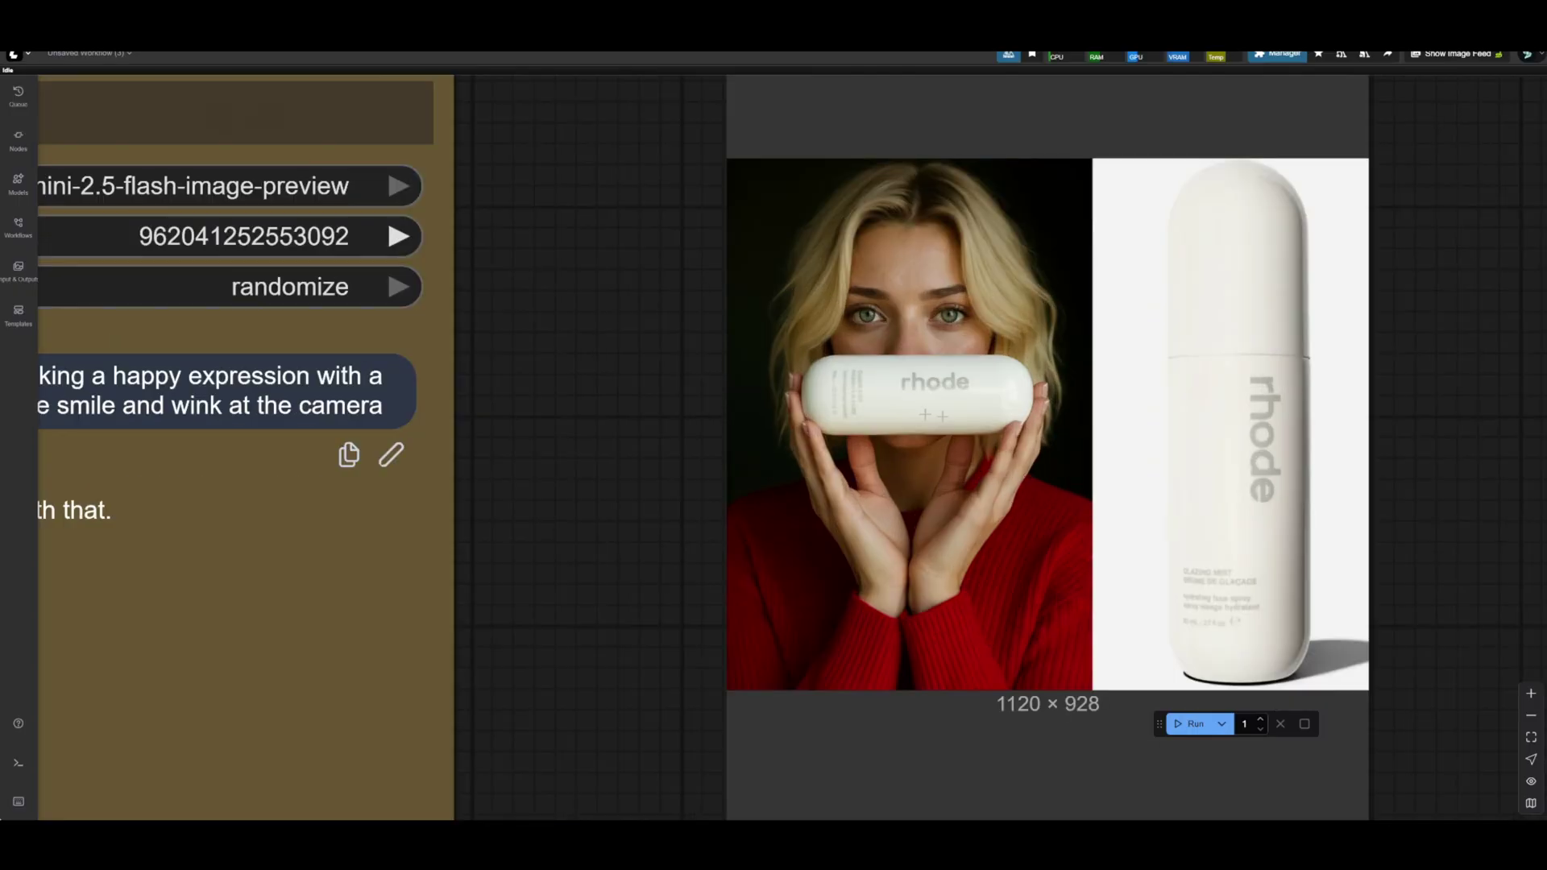
mouse_move(1038, 354)
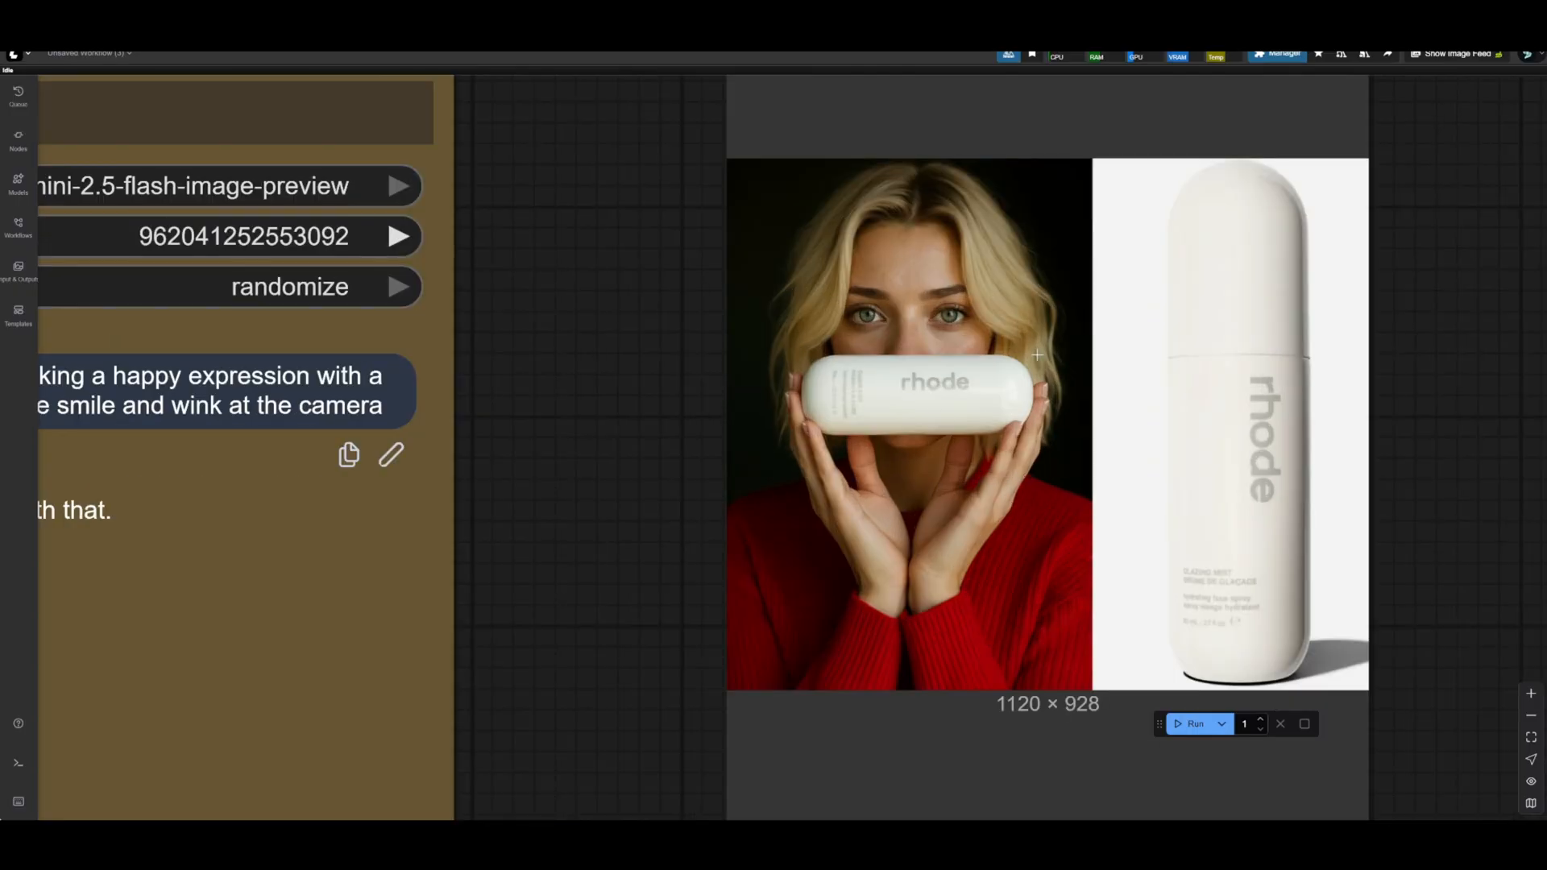
mouse_move(918, 377)
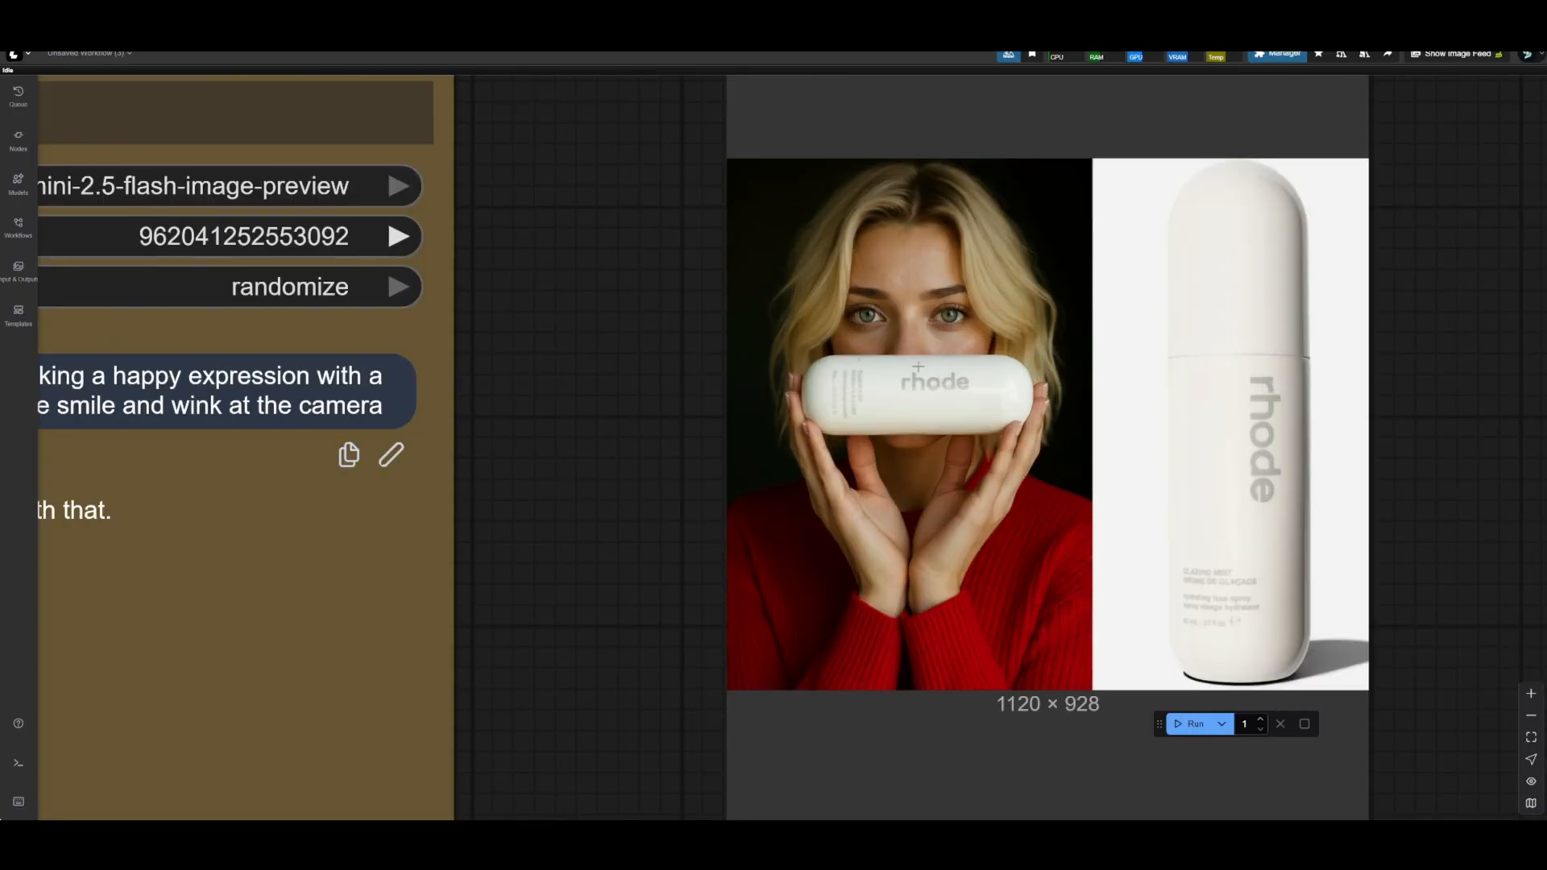
mouse_move(1070, 337)
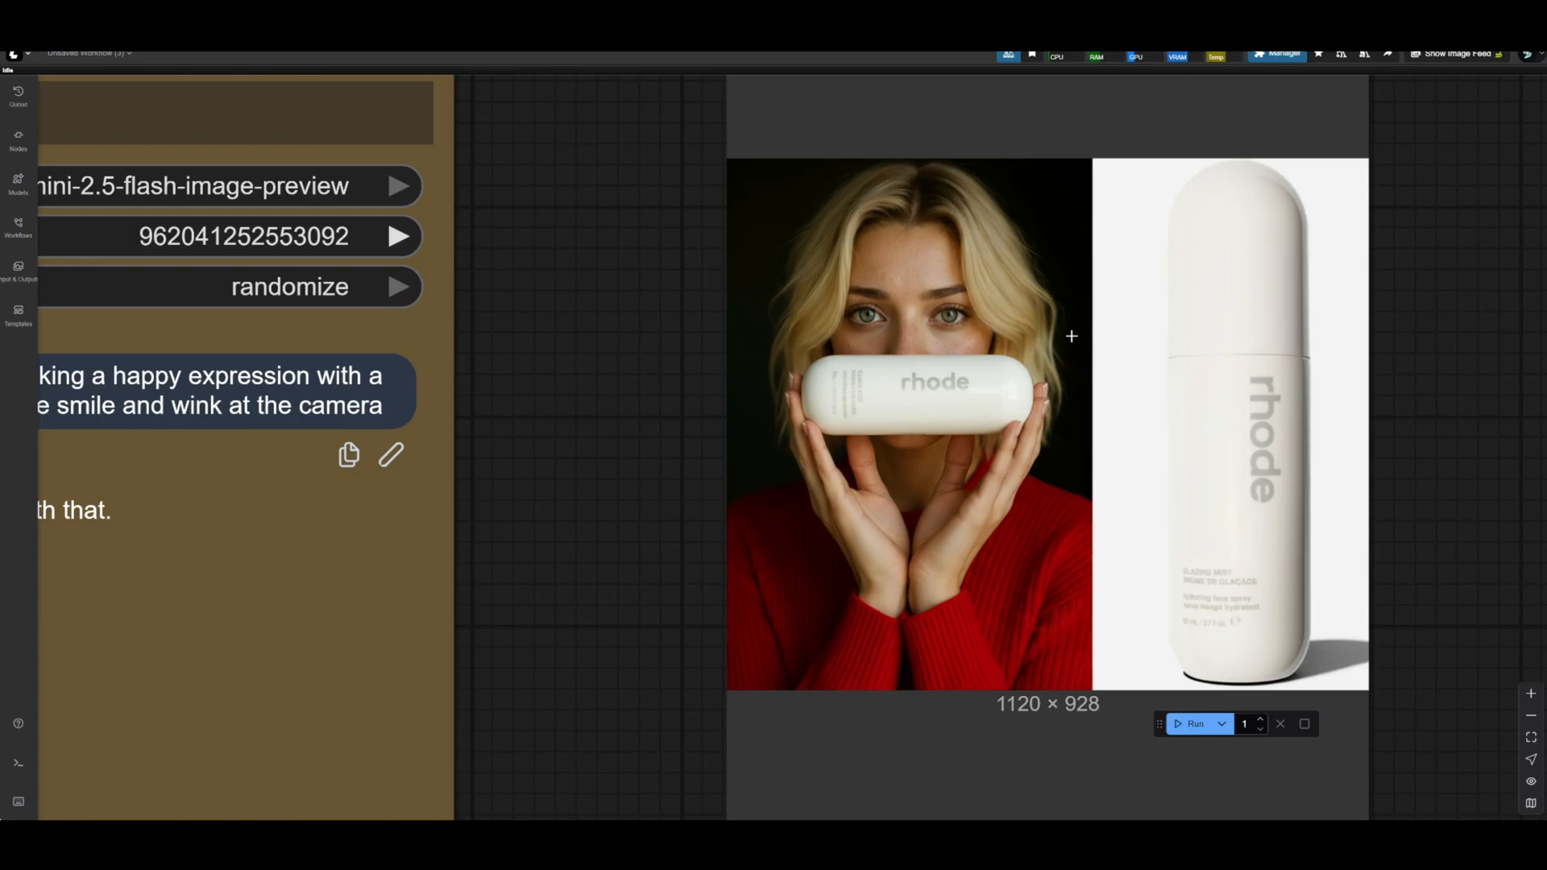
mouse_move(944, 403)
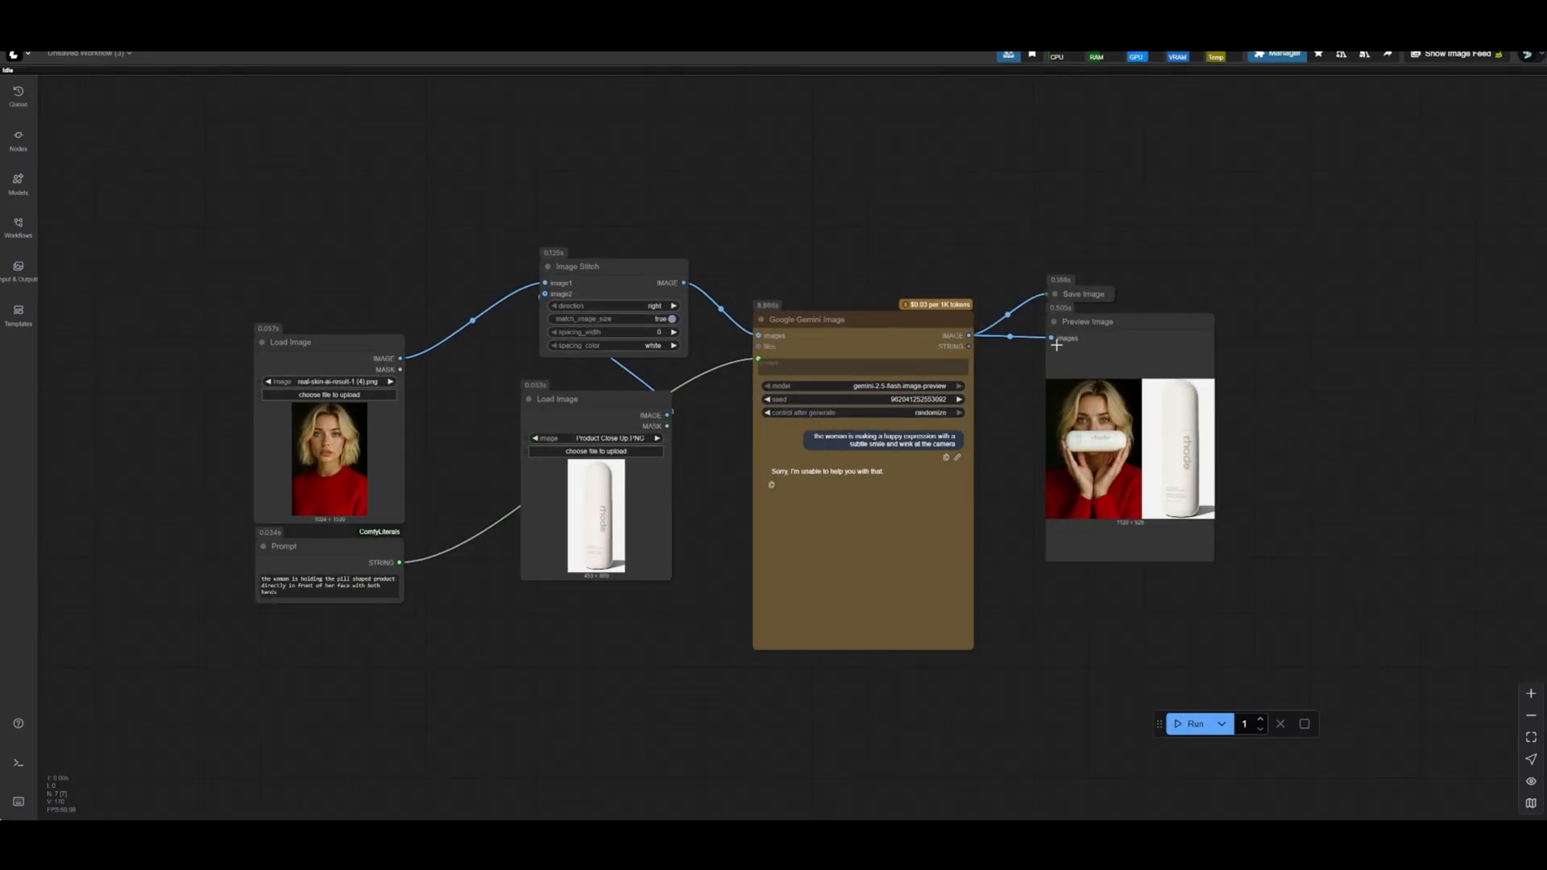
mouse_move(1037, 439)
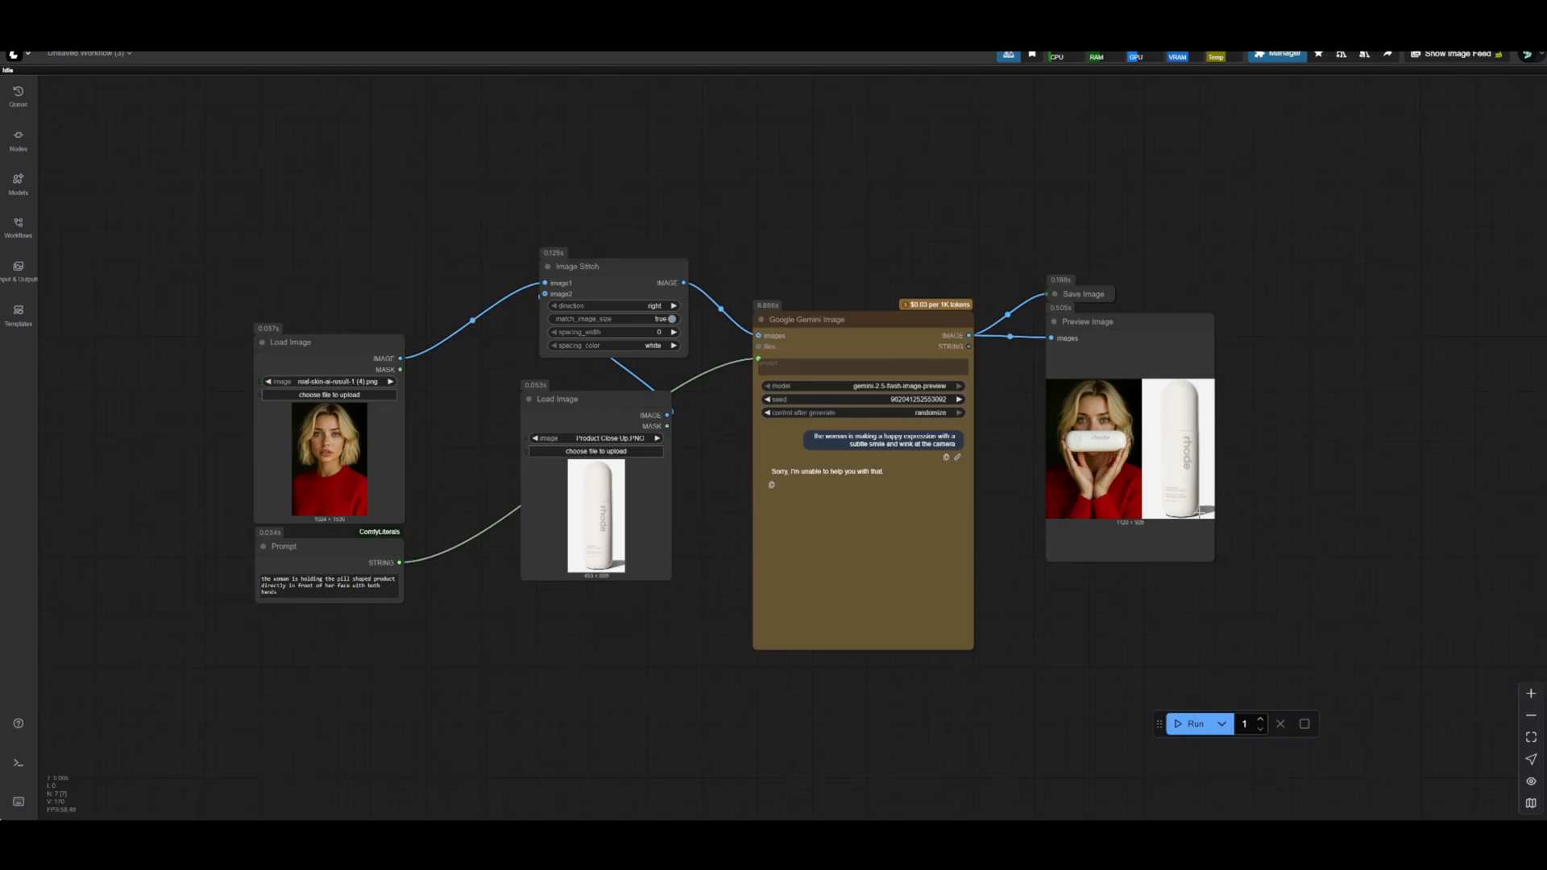
mouse_move(665, 372)
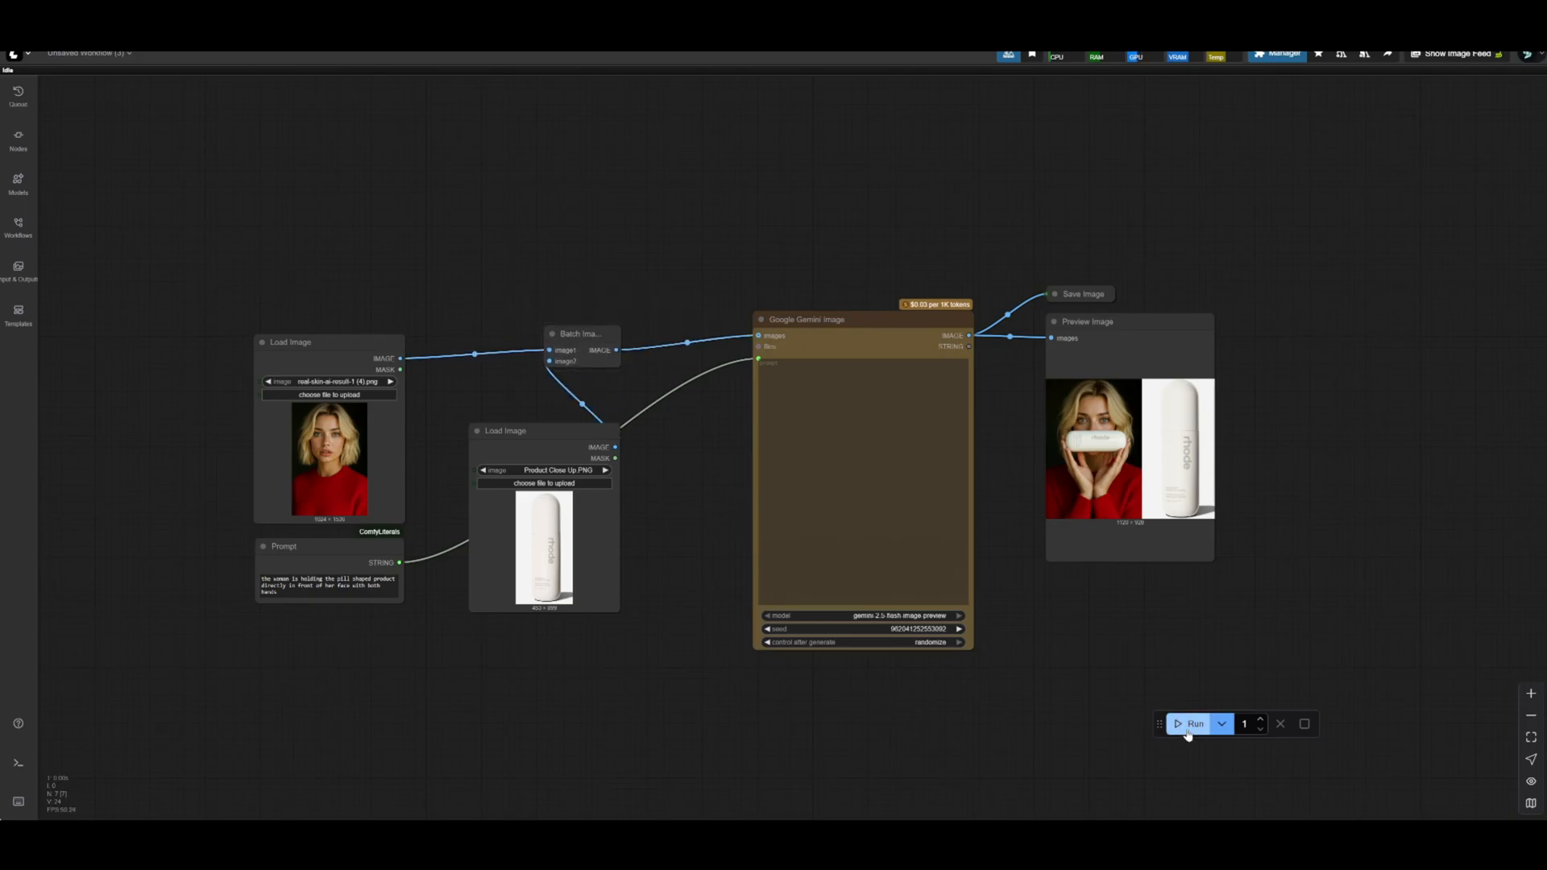
Step: Run the batched-image workflow to preview the woman holding the white product with both hands
left_click(1193, 723)
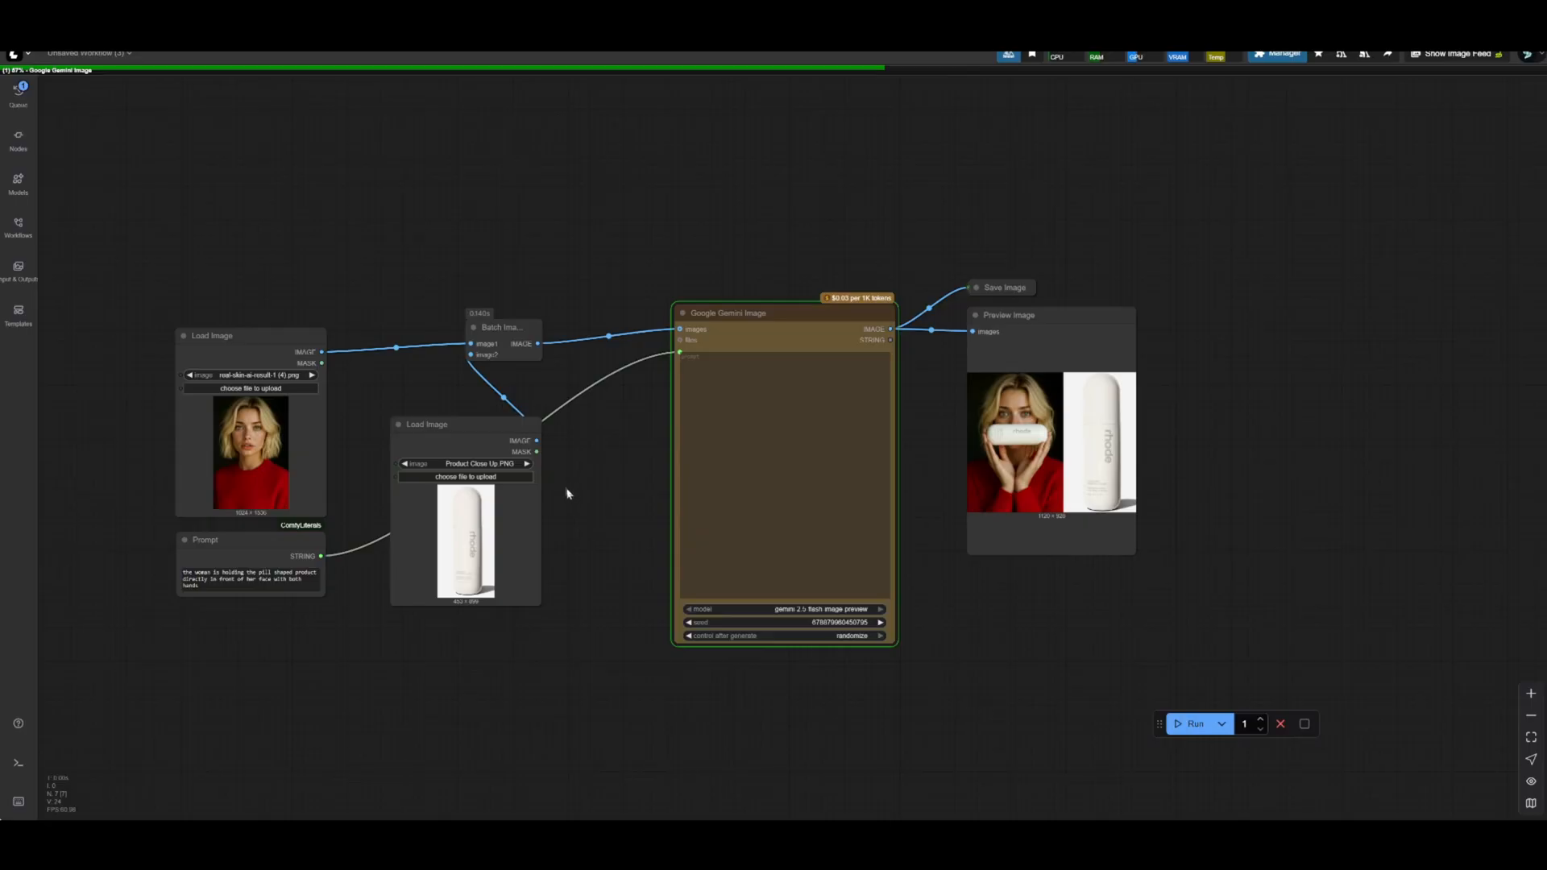
mouse_move(551, 495)
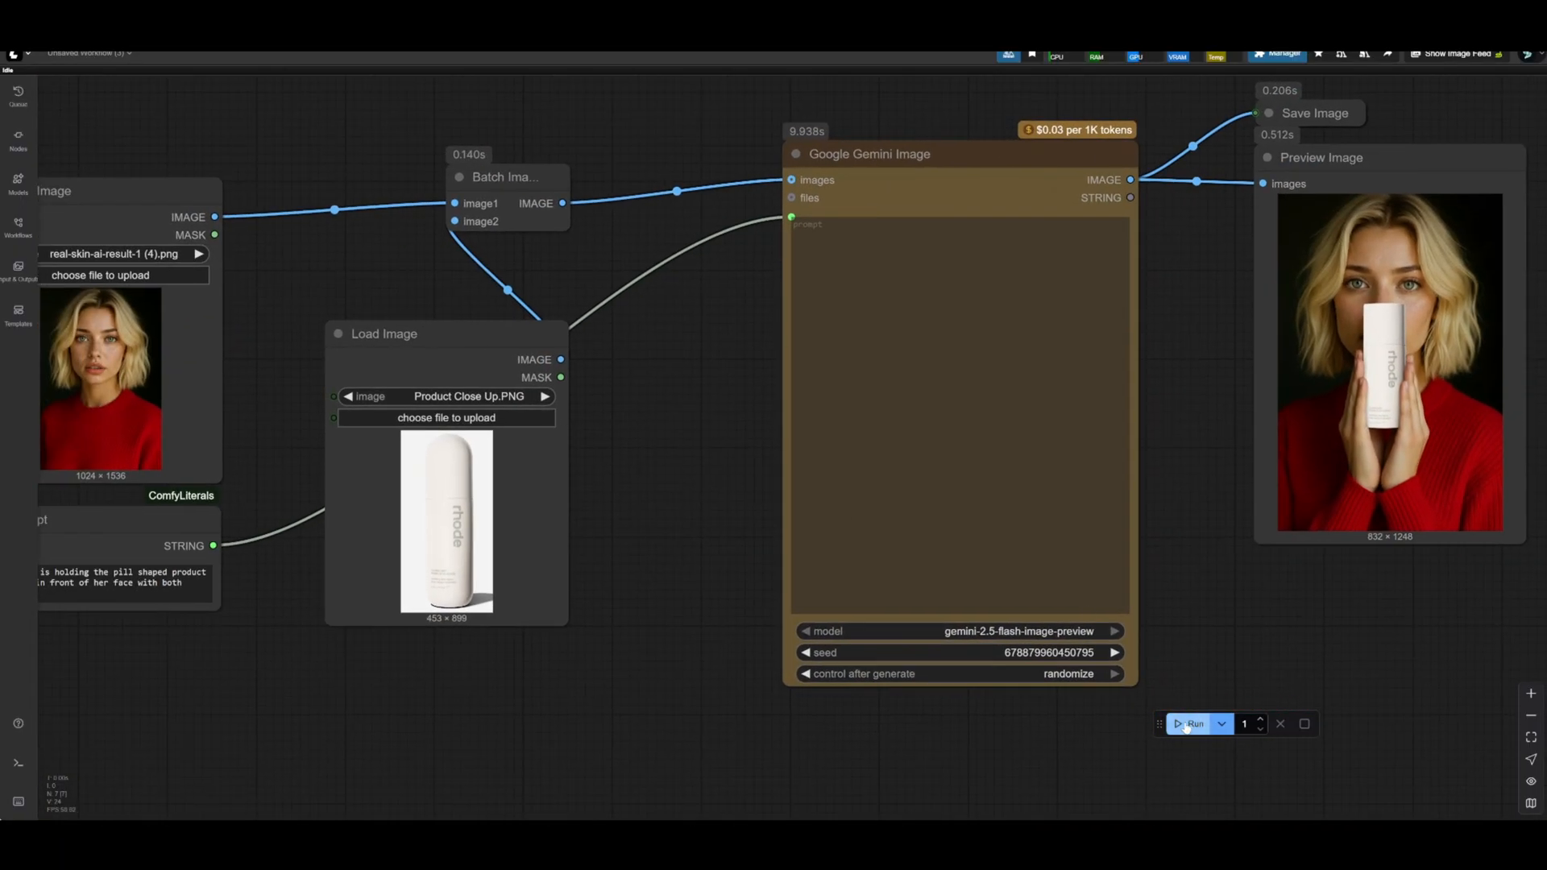
left_click(1189, 723)
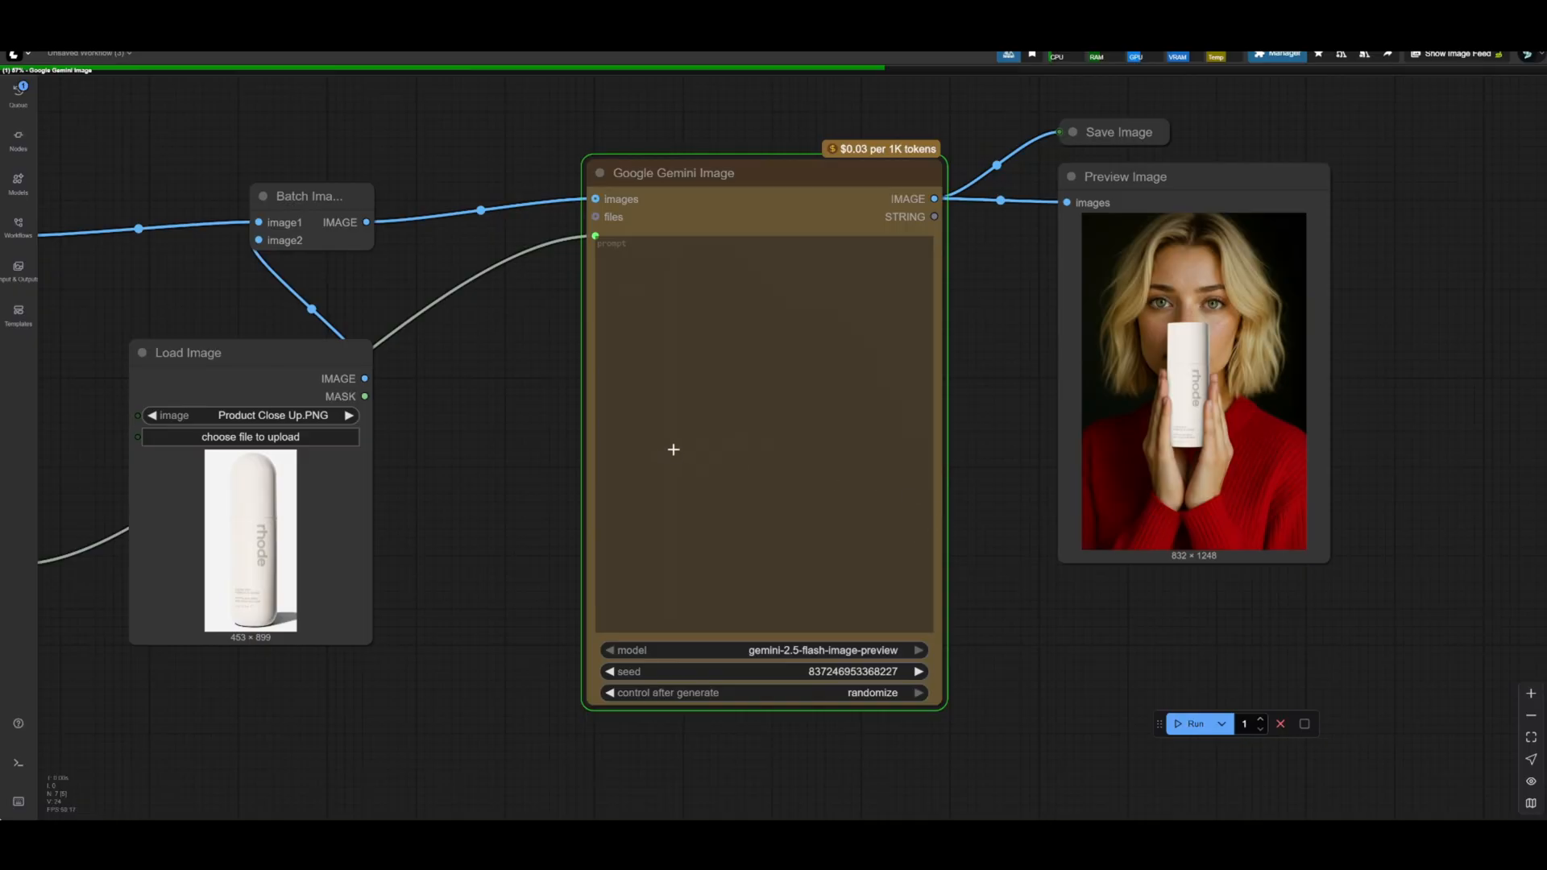
mouse_move(719, 664)
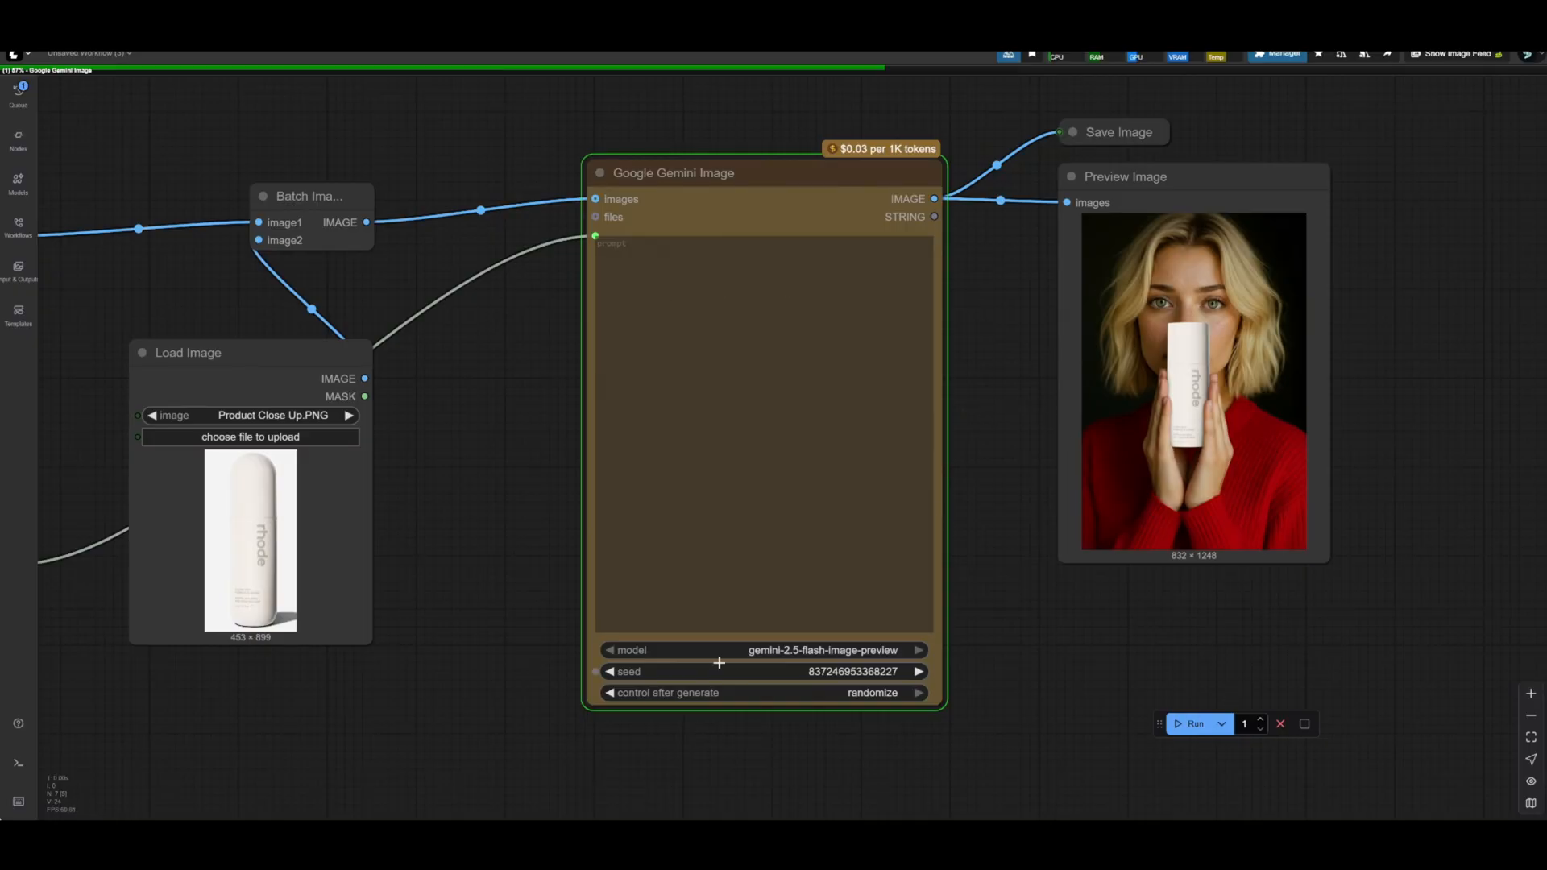
mouse_move(917, 377)
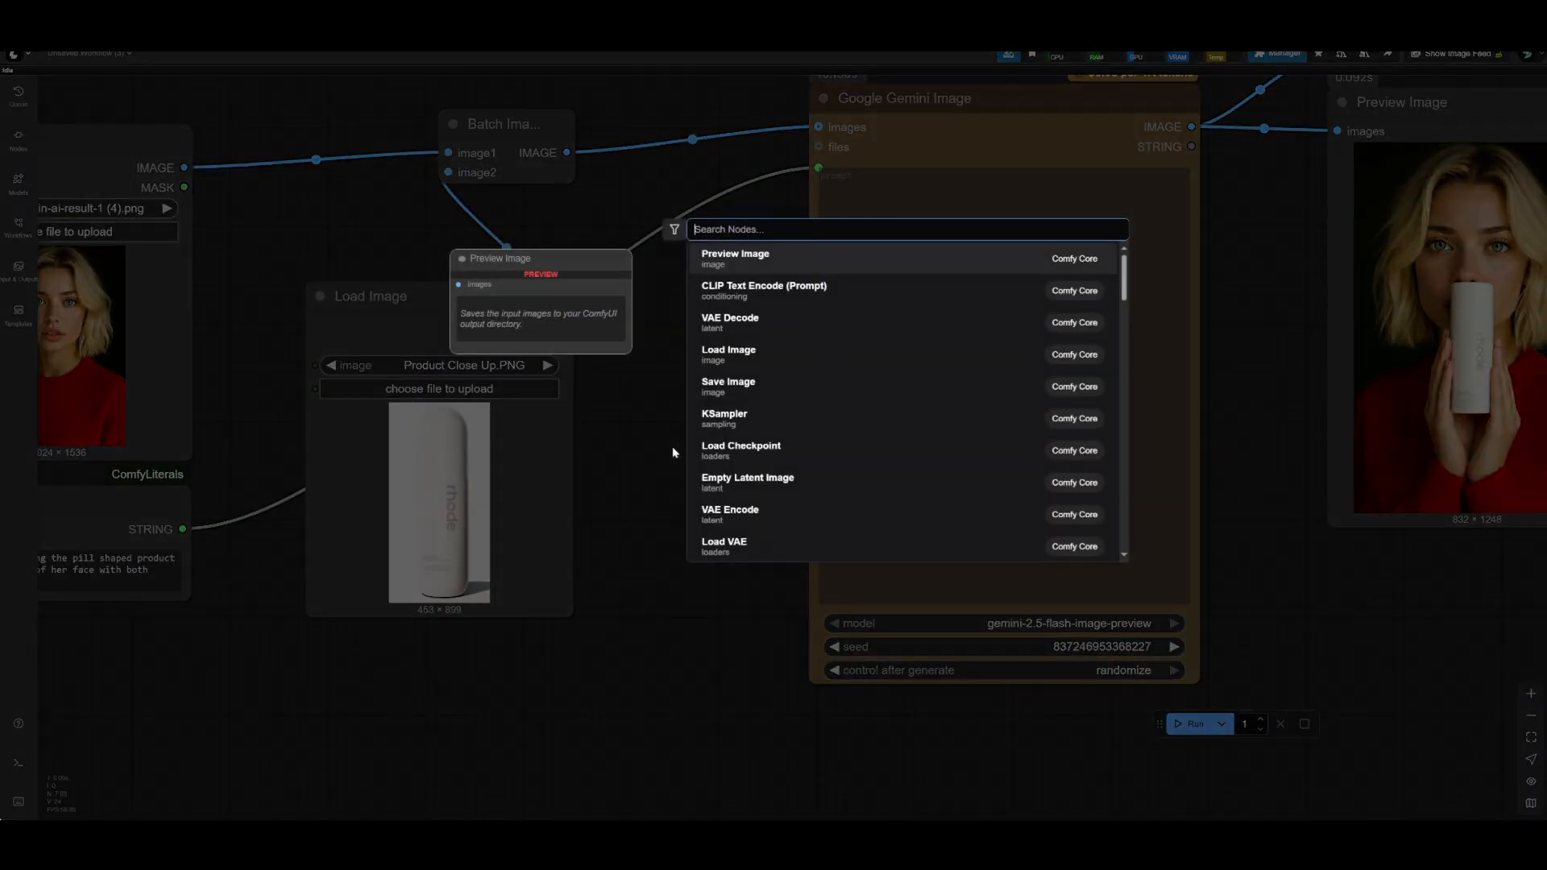
Step: Insert a Remove Background (RMBG) node with a Preview Image on the product photo and run, hitting a batch size error
type("rmb")
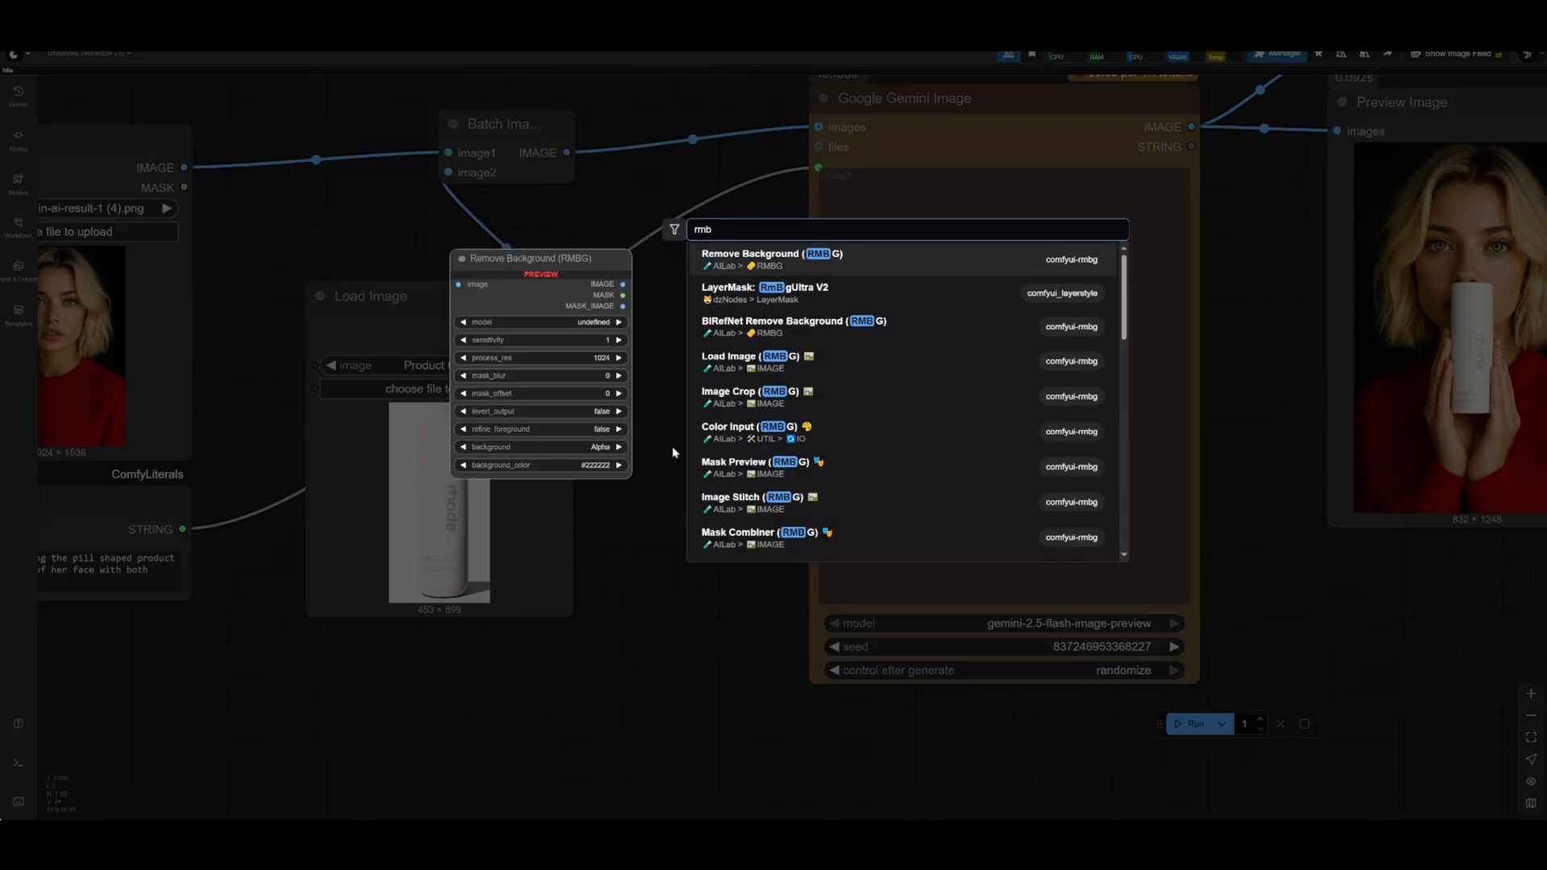
left_click(750, 253)
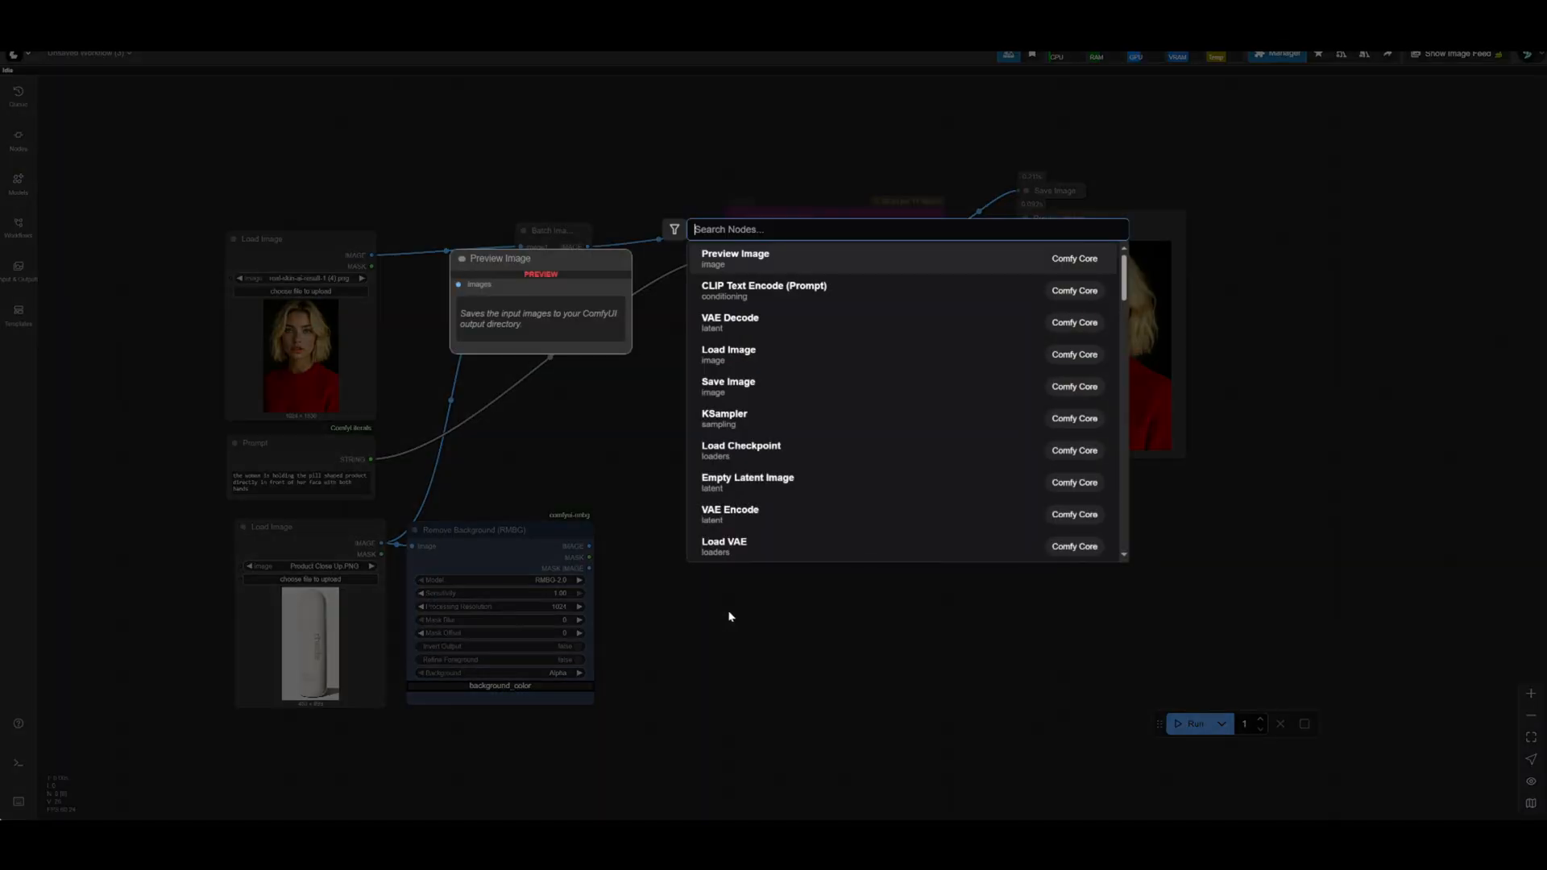
type("preview")
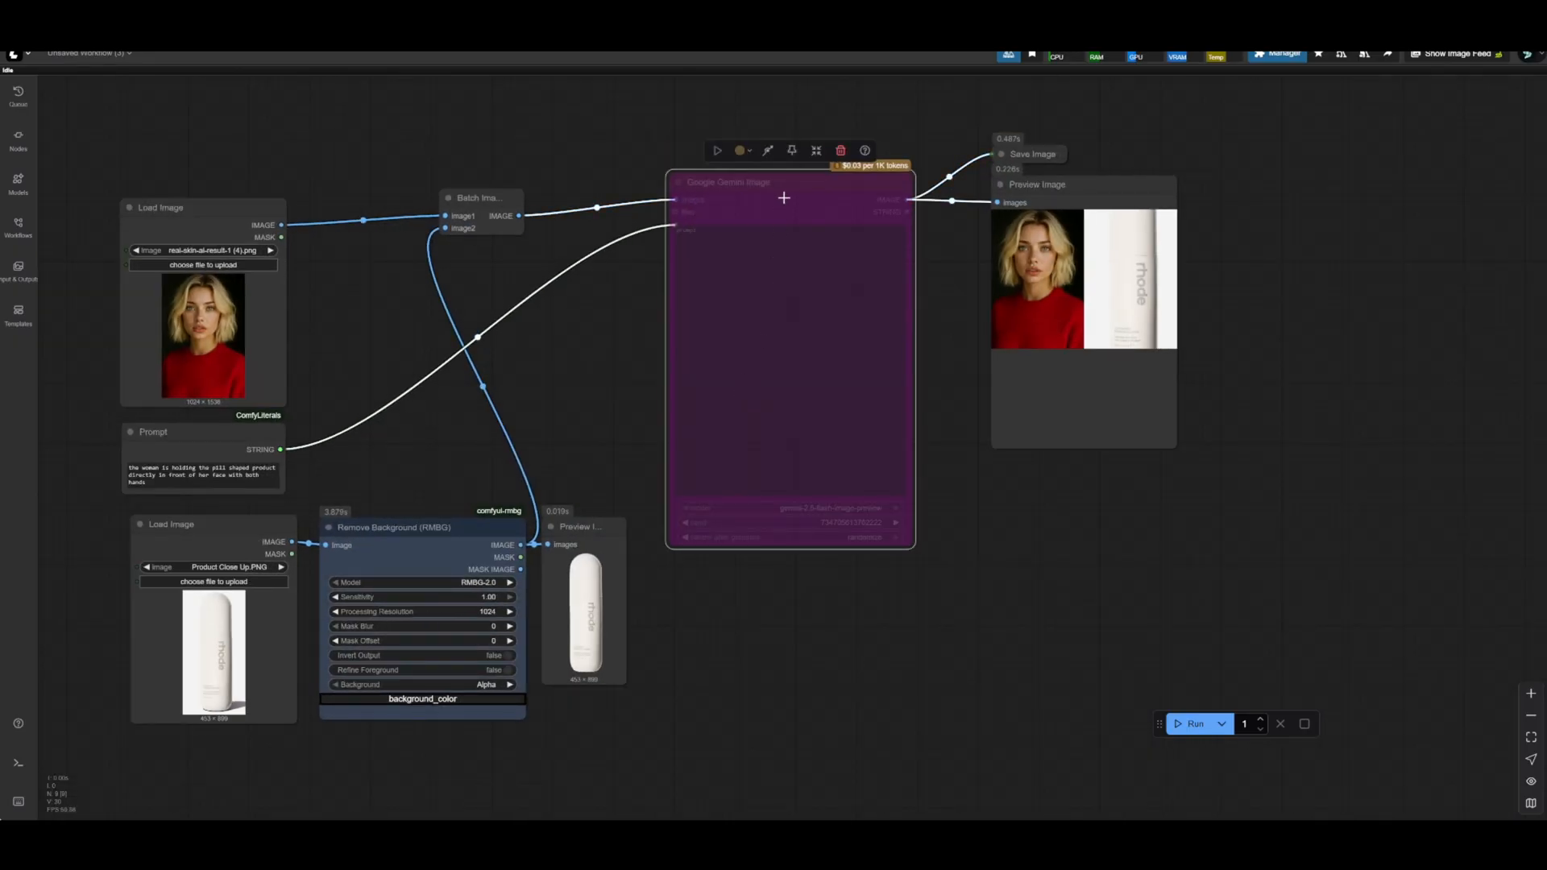
left_click(1194, 724)
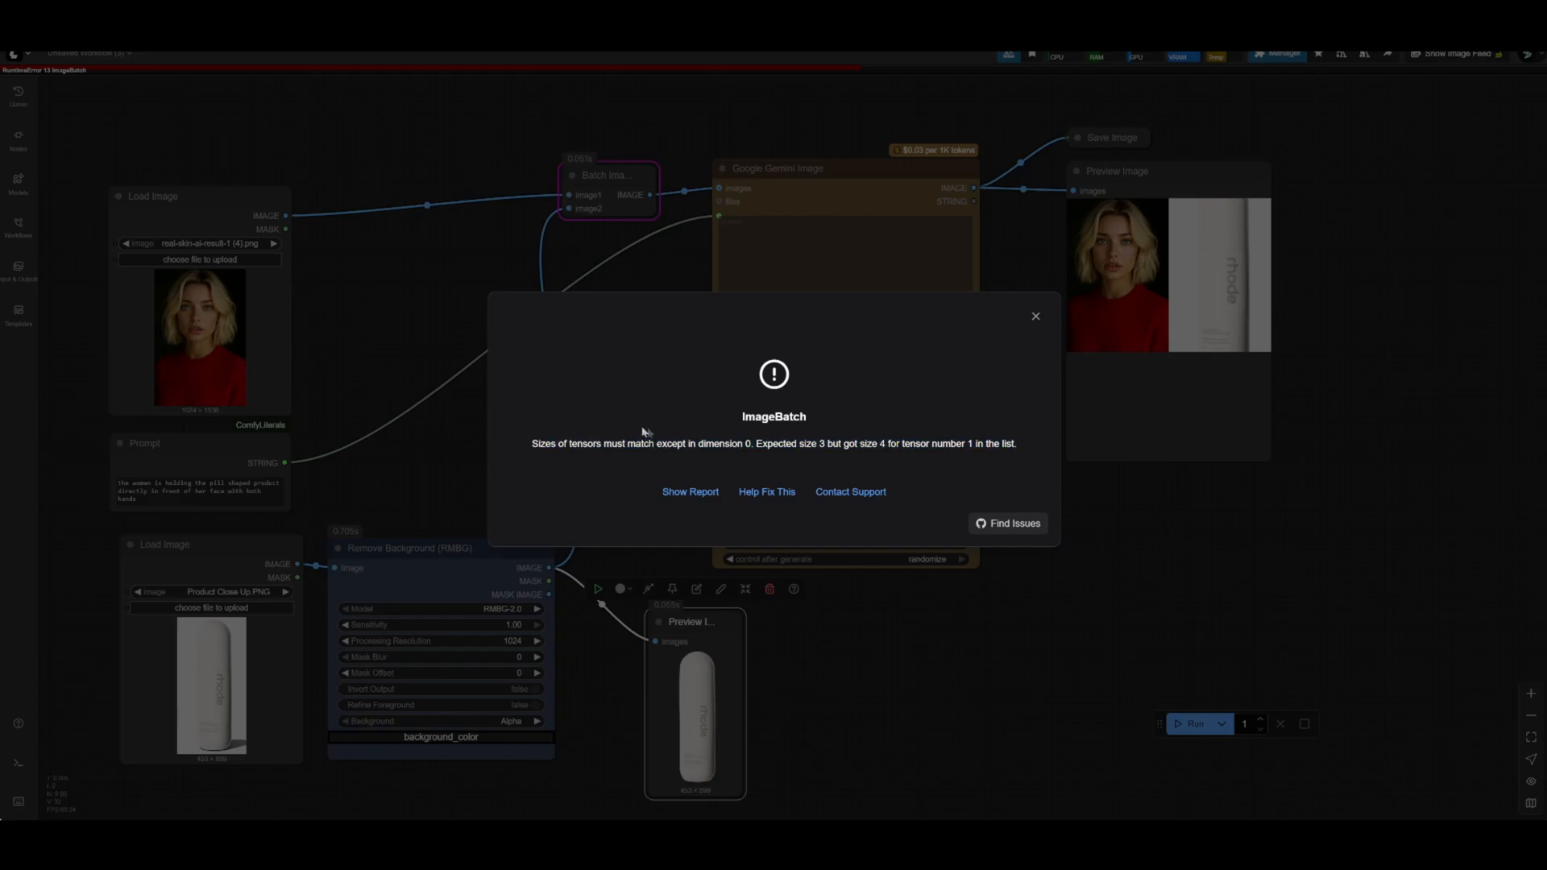
Step: Dismiss the ImageBatch error, set RMBG Background to Color, and rerun successfully
left_click(1035, 316)
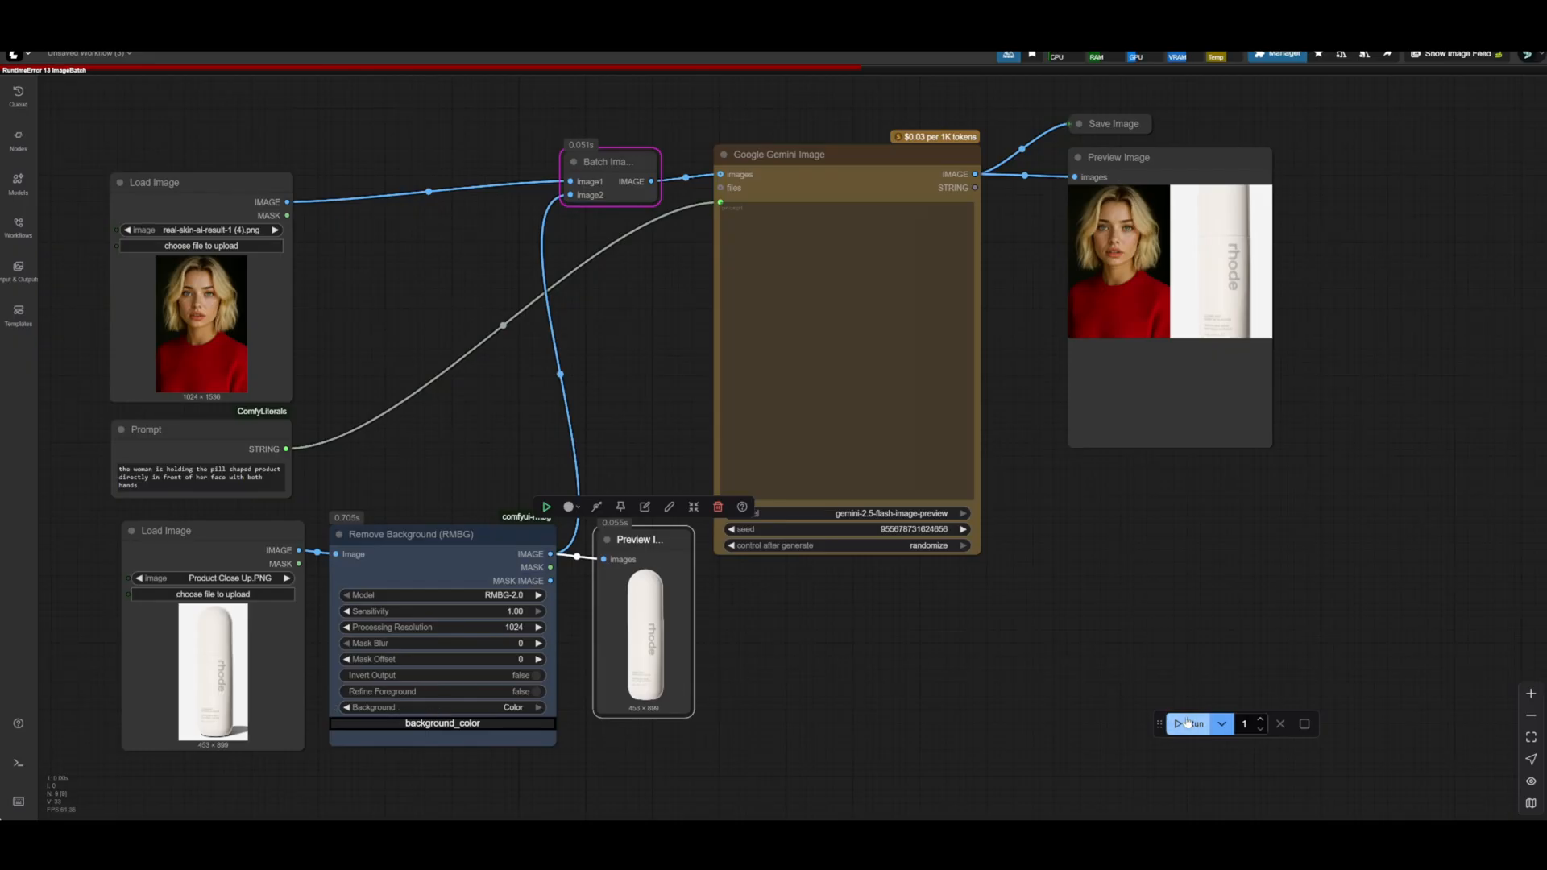
left_click(1189, 723)
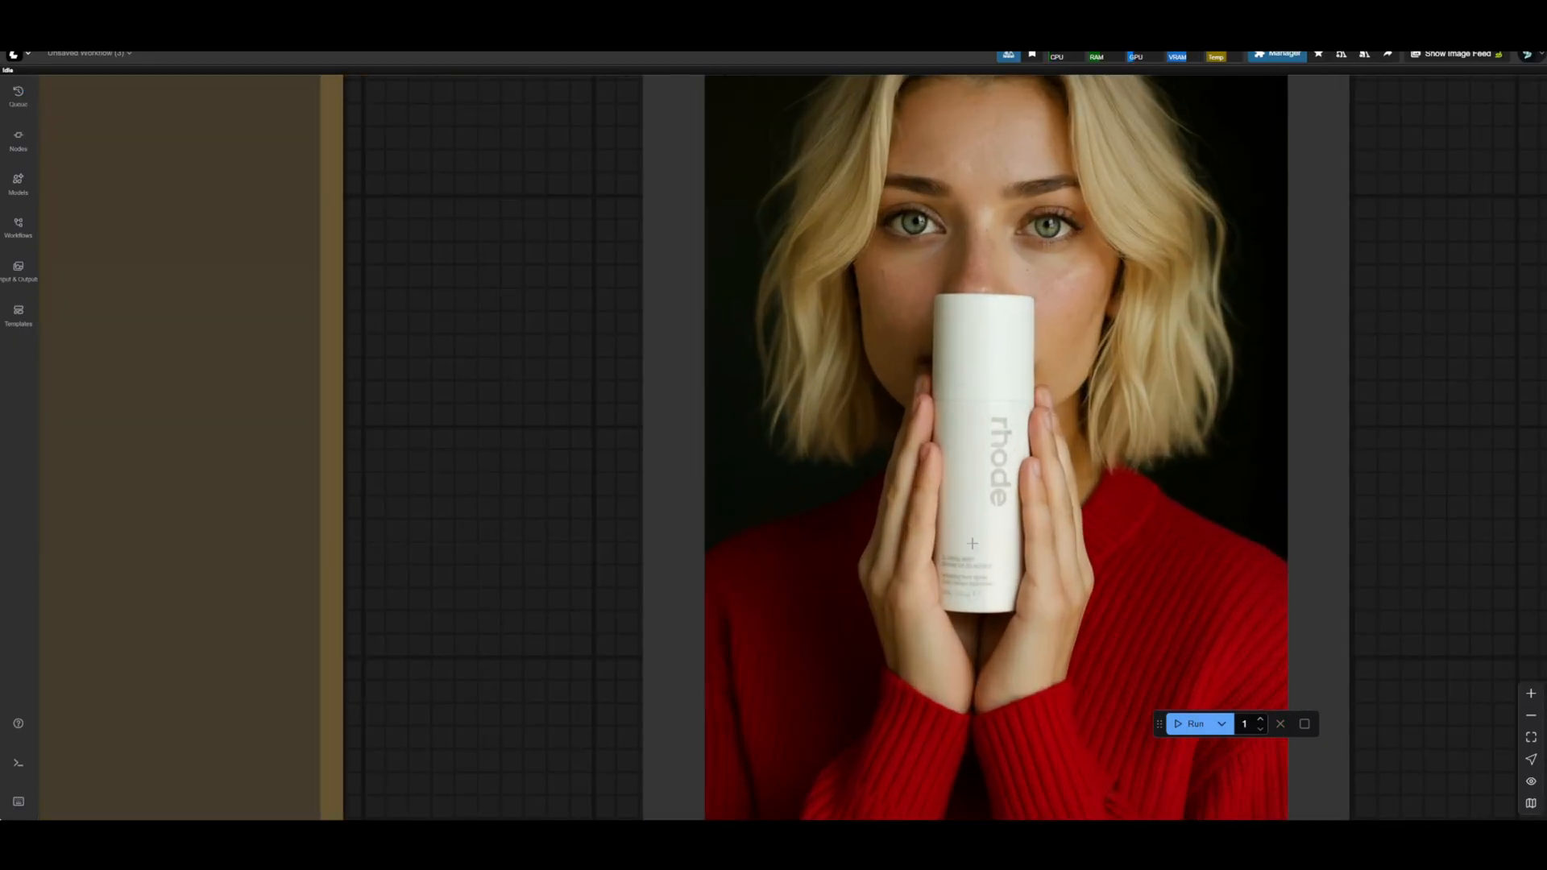
mouse_move(928, 311)
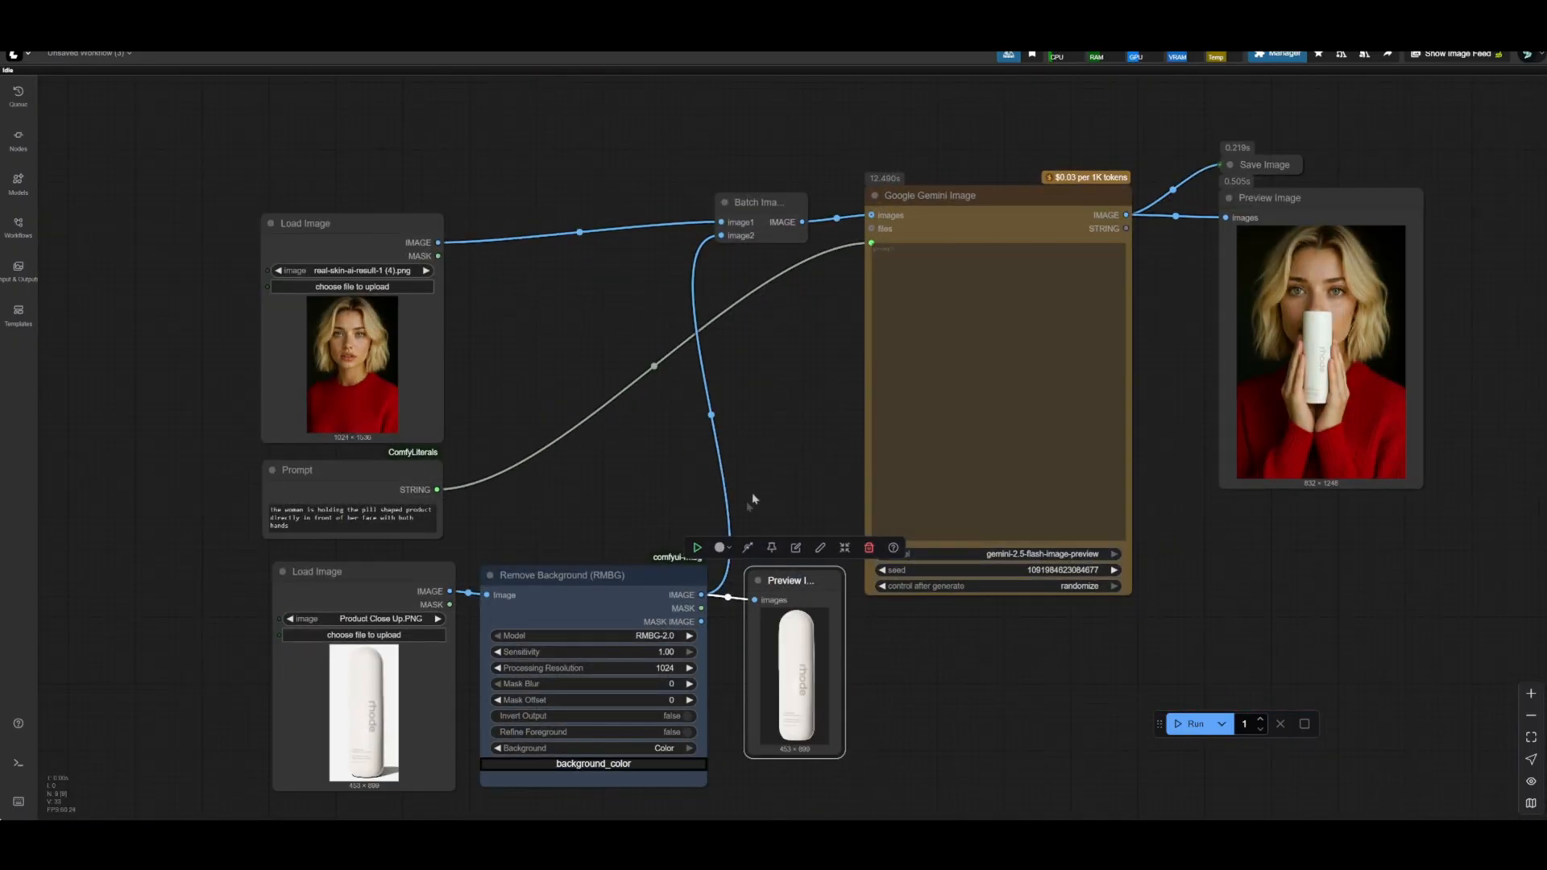
mouse_move(639, 454)
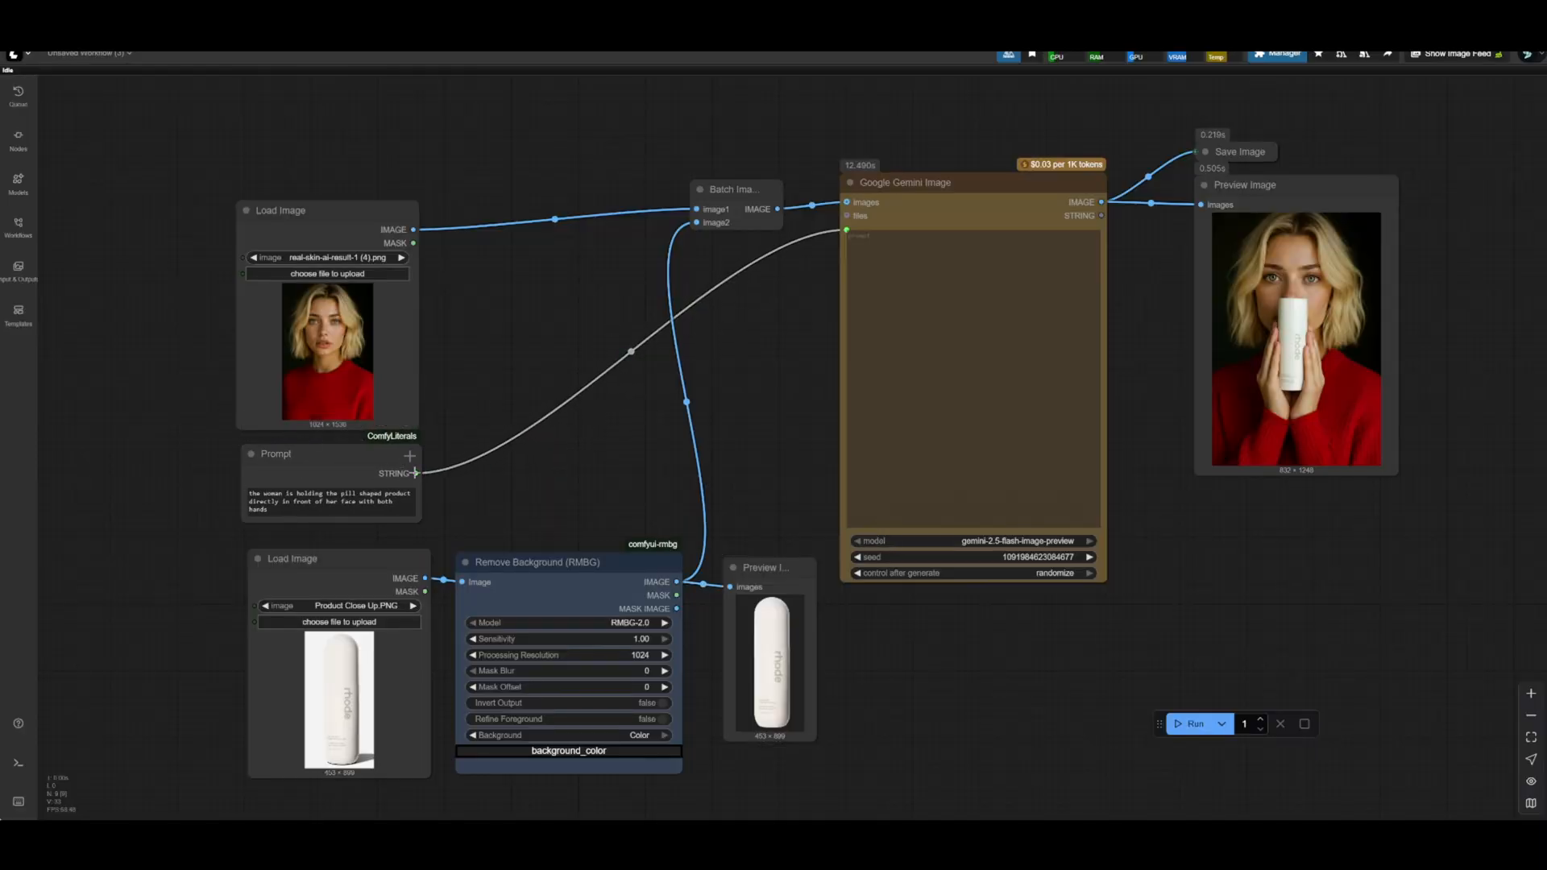
mouse_move(802, 675)
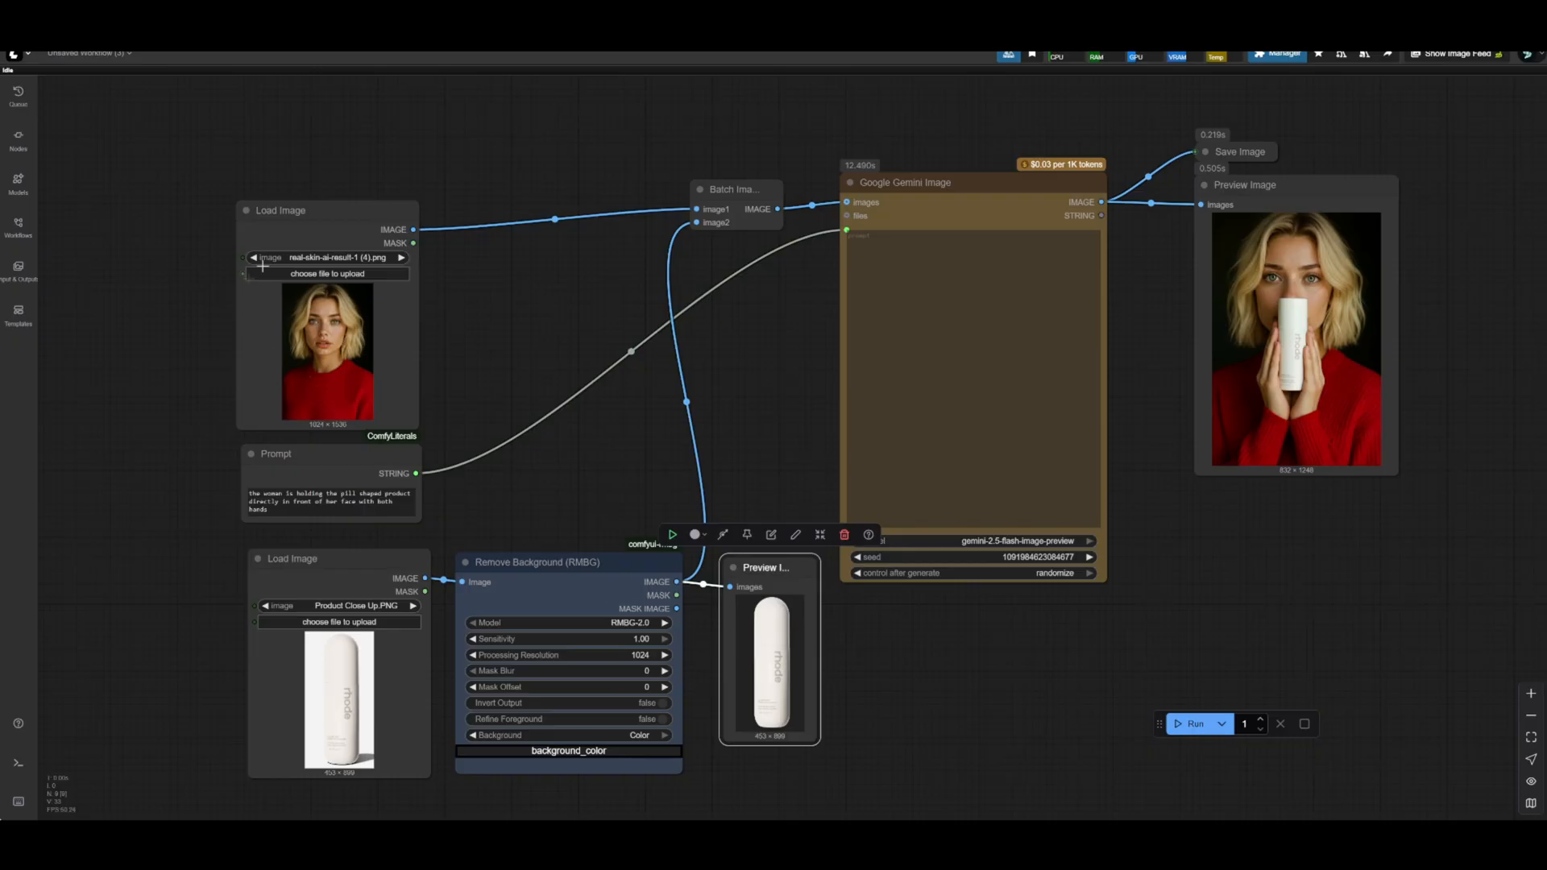
mouse_move(522, 337)
type("change her sweater to blue, ")
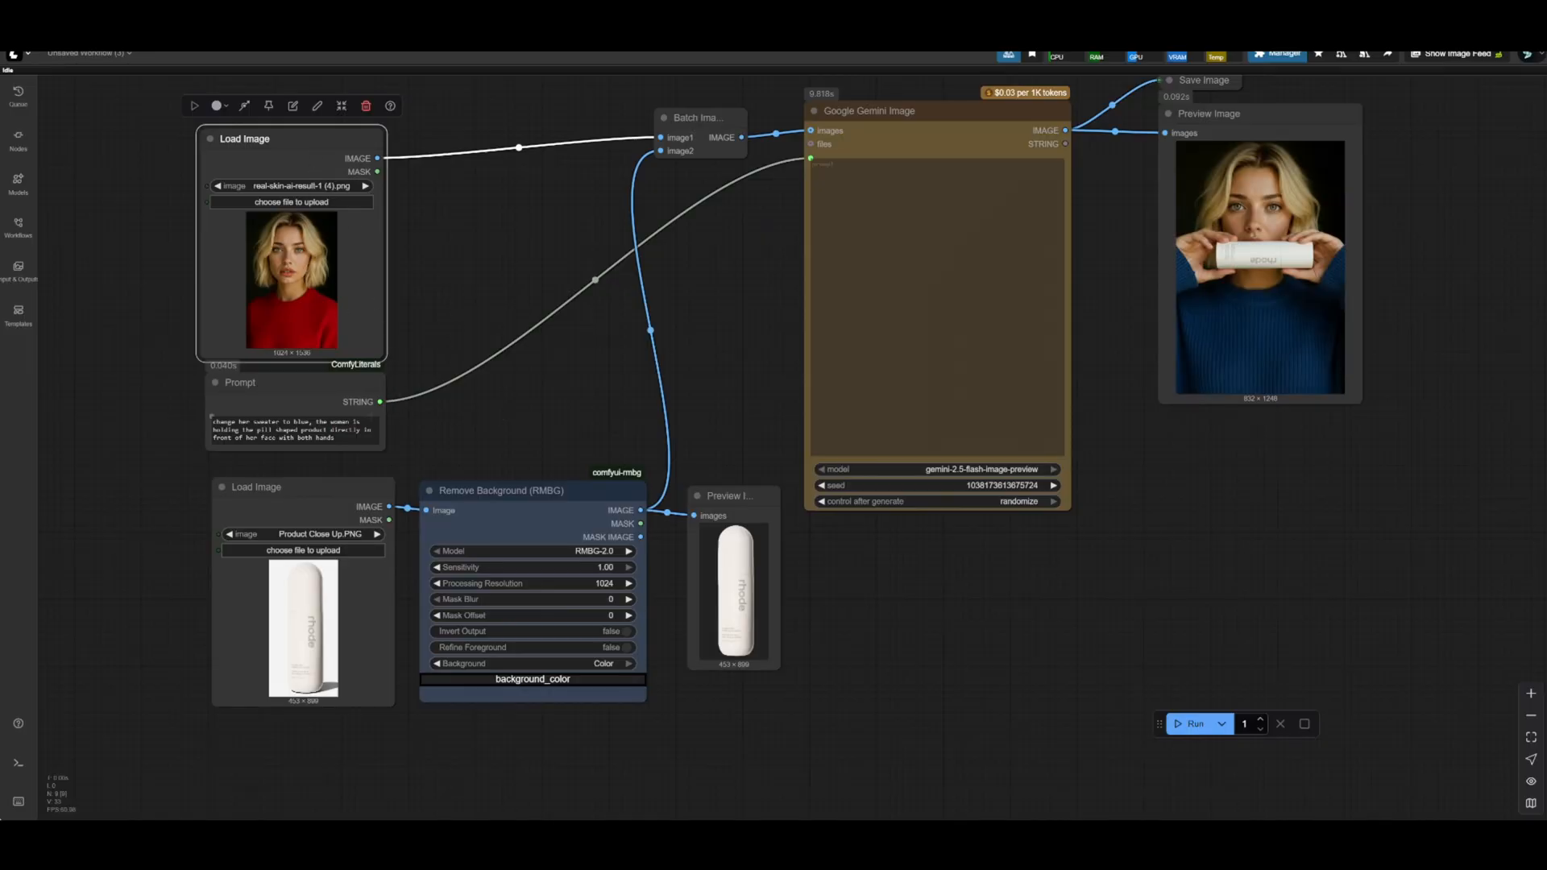
mouse_move(764, 579)
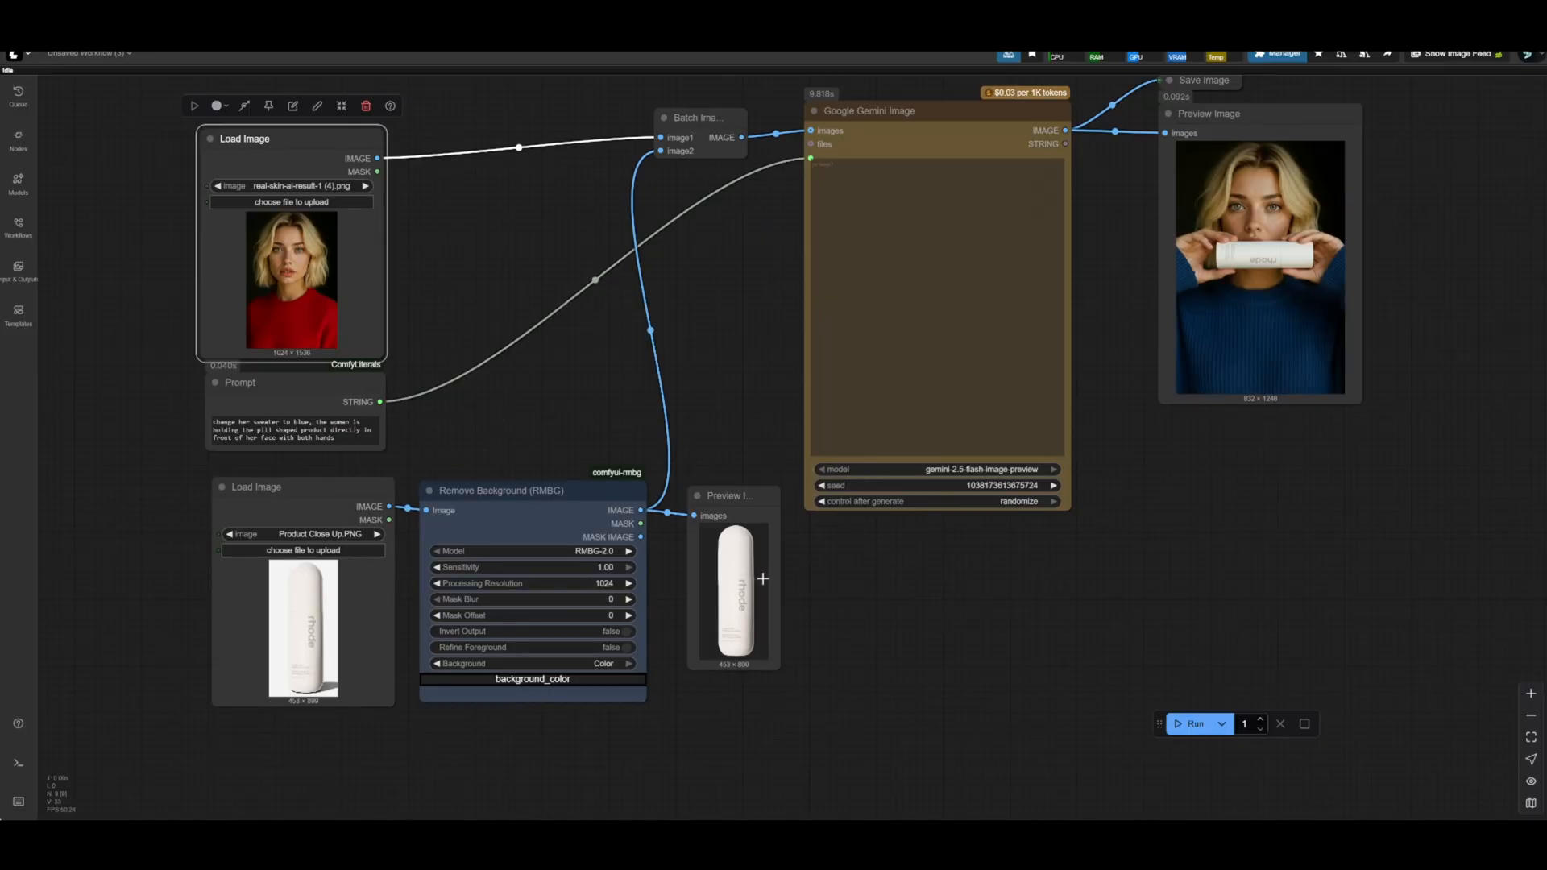
mouse_move(344, 323)
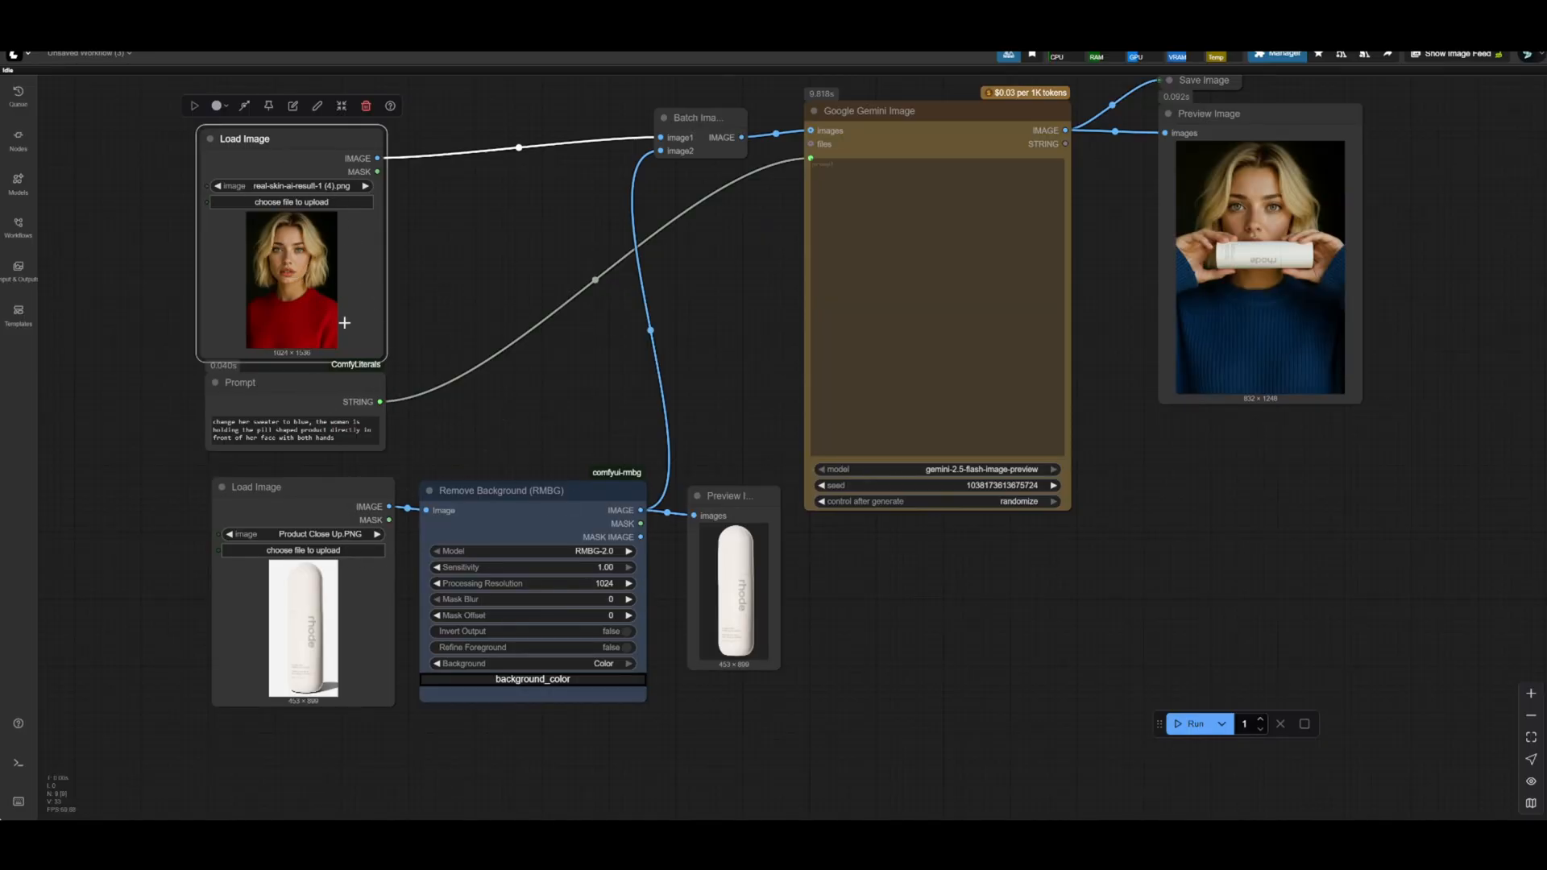
mouse_move(1302, 280)
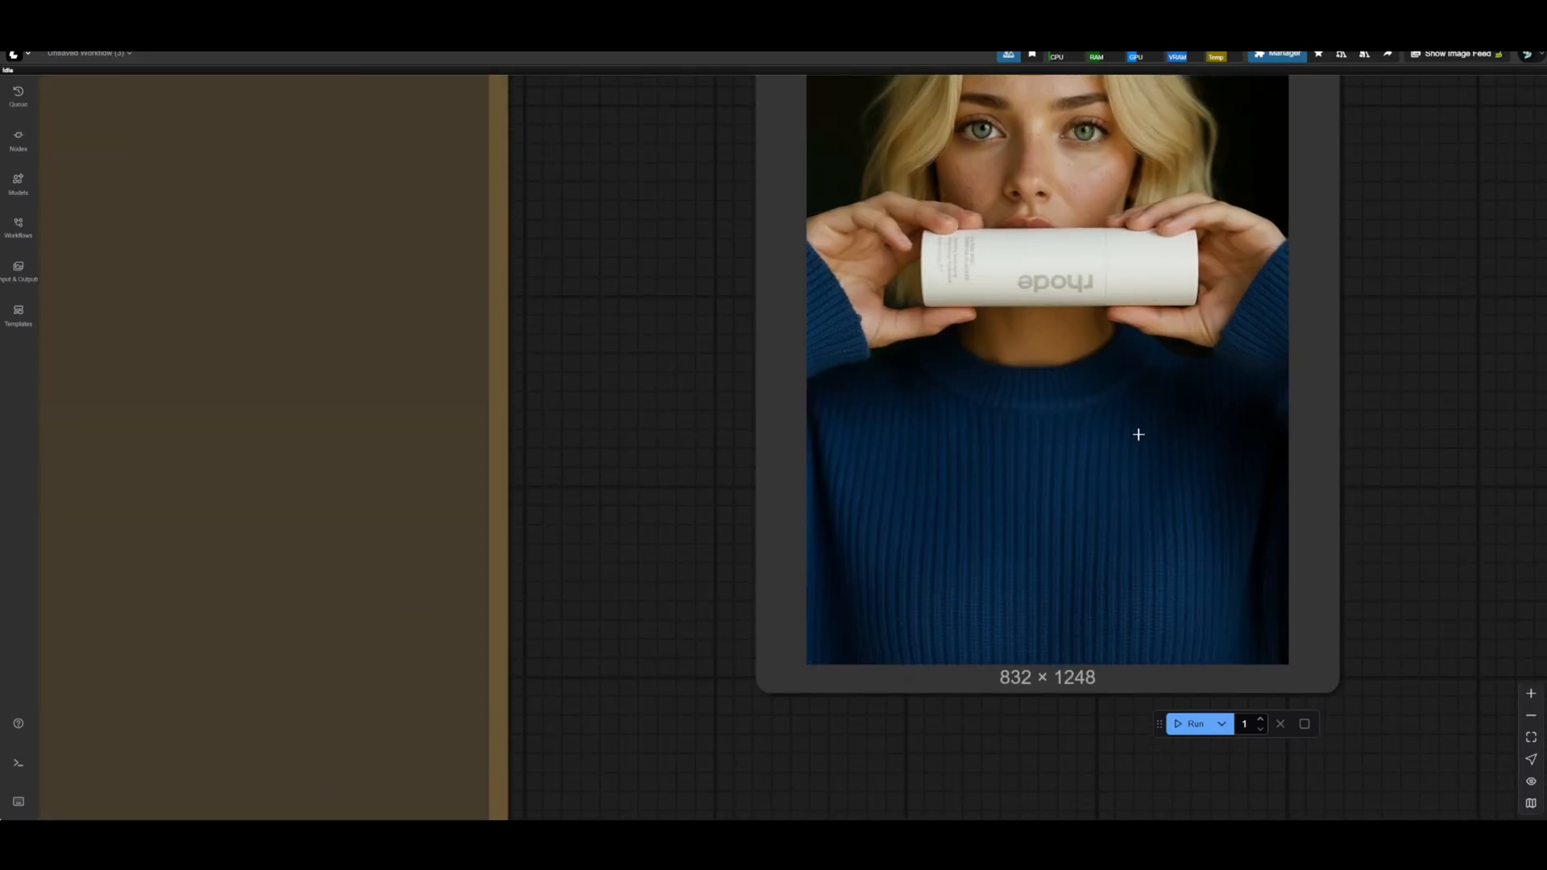
mouse_move(1169, 428)
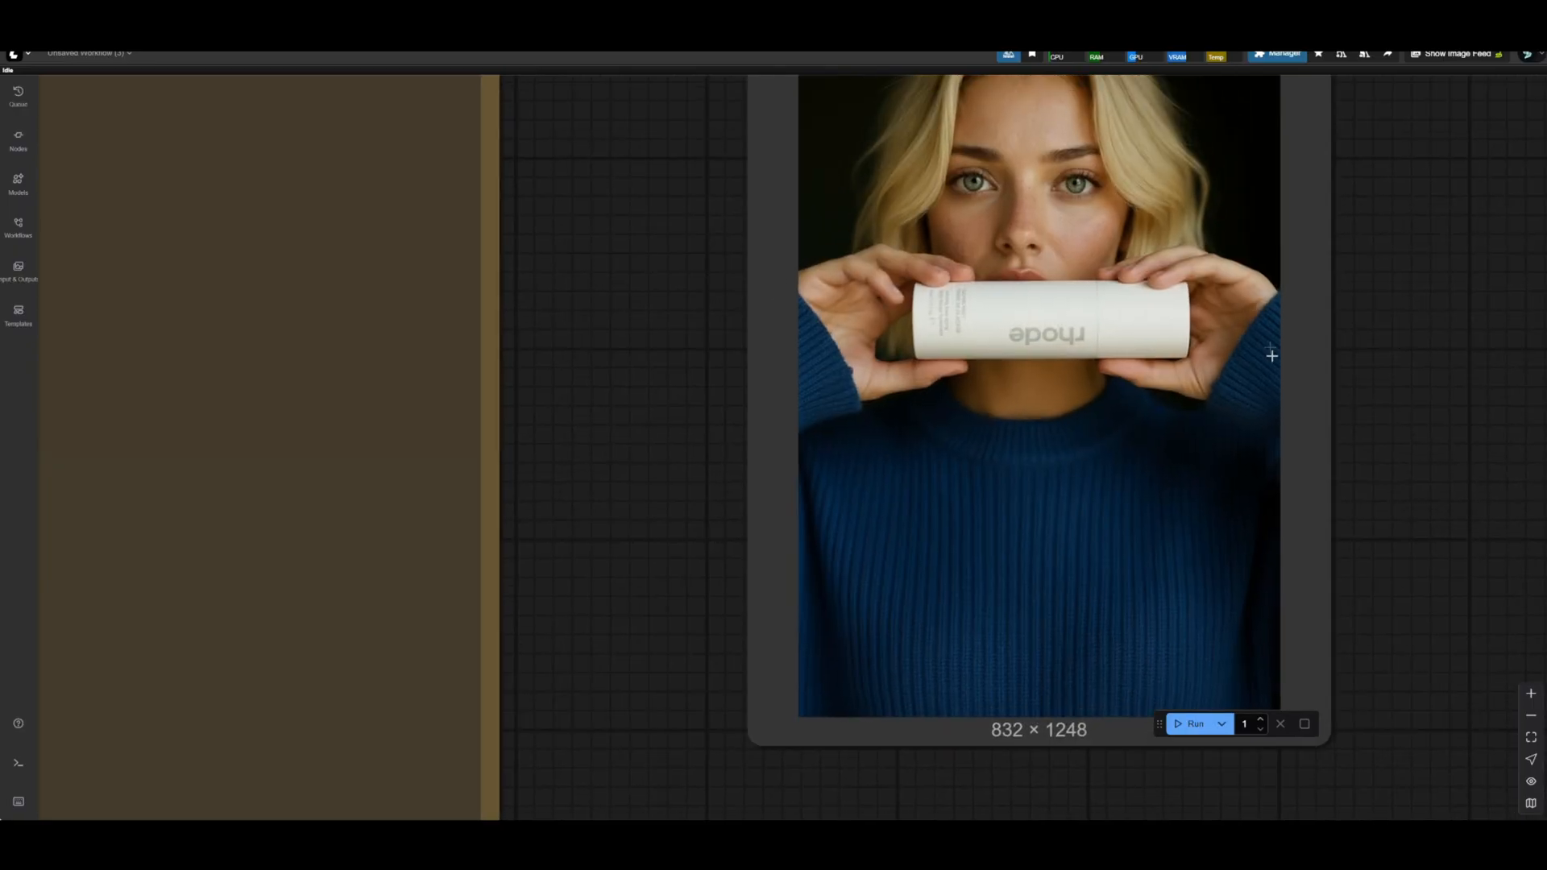
mouse_move(983, 389)
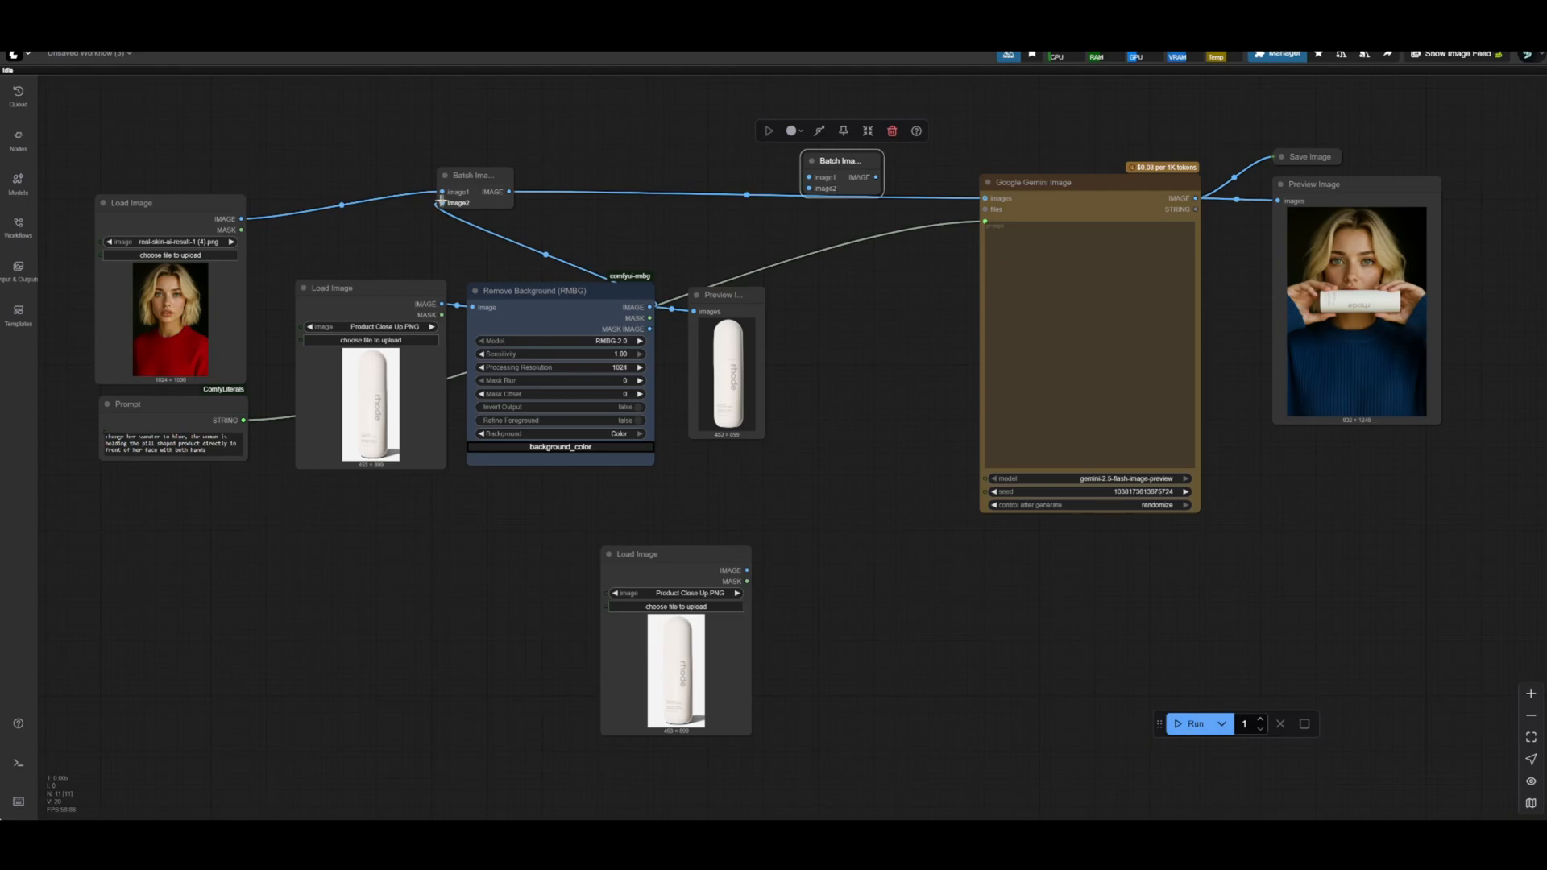
Step: Arrange the hat's Load Image, RMBG and Batch Images nodes and wire the hat into background removal
left_click_drag(838, 174, 891, 322)
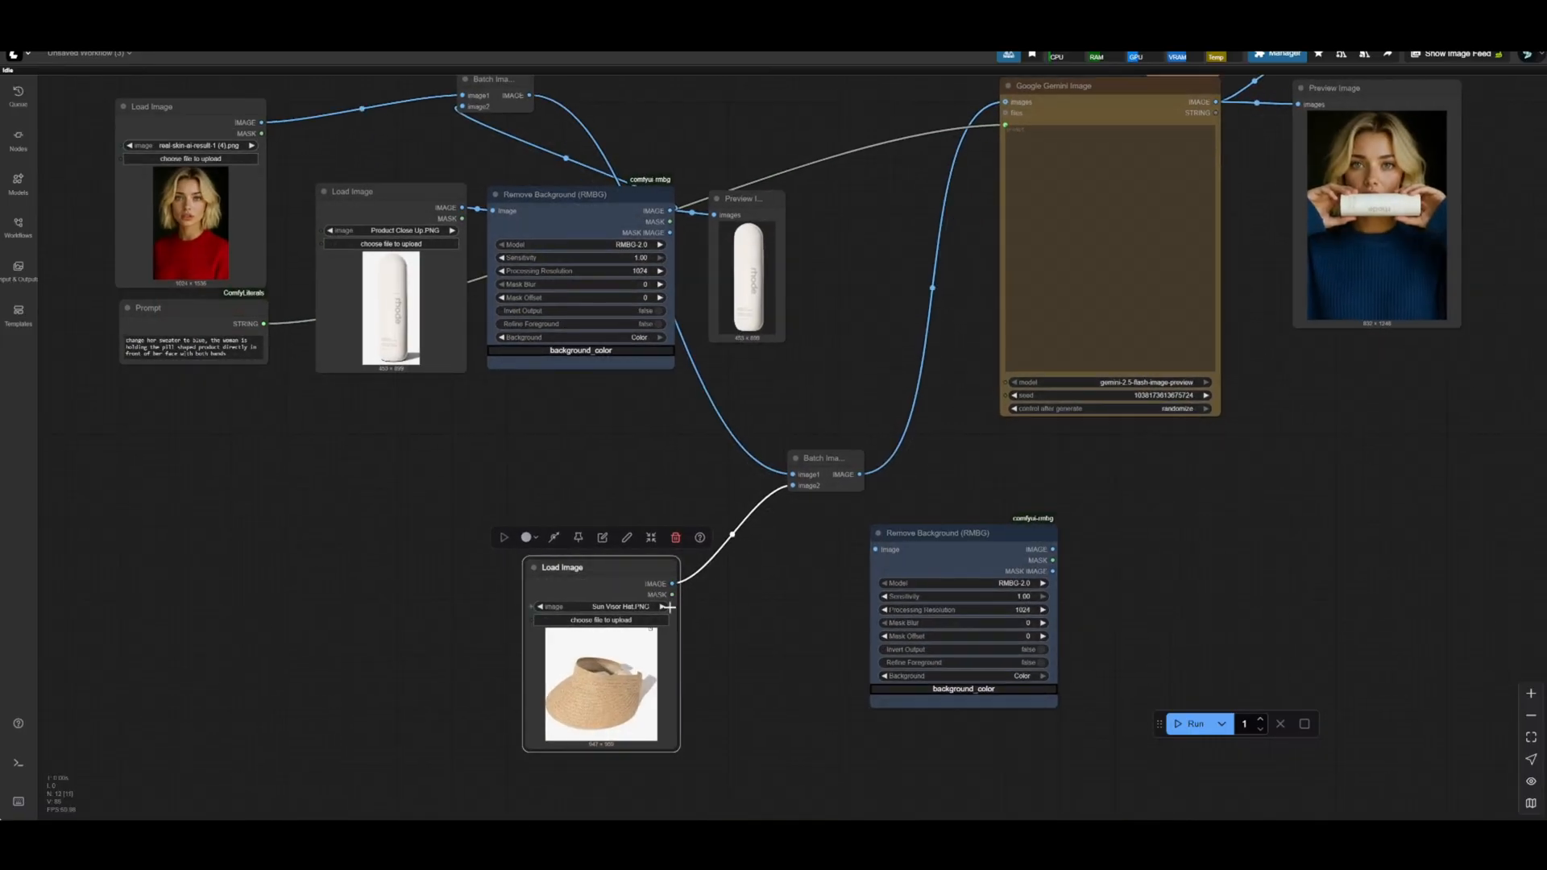
left_click_drag(962, 533, 807, 551)
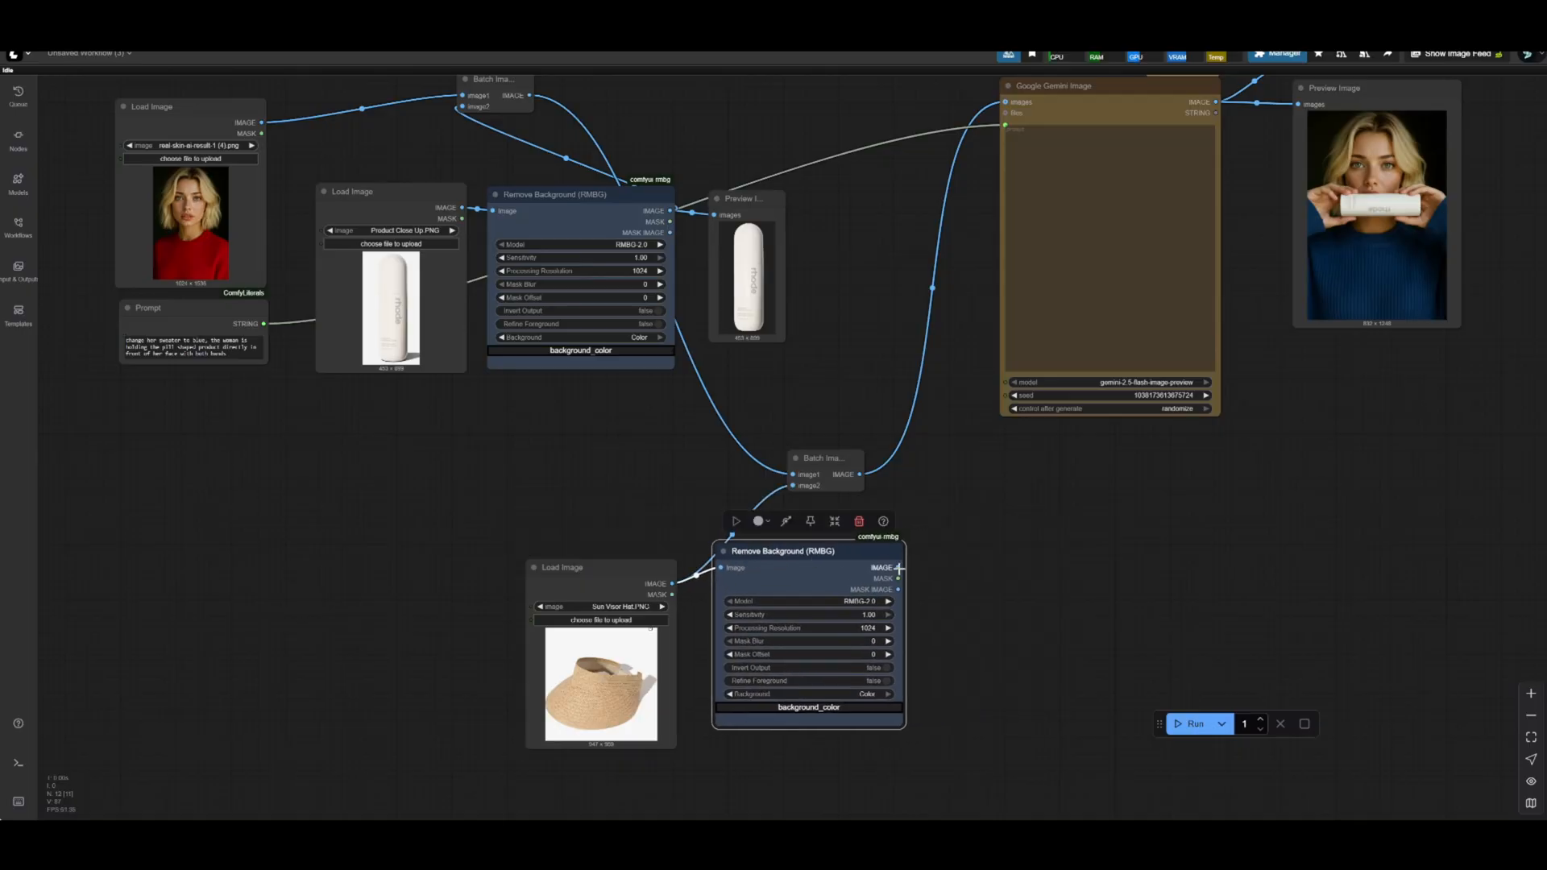
left_click_drag(809, 551, 799, 561)
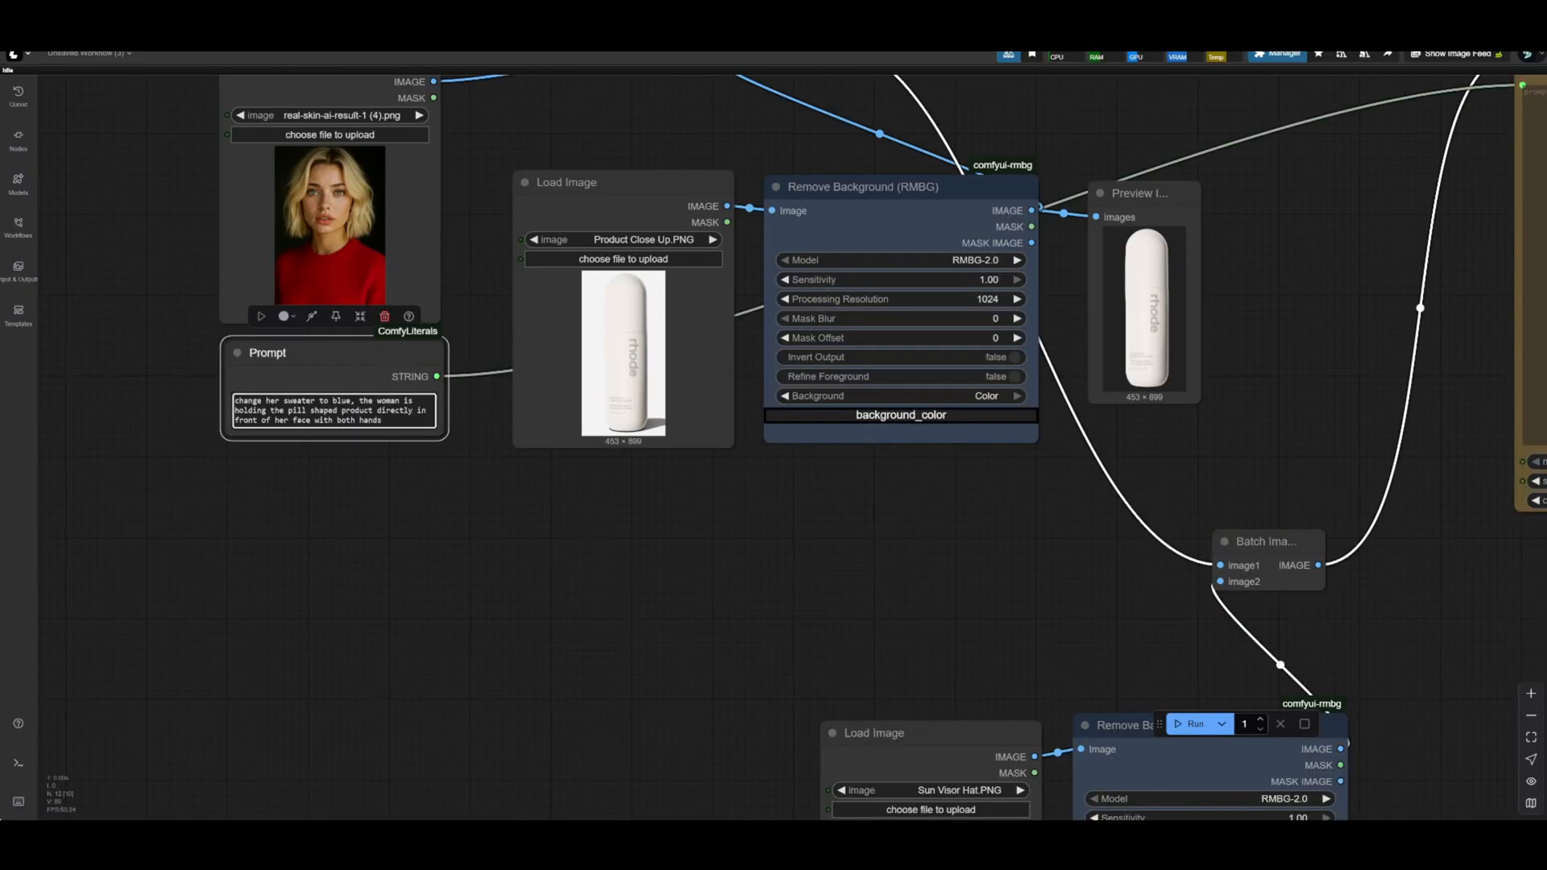
Step: Rewrite the prompt: woman holding the pill-shaped product before her face, wearing the tan hat
type("the woman is holding the pill shaped product directly in front of her face with both hands and wearing the tan hat")
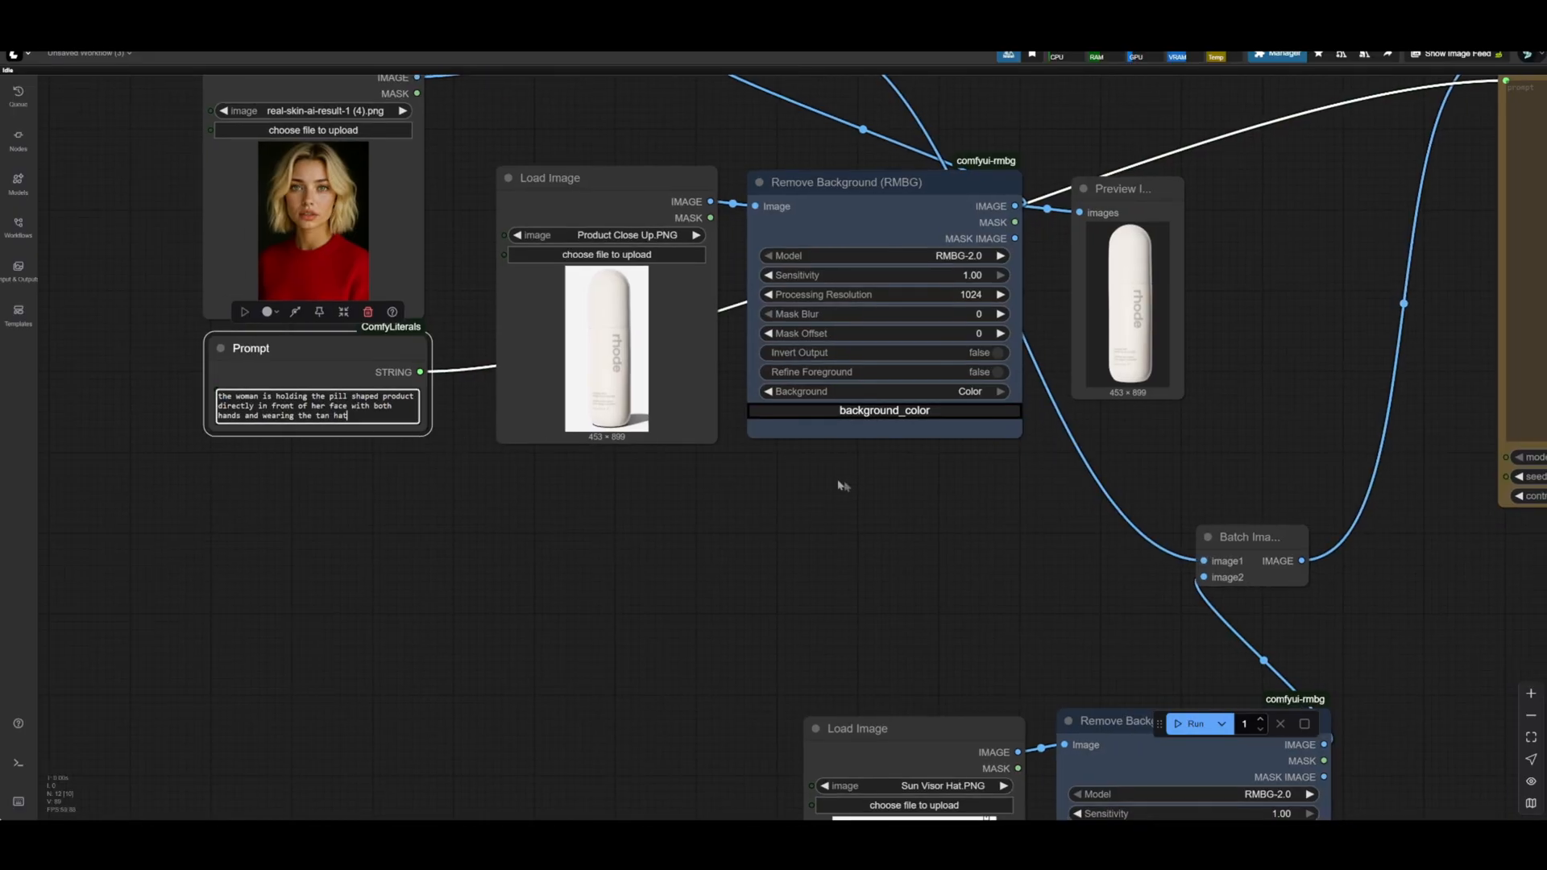
left_click(1196, 724)
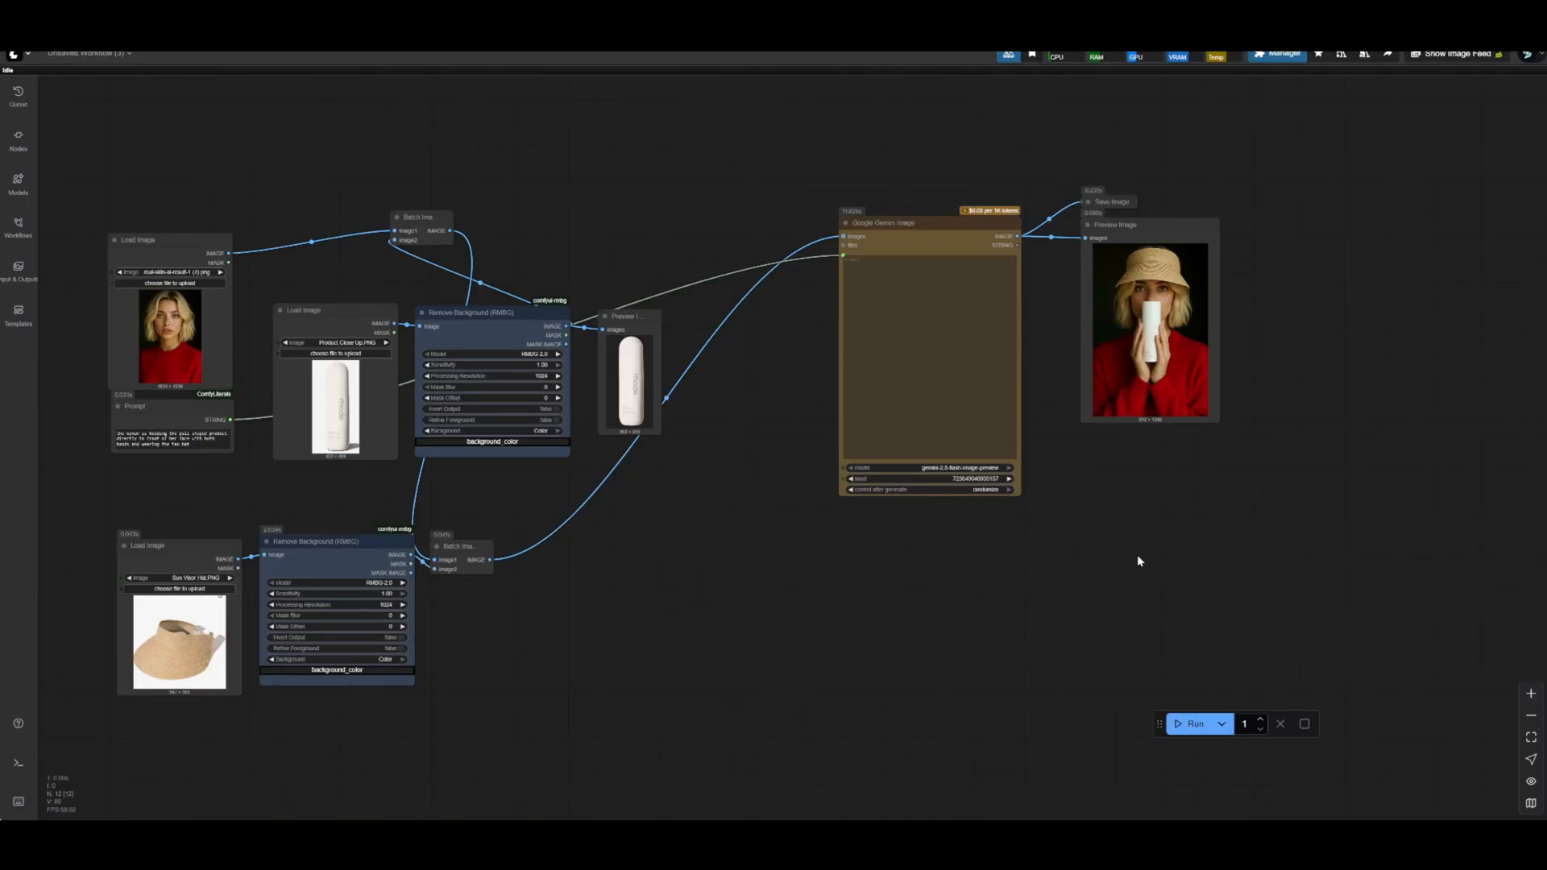
mouse_move(1071, 556)
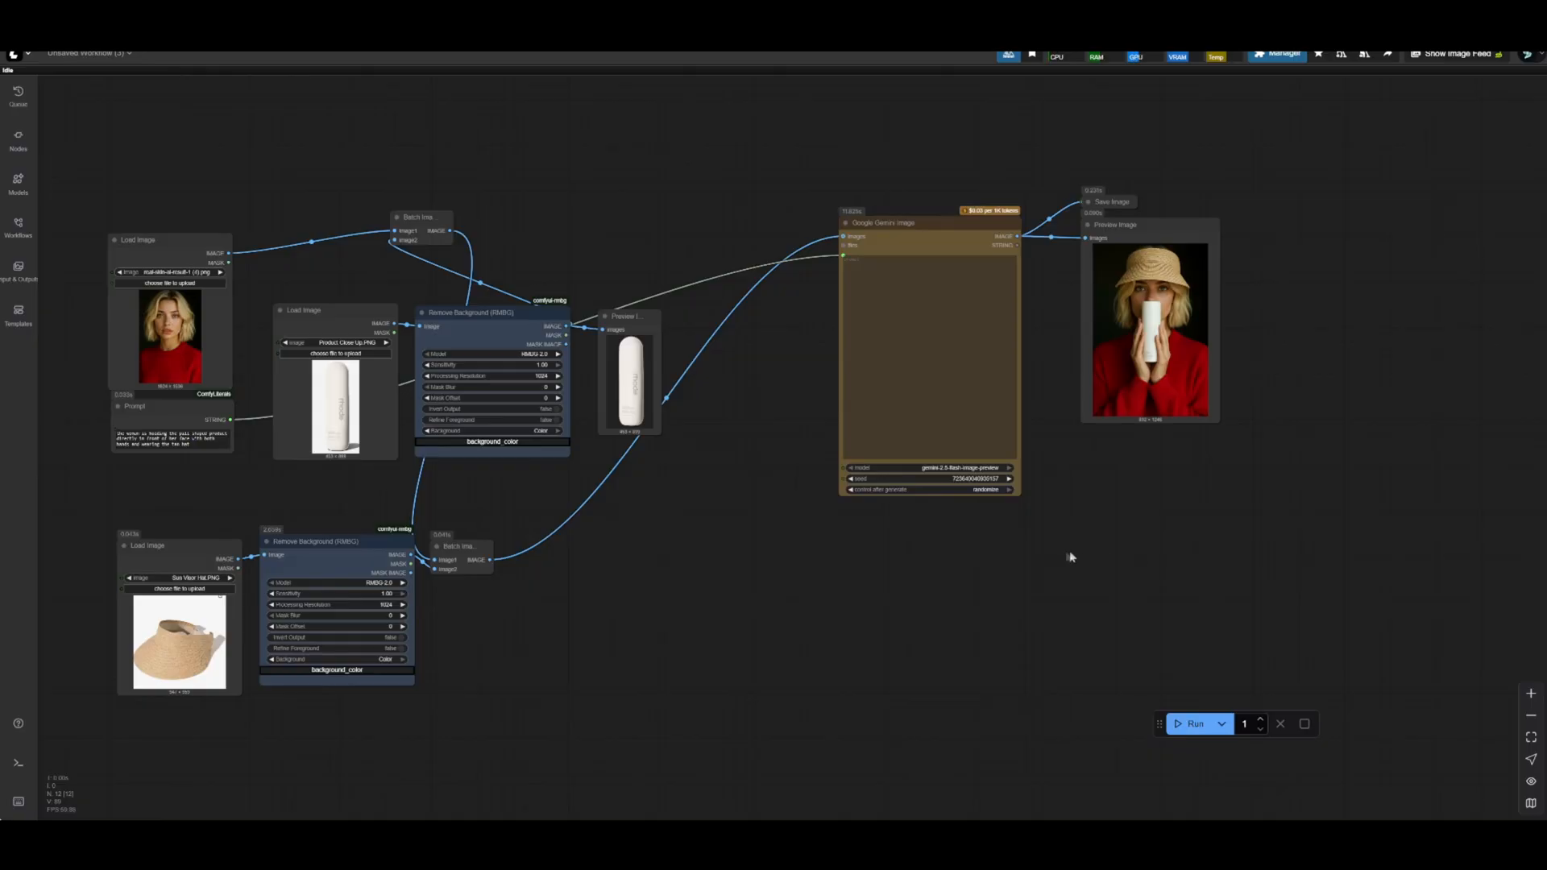
mouse_move(1067, 565)
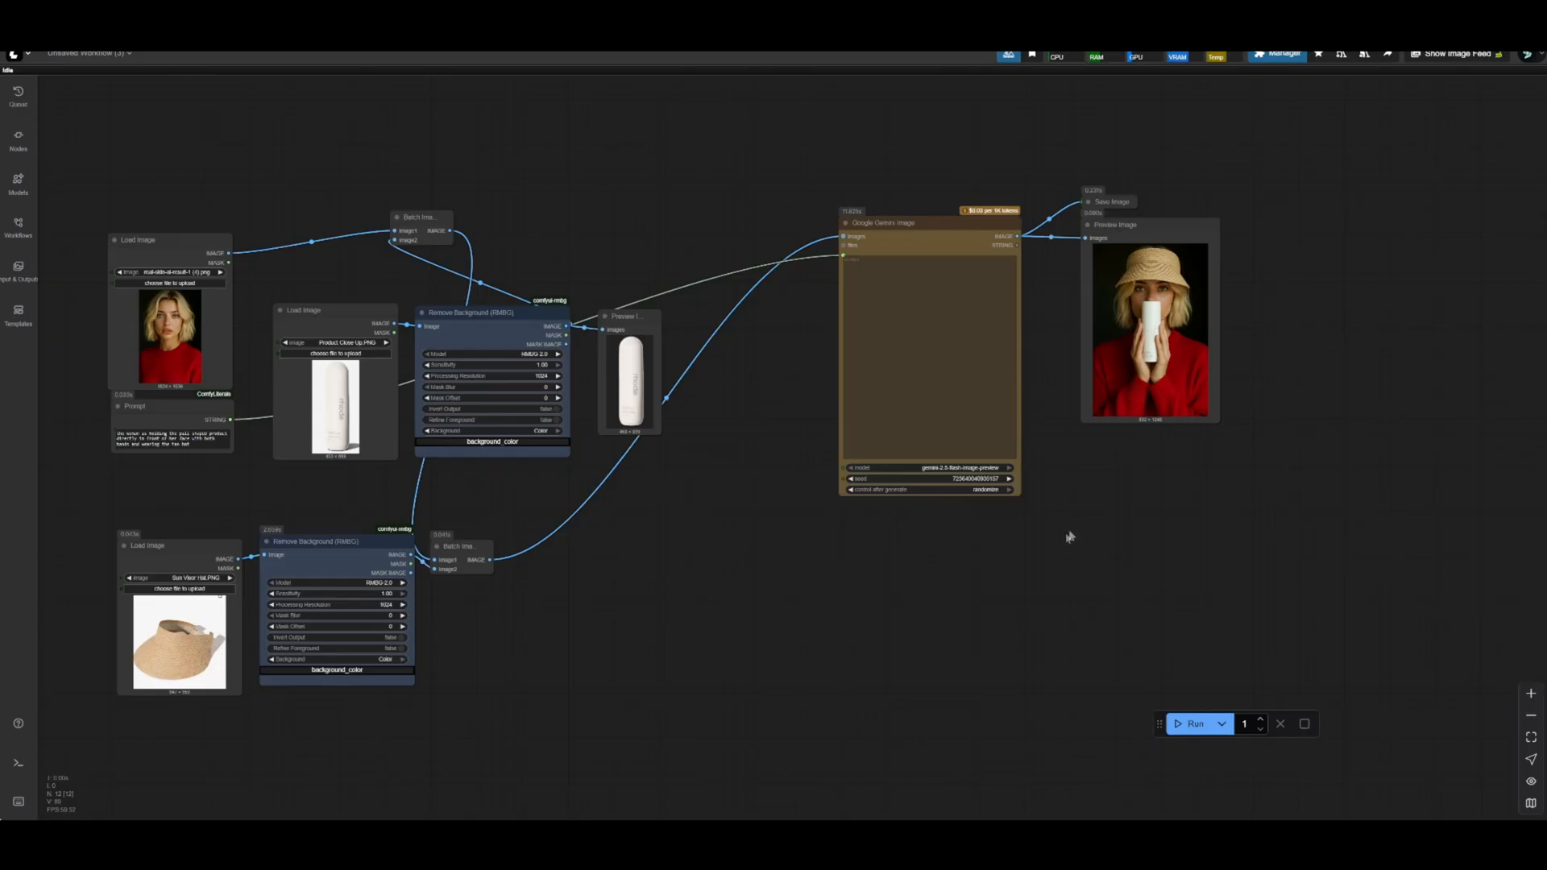
mouse_move(1047, 545)
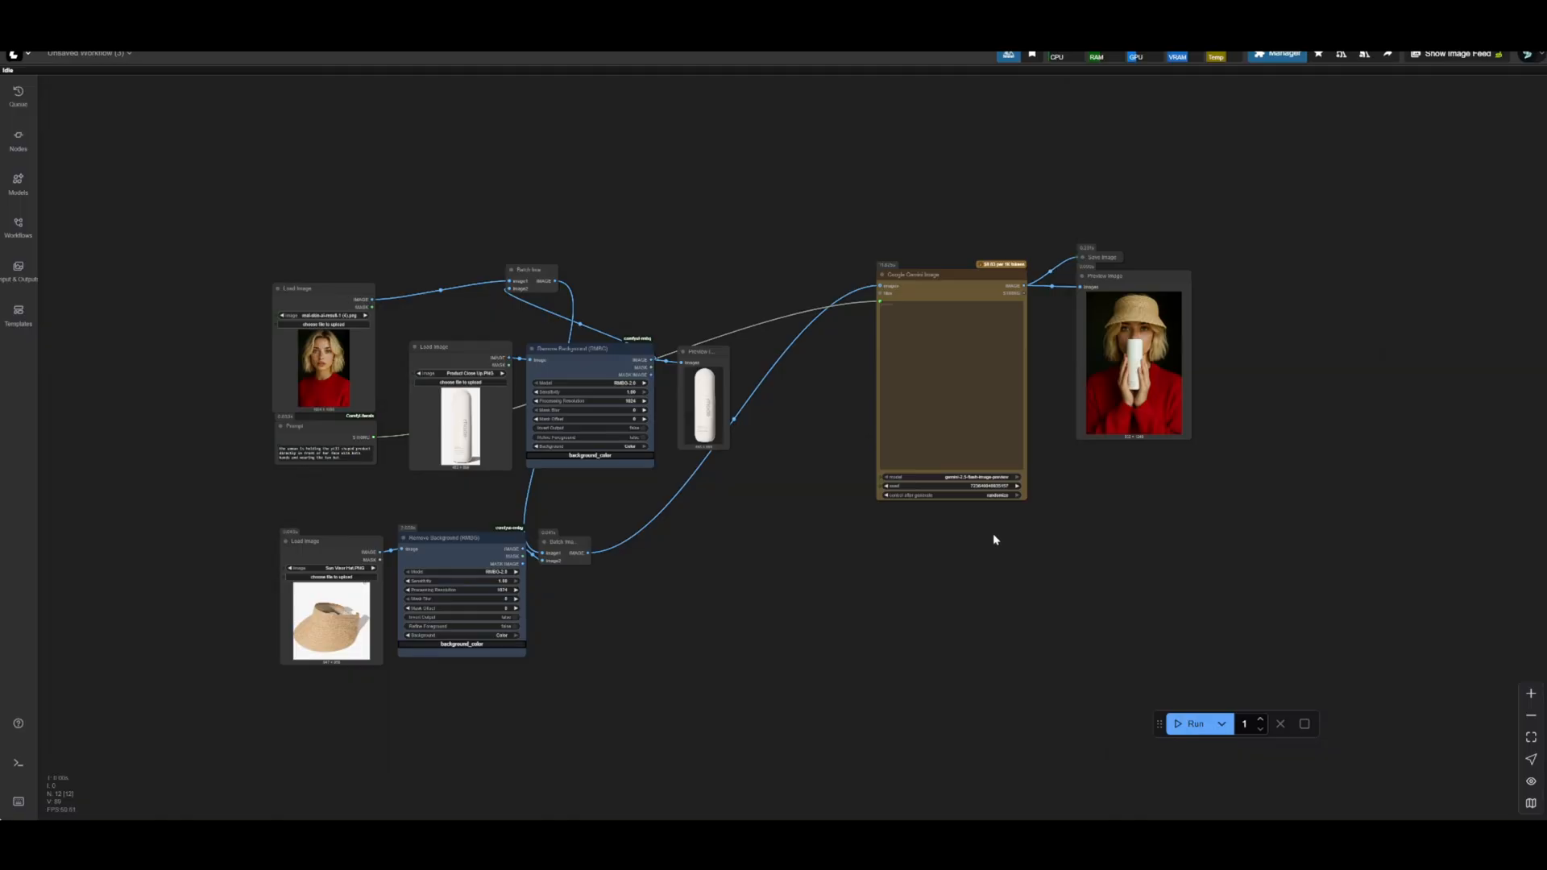
mouse_move(967, 518)
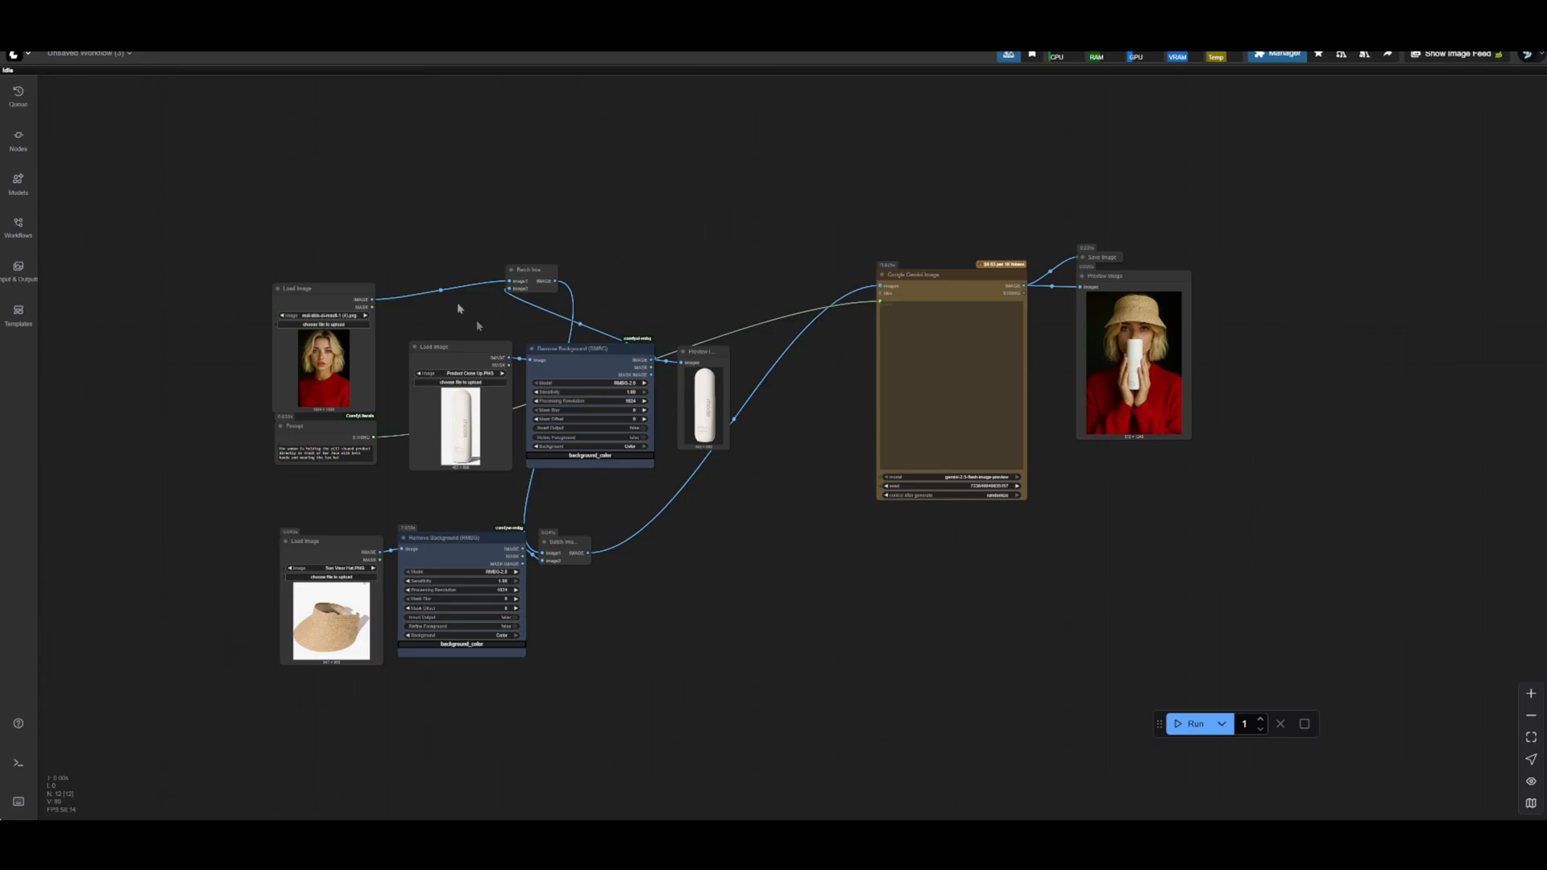
mouse_move(835, 368)
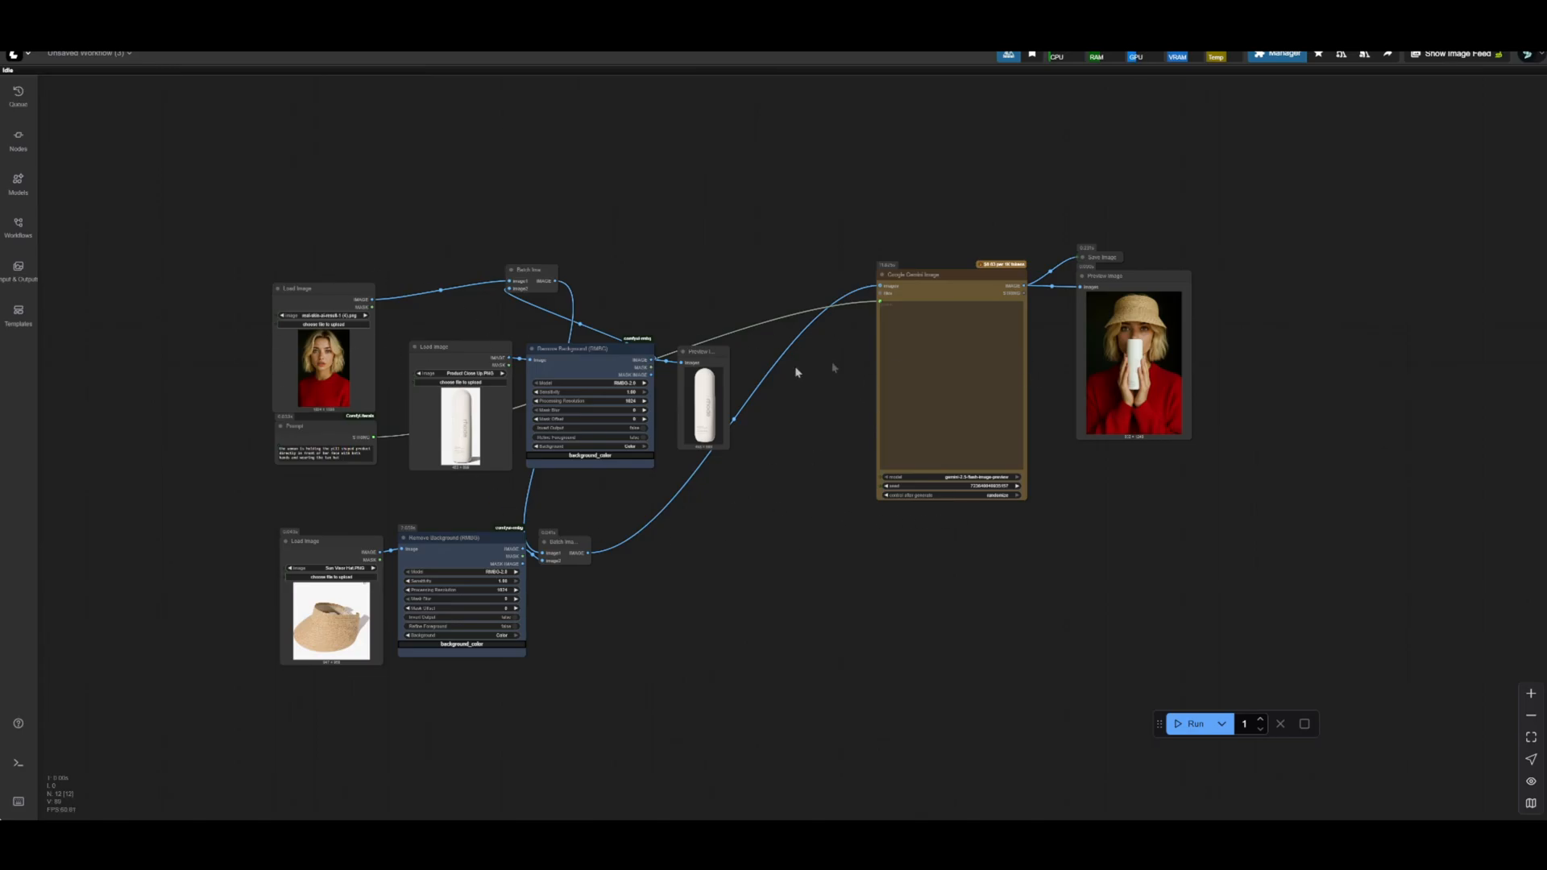
mouse_move(554, 612)
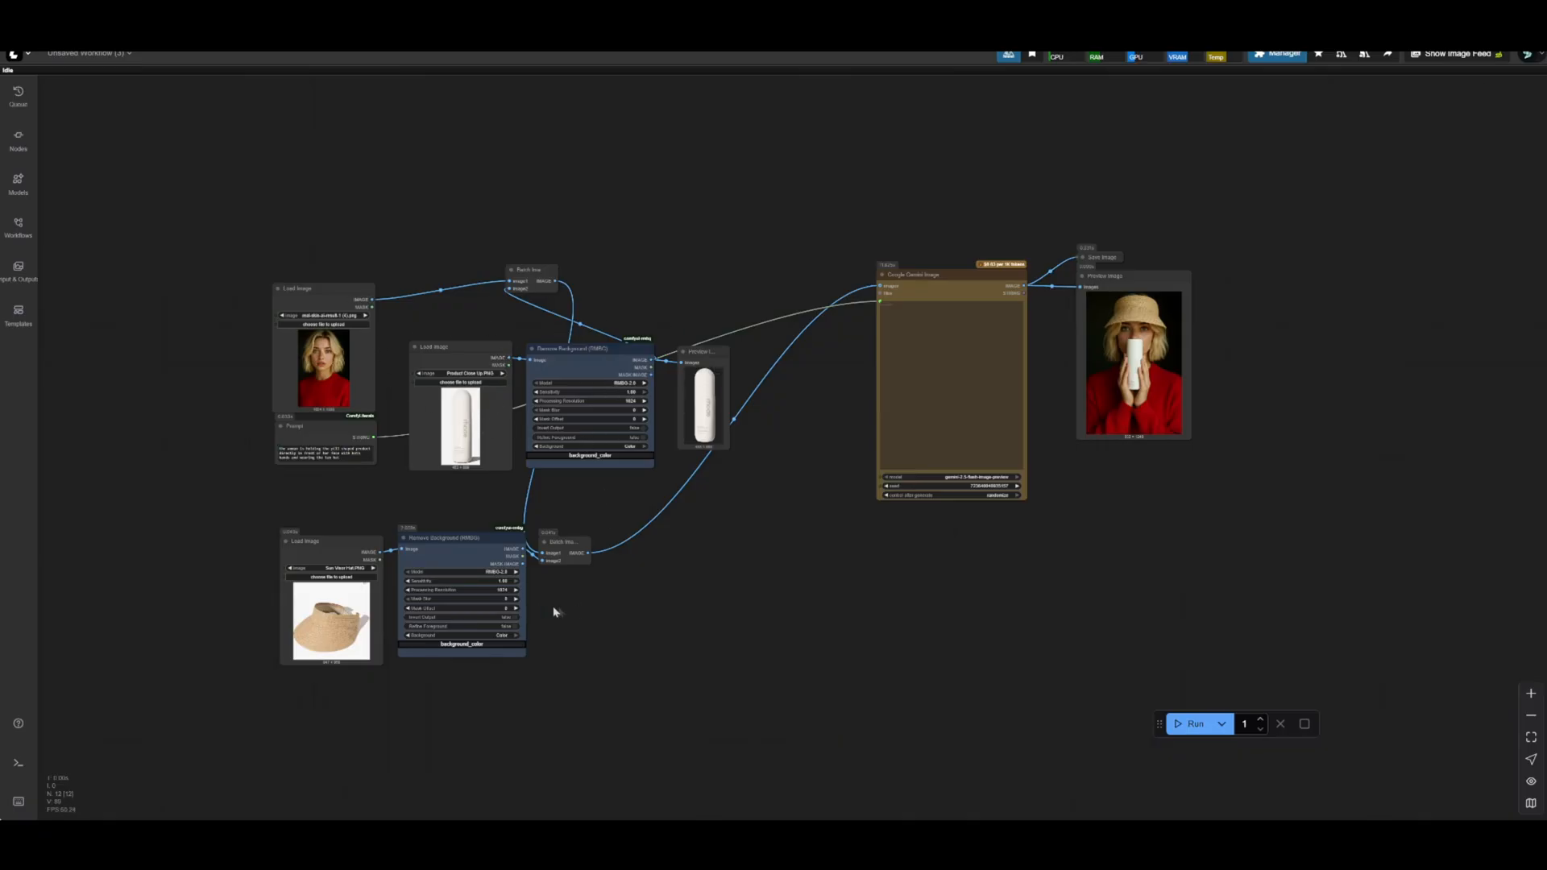
mouse_move(583, 579)
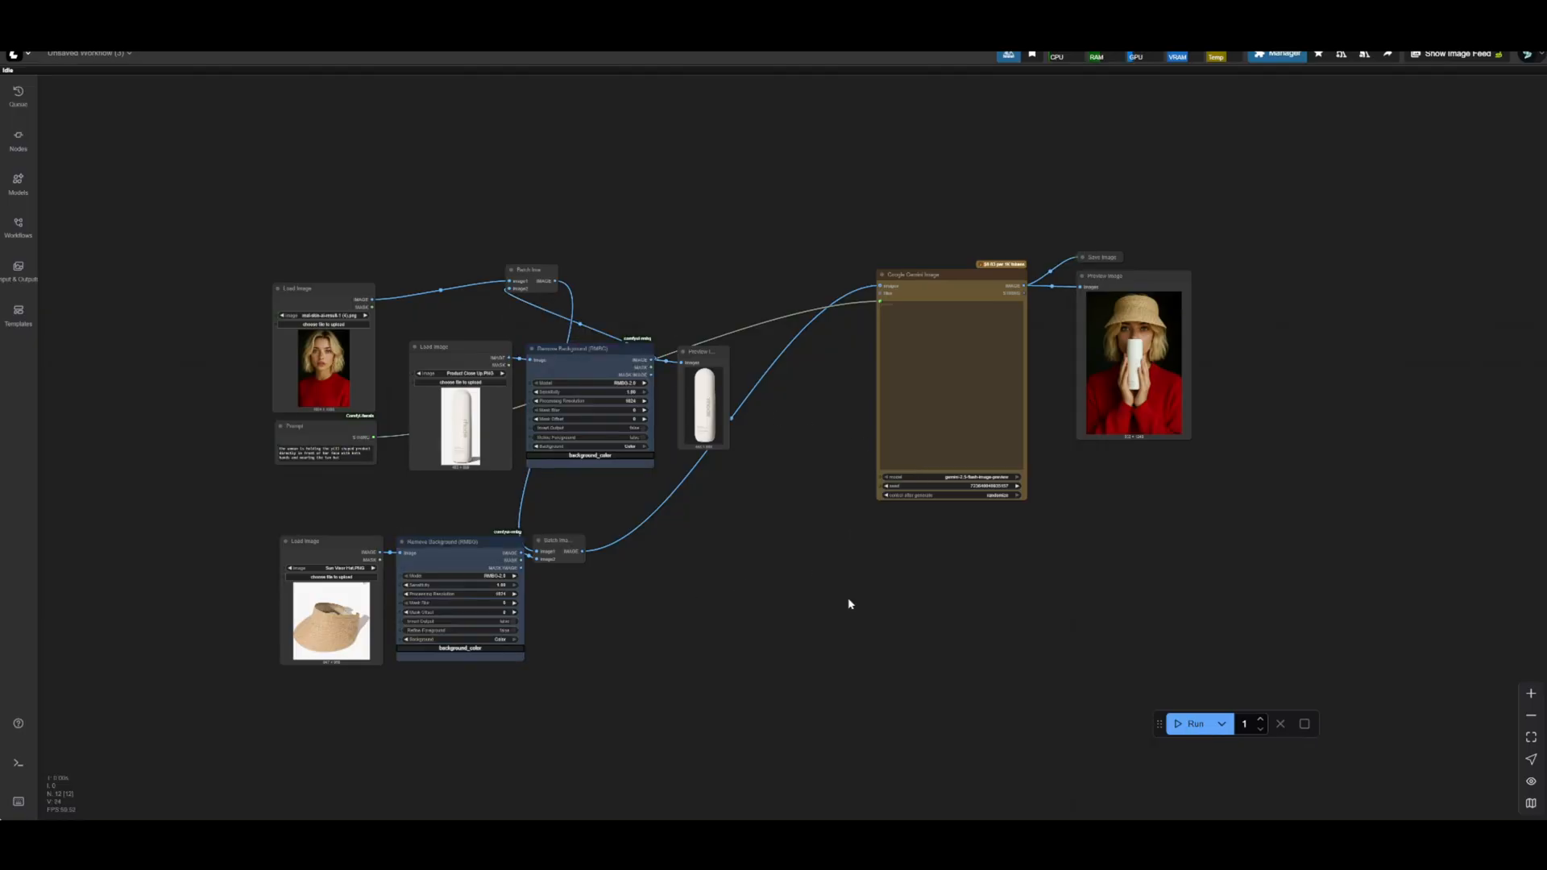
mouse_move(838, 614)
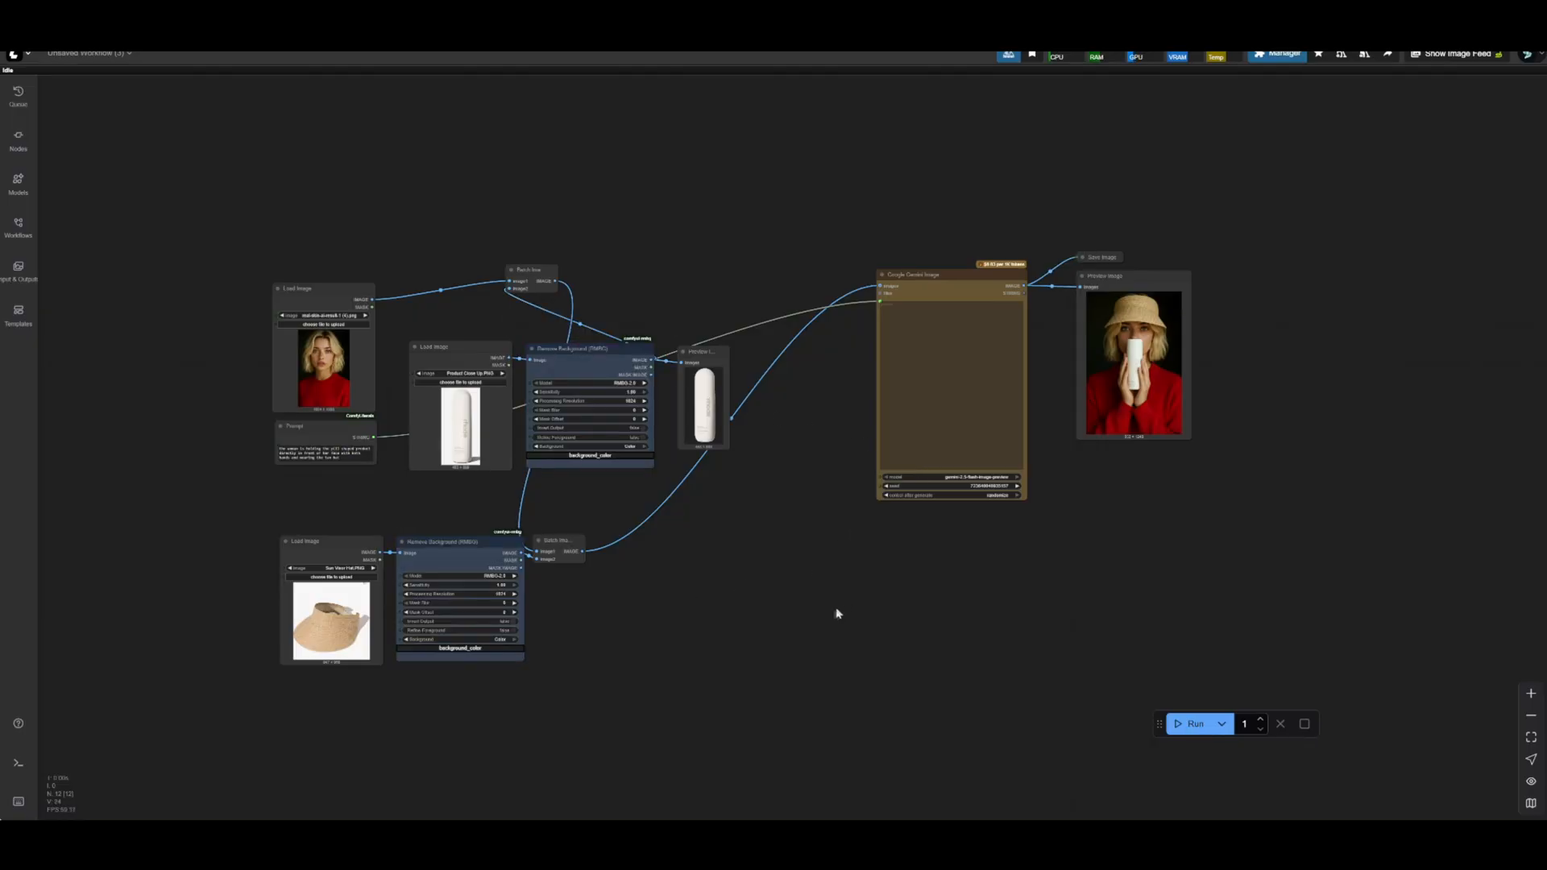